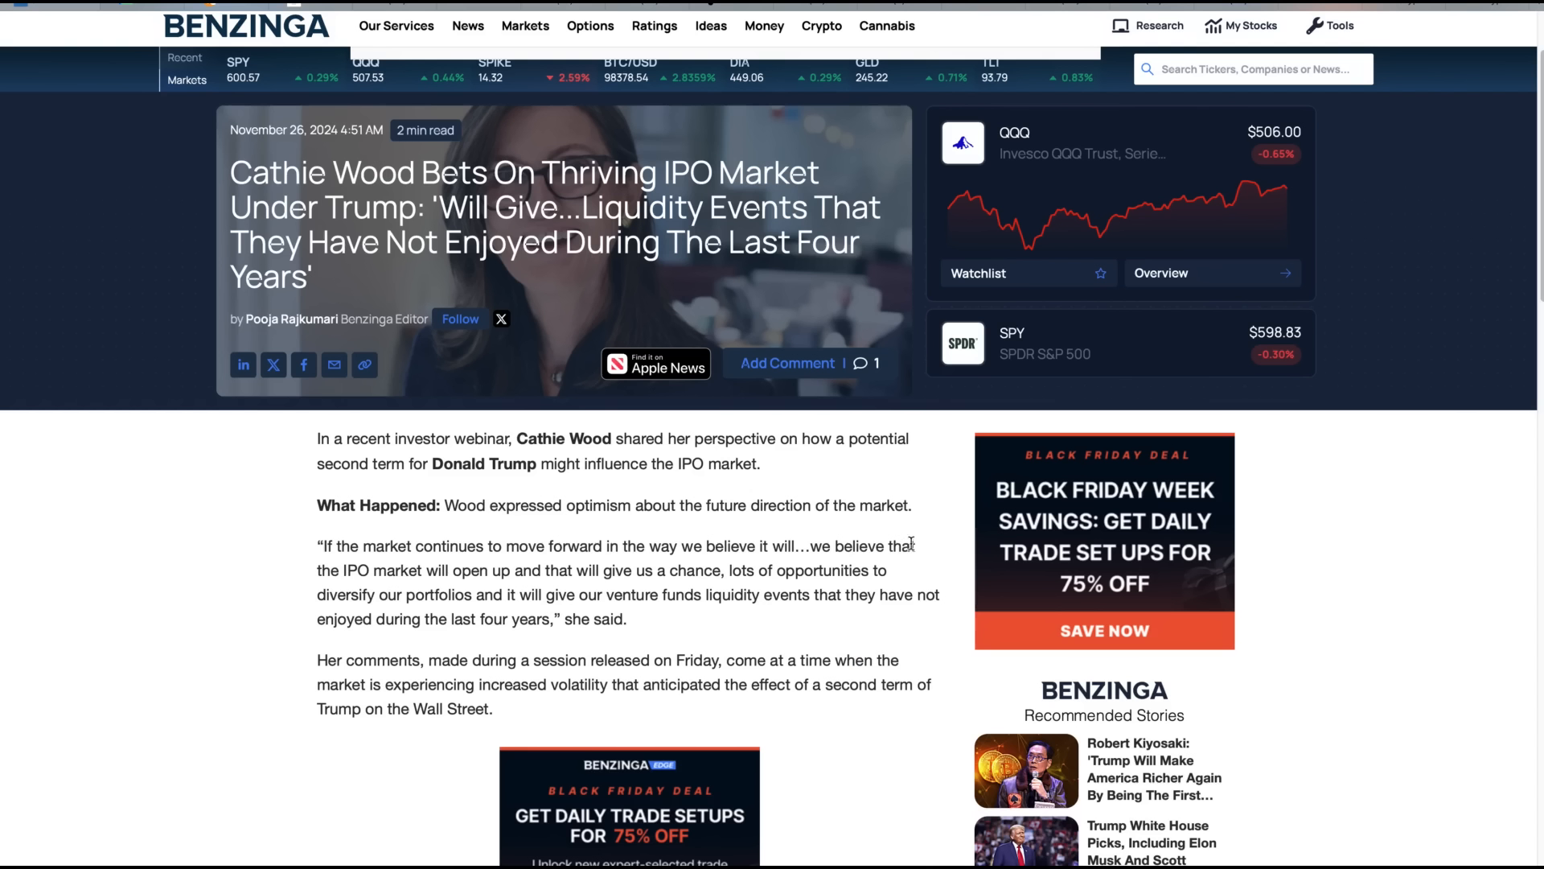
mouse_move(952, 533)
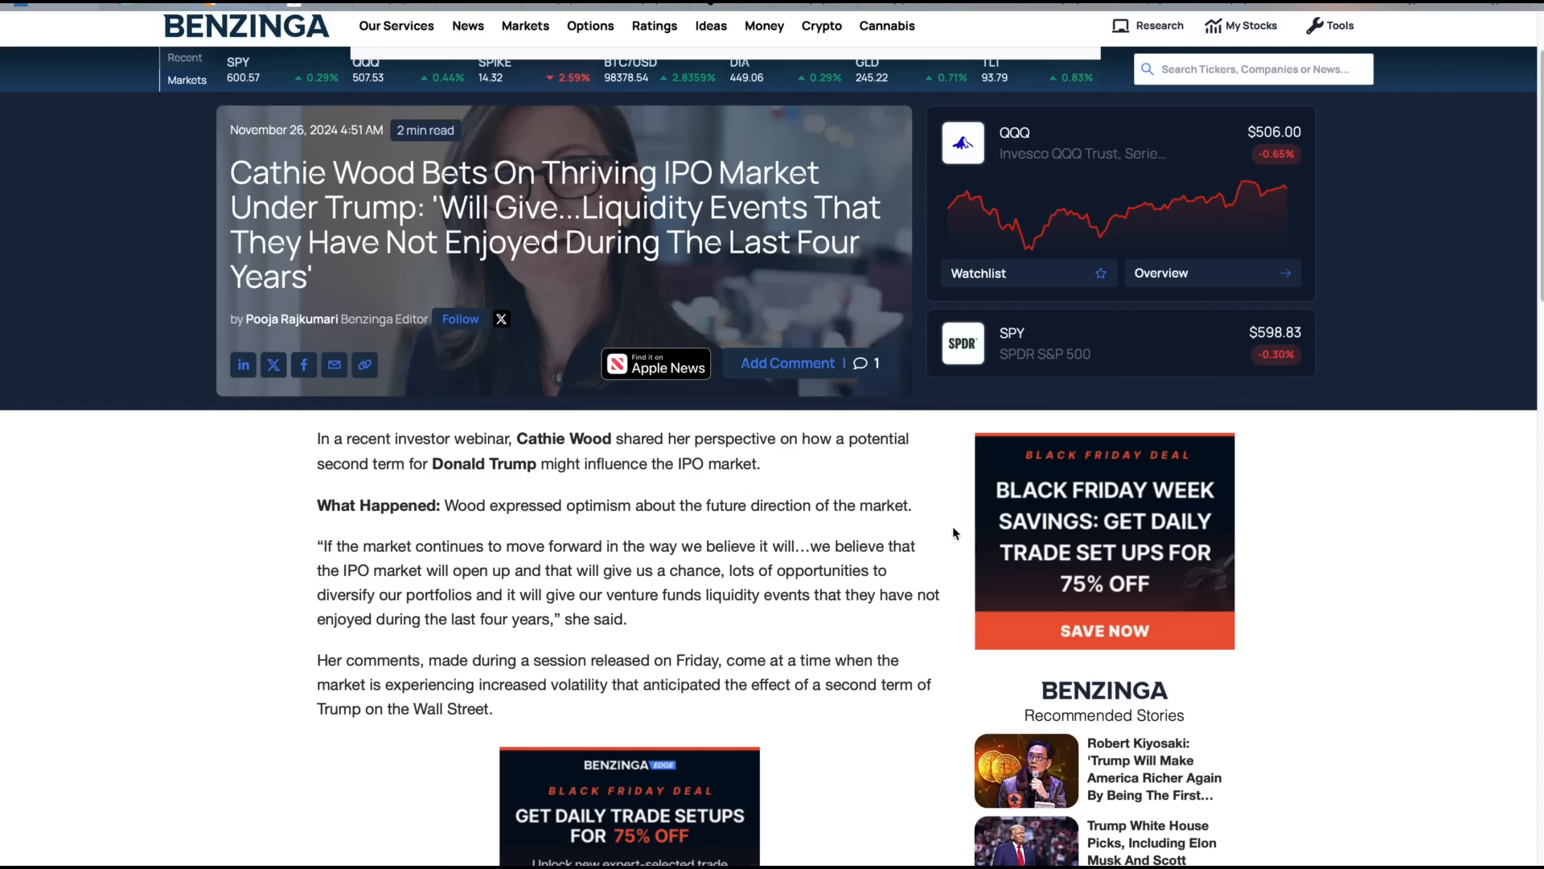
mouse_move(881, 628)
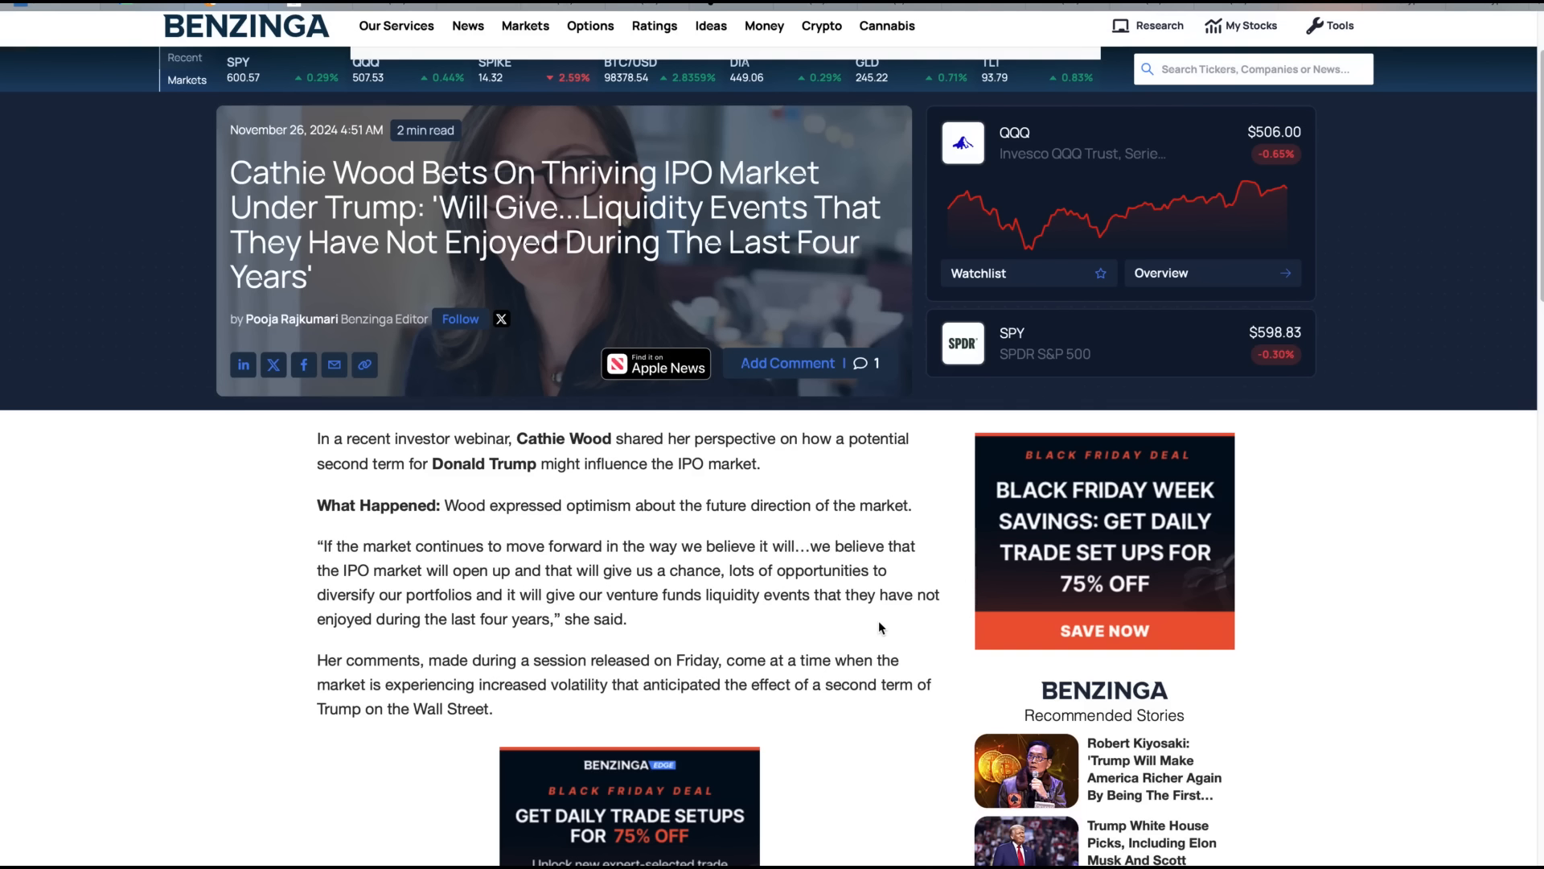
mouse_move(554, 600)
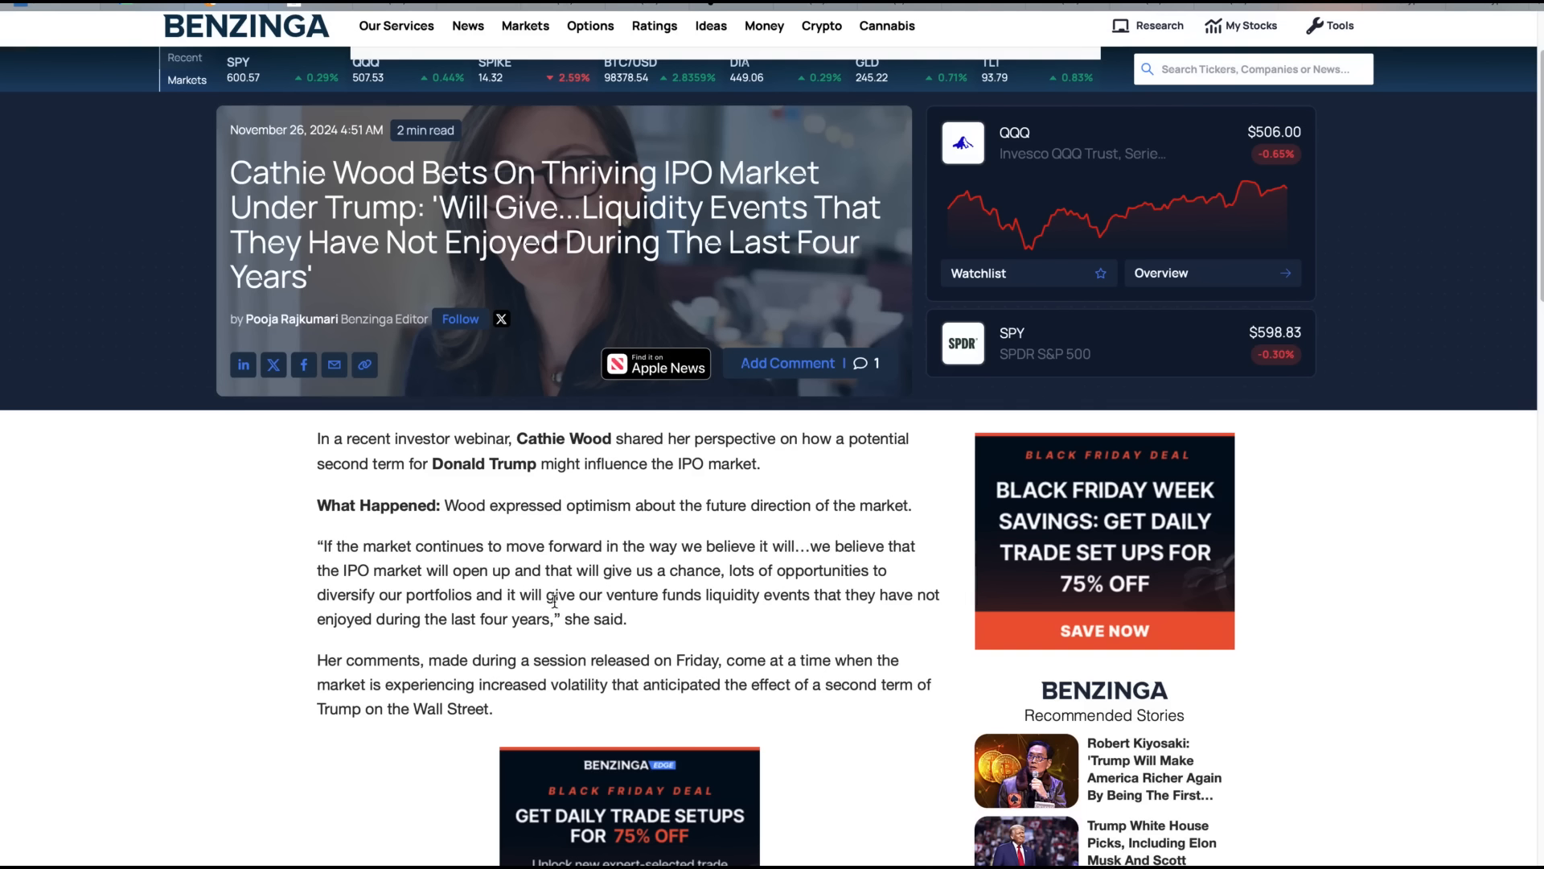
mouse_move(641, 626)
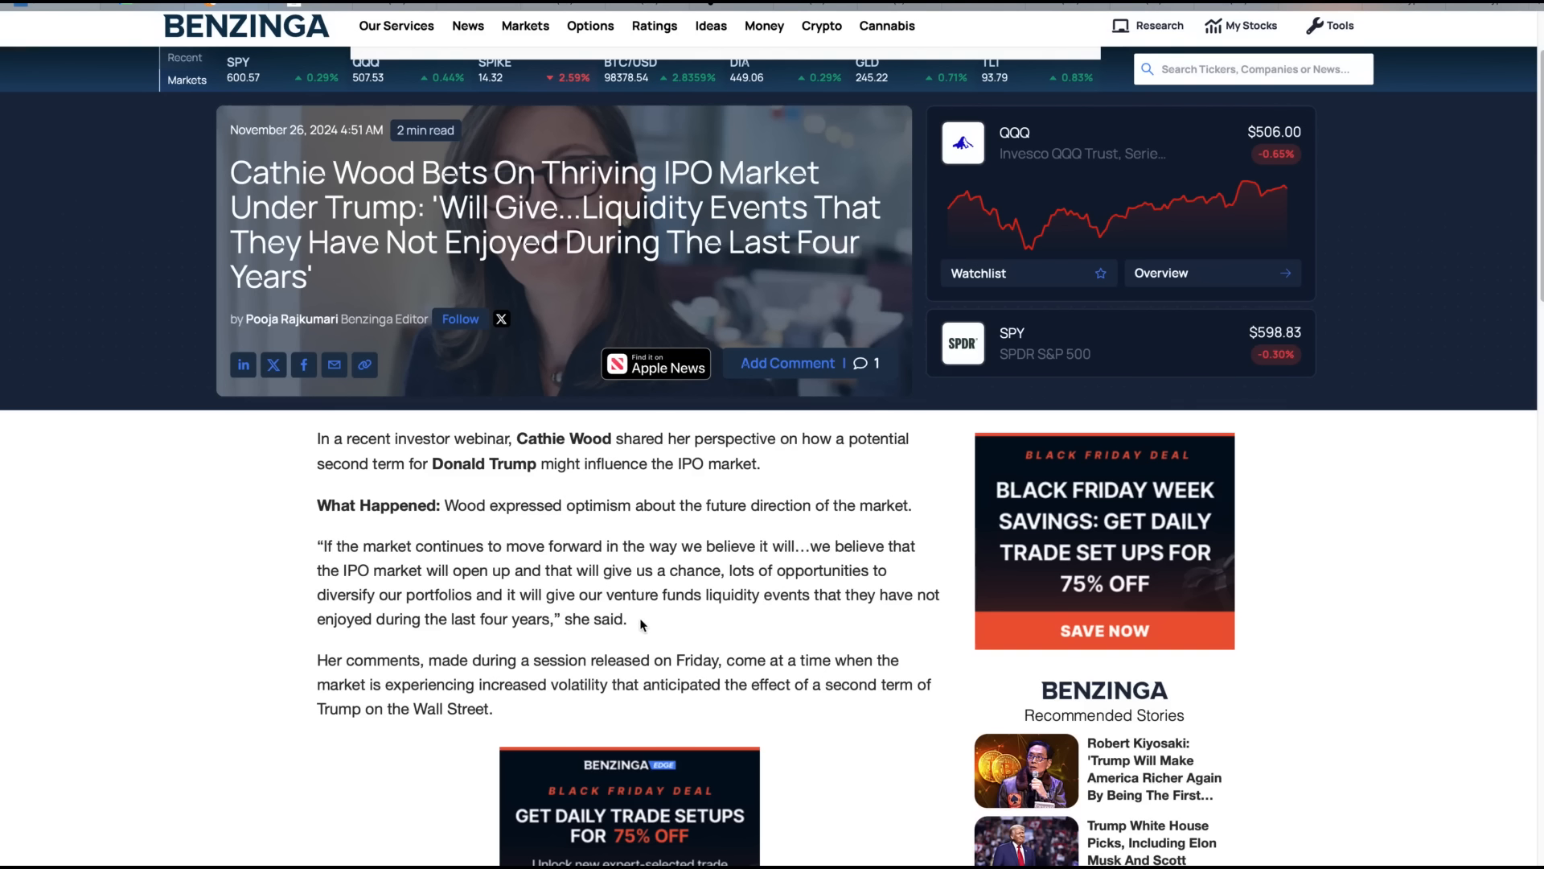
mouse_move(852, 620)
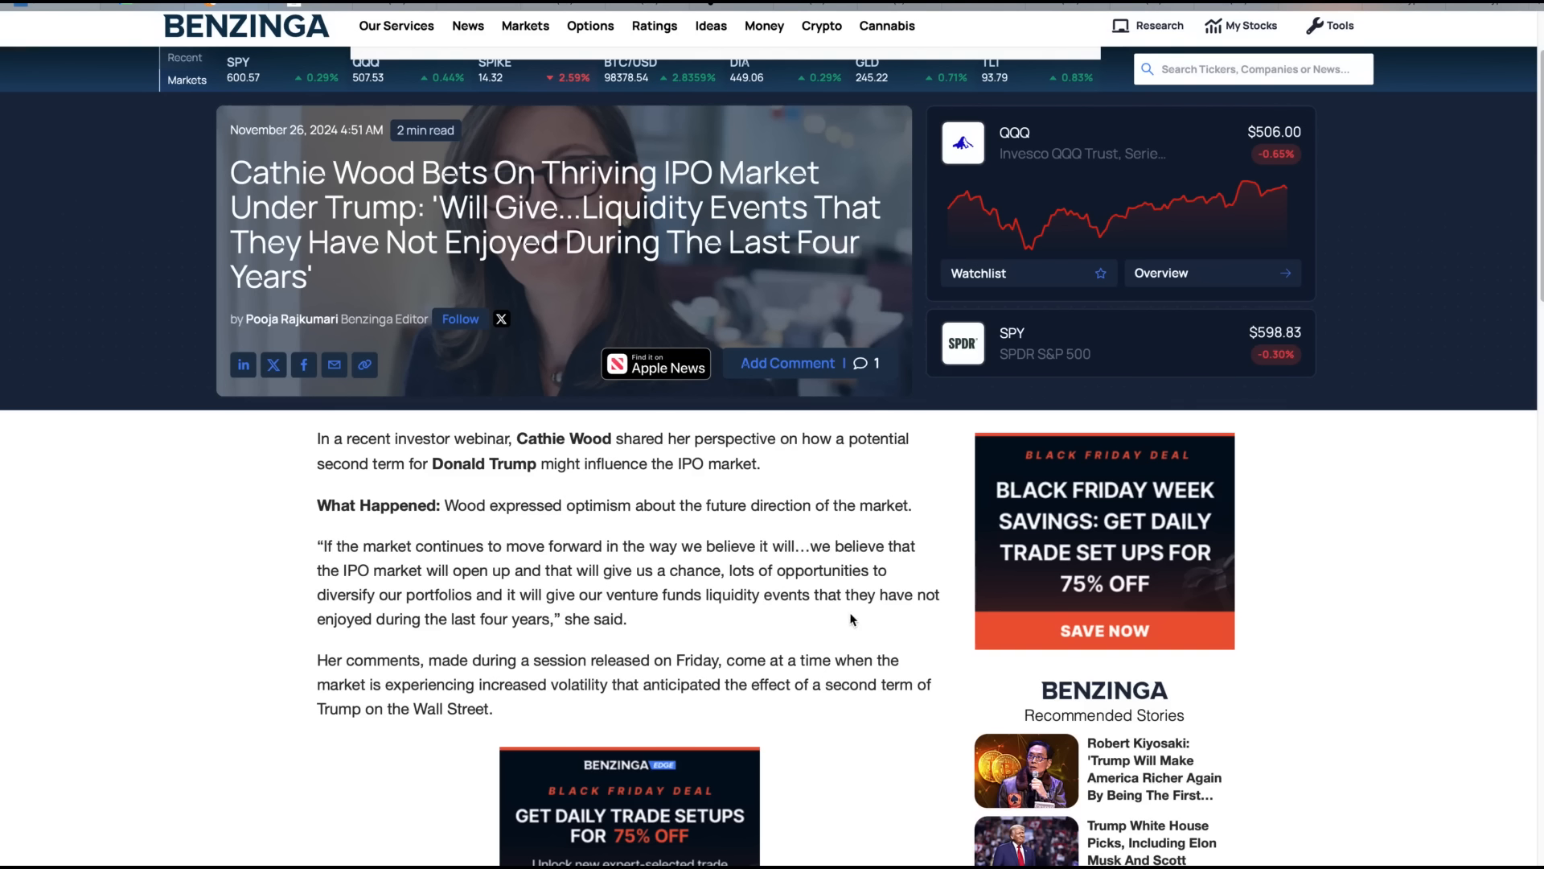
mouse_move(624, 625)
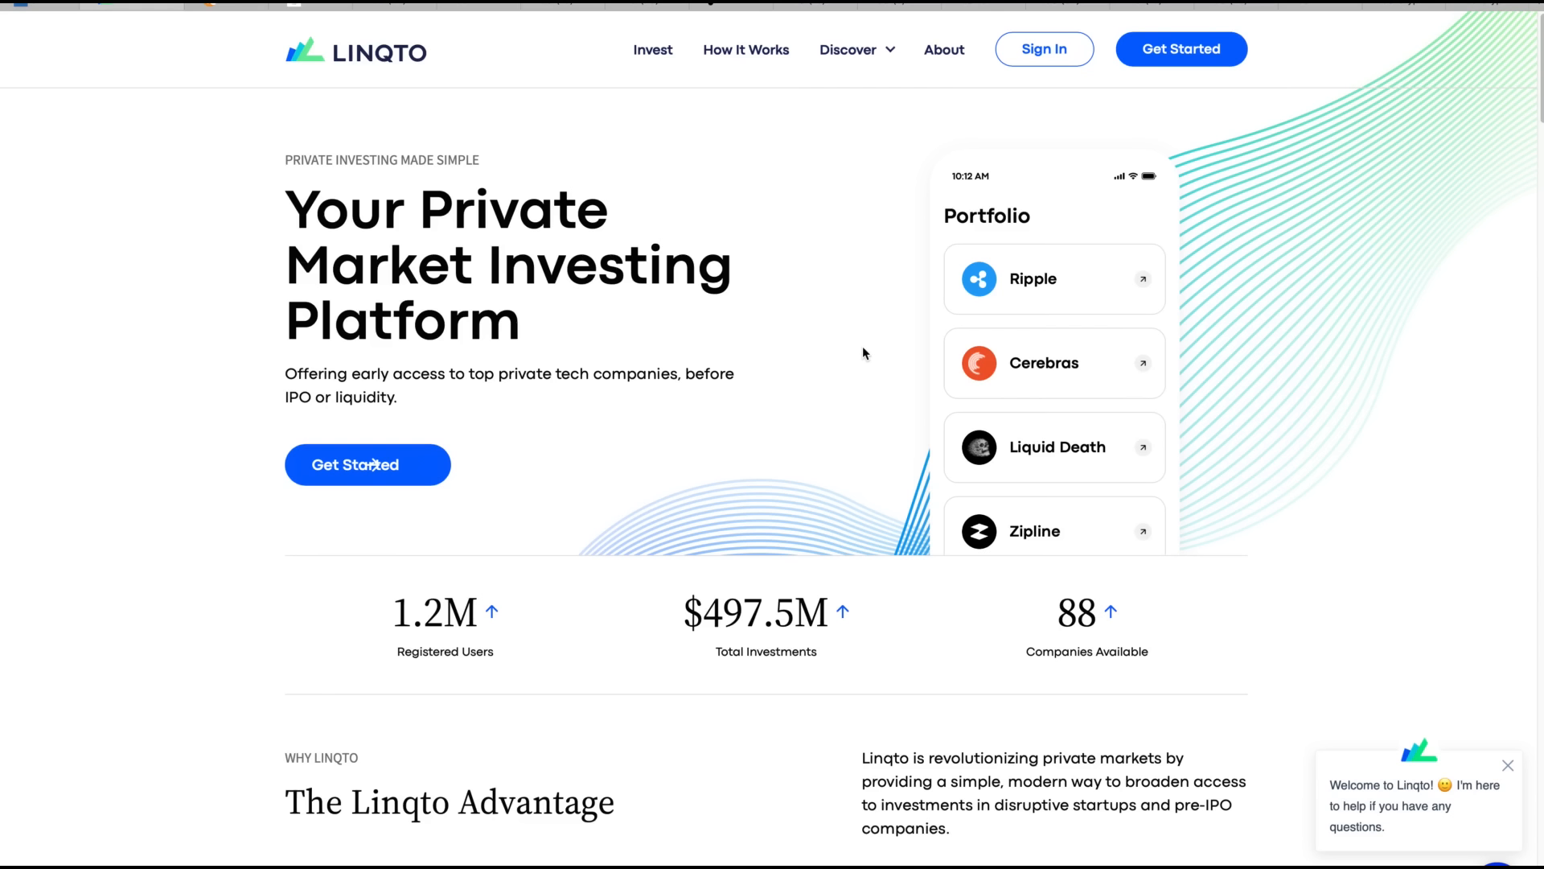
mouse_move(560, 254)
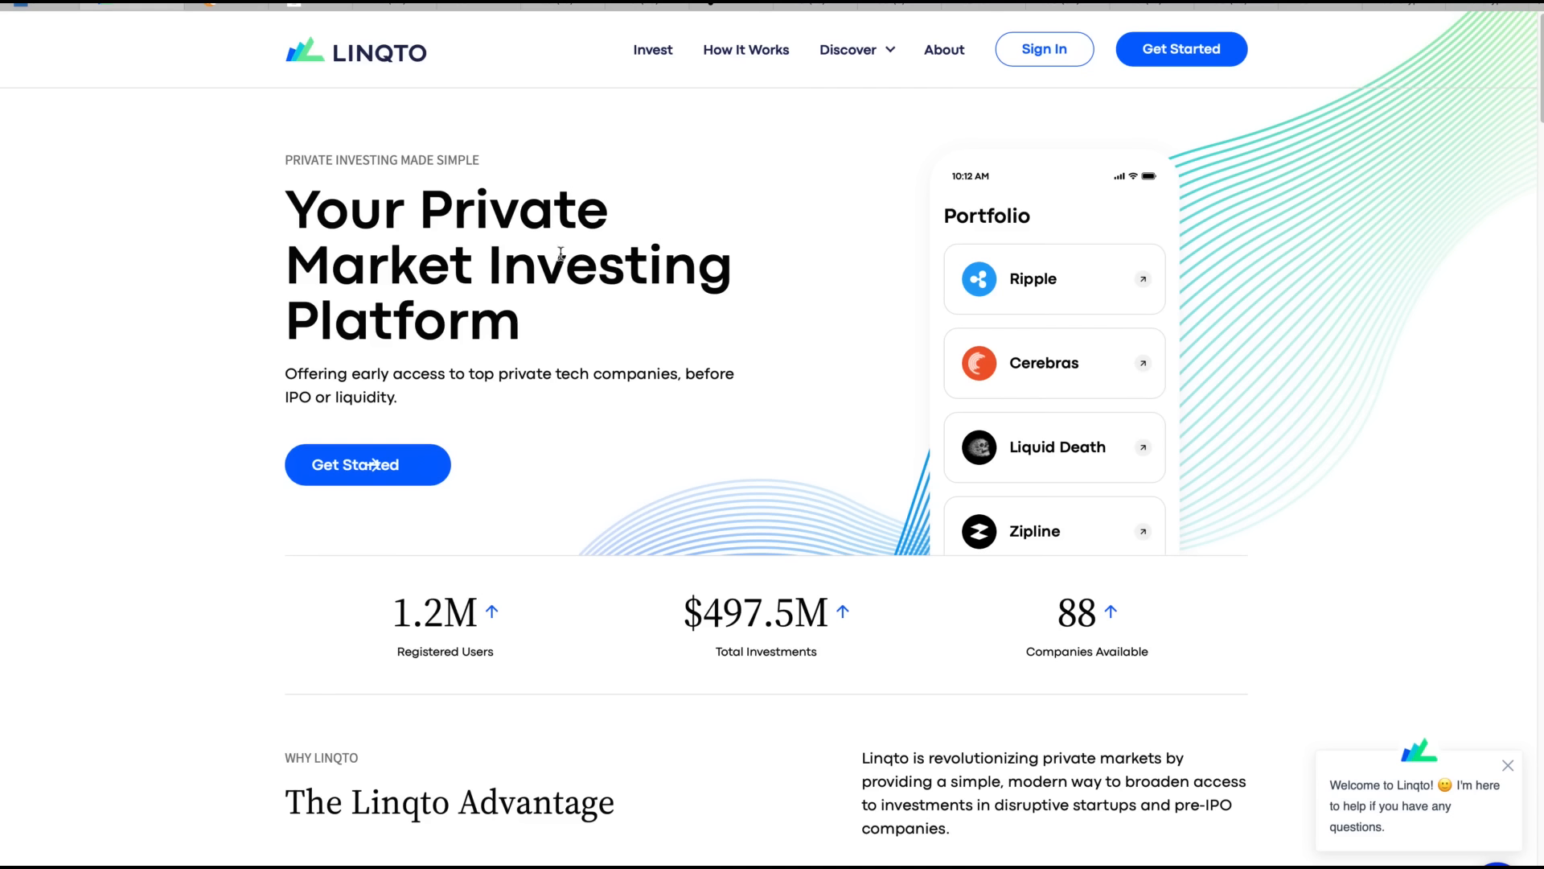
mouse_move(384, 136)
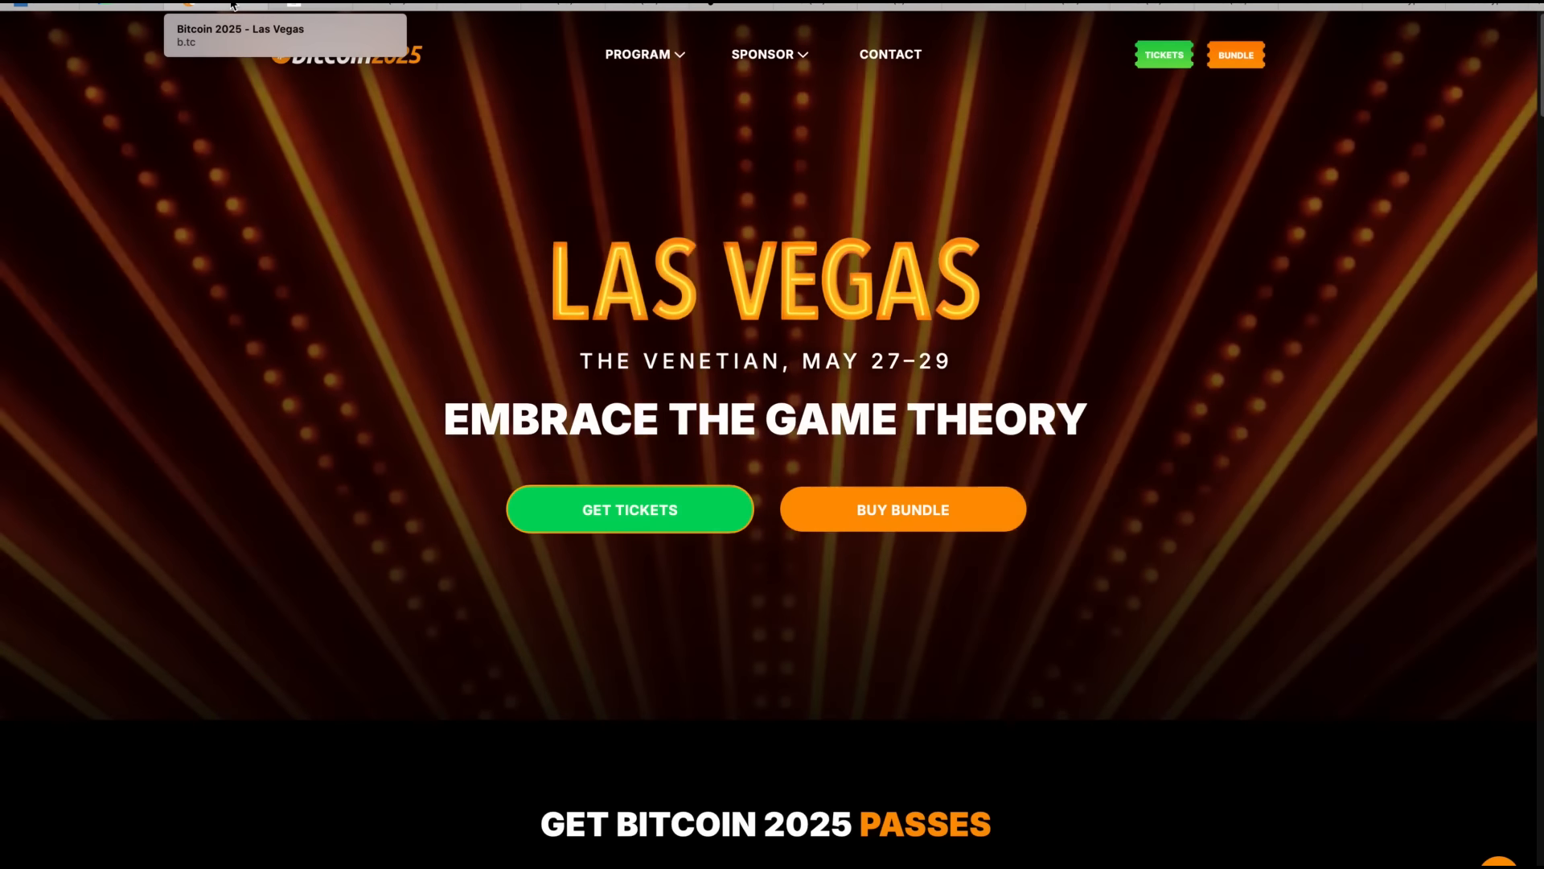
mouse_move(917, 247)
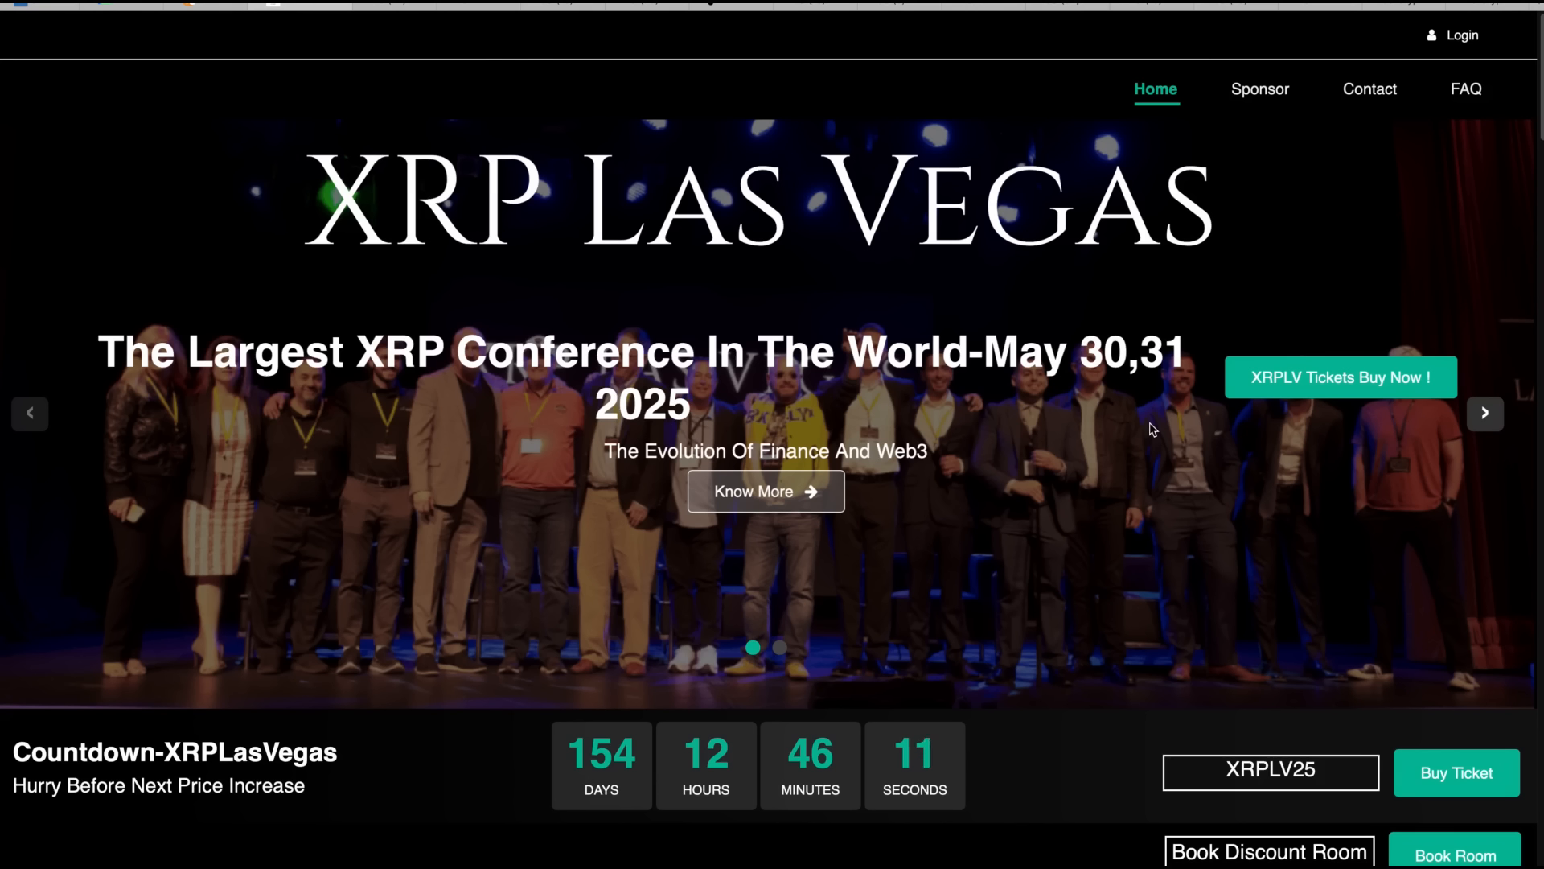
mouse_move(869, 313)
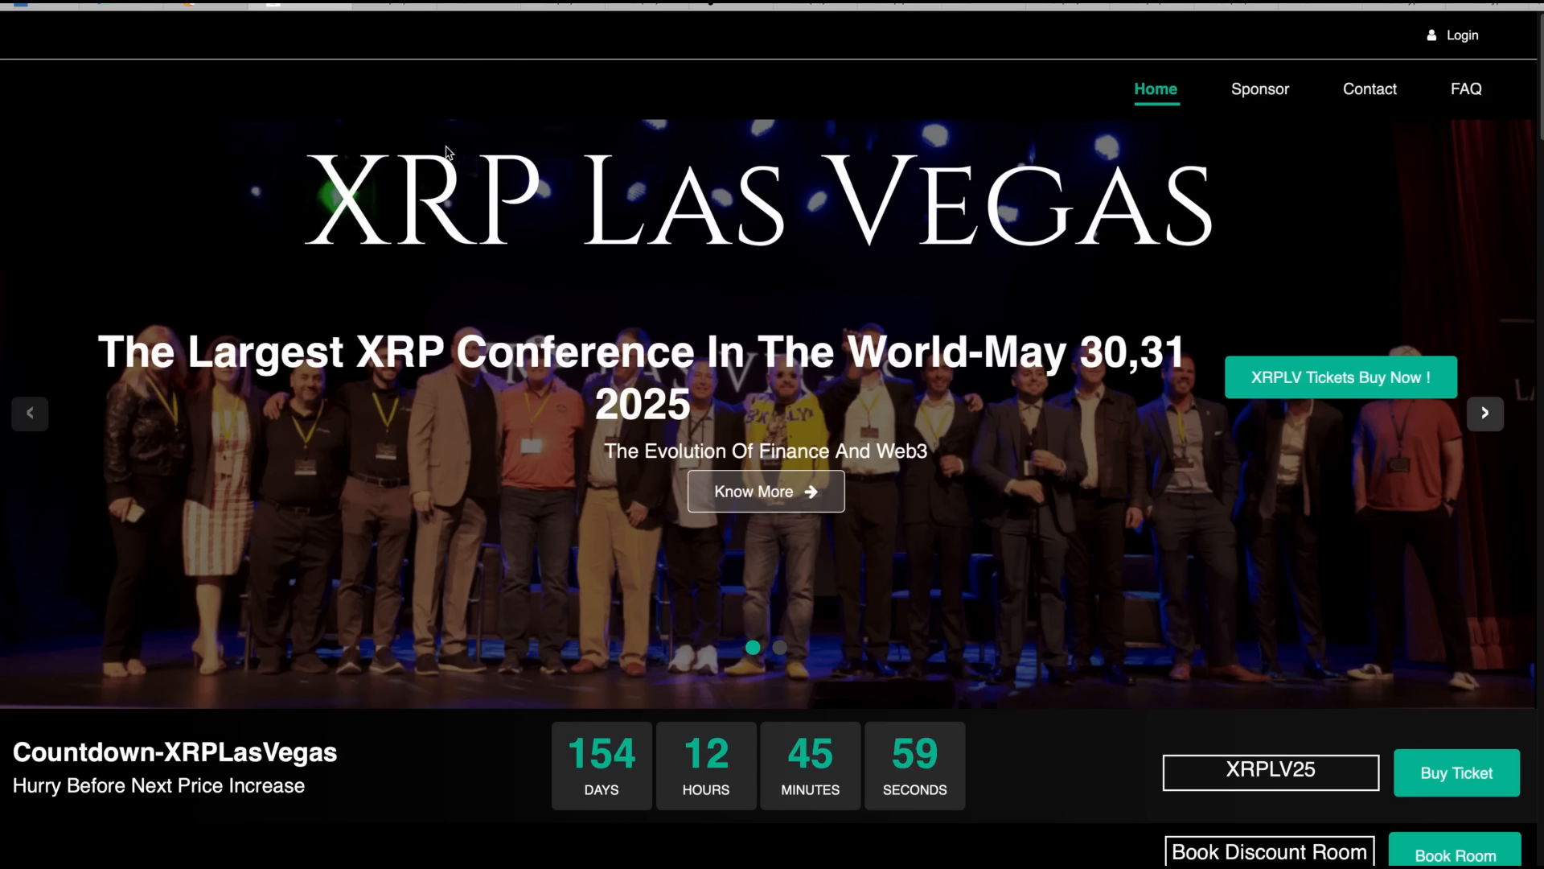
mouse_move(436, 129)
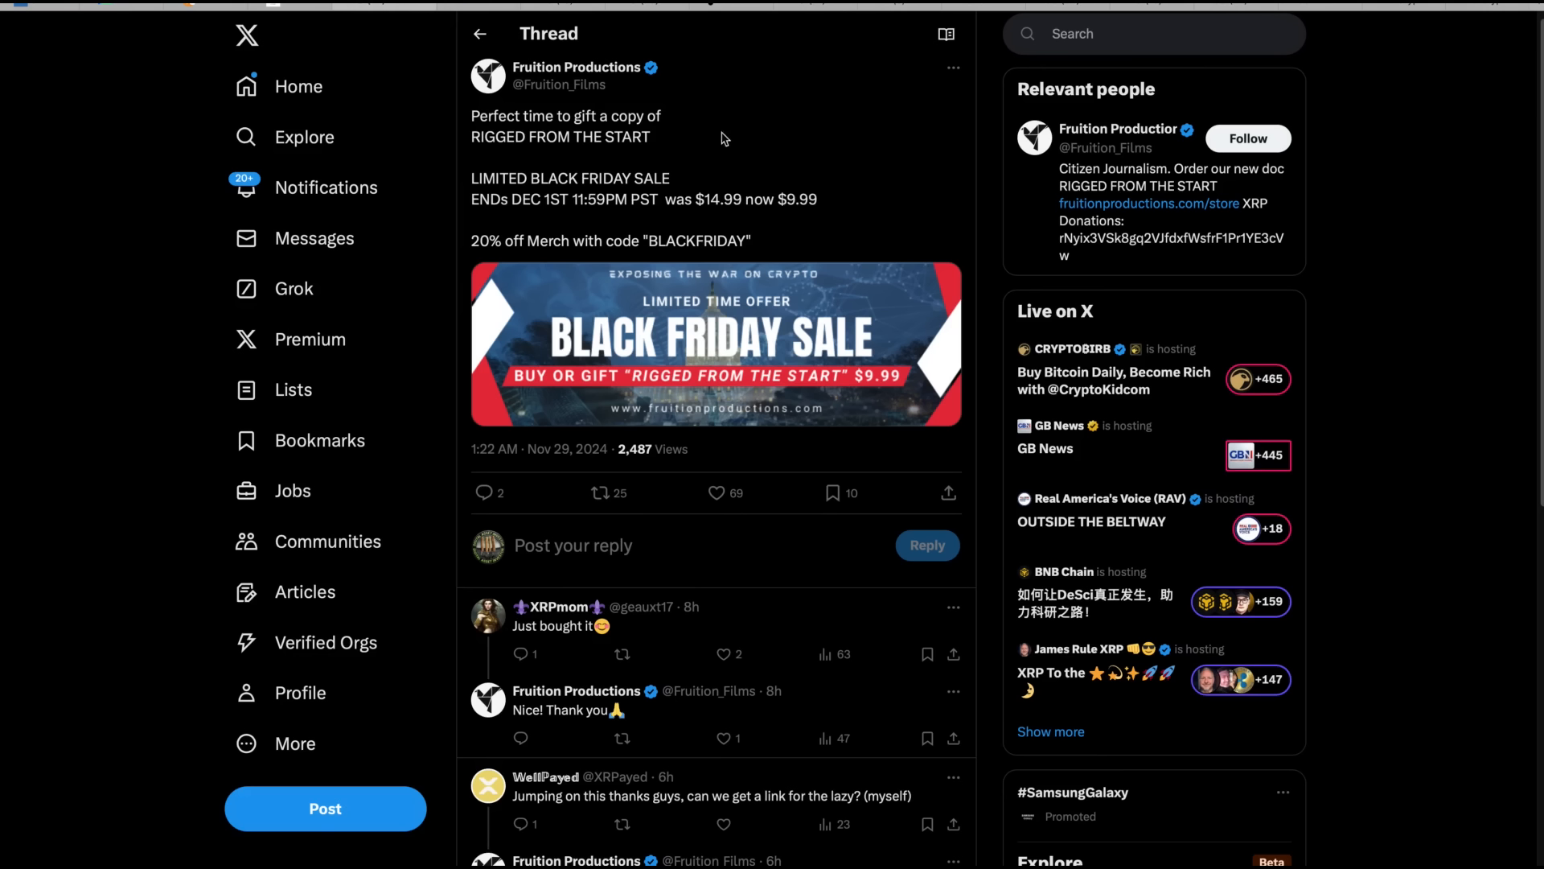
mouse_move(737, 143)
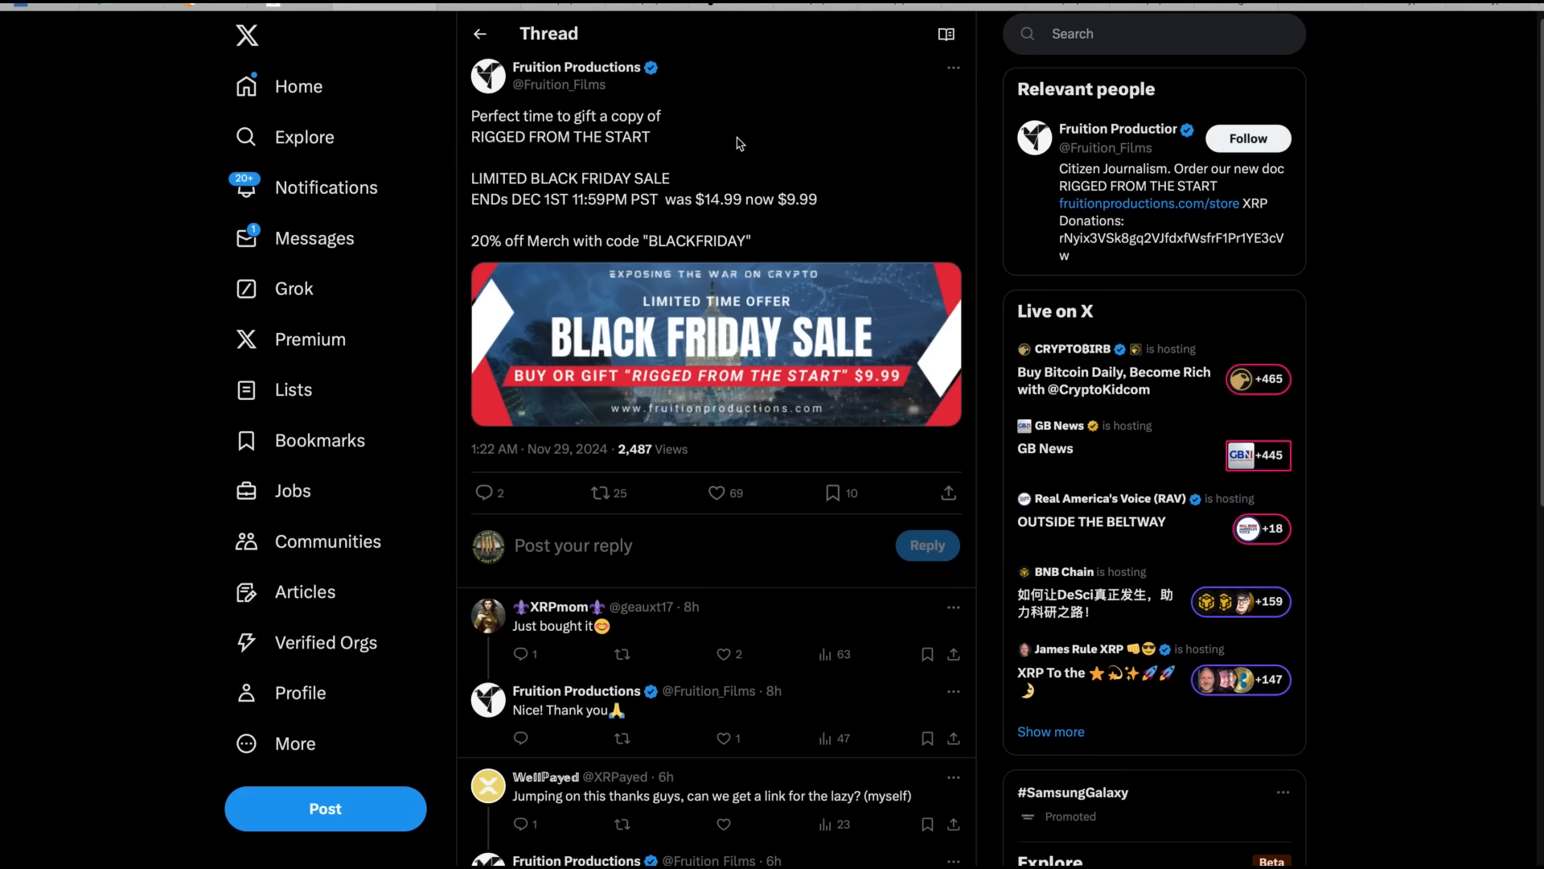
Step: Follow Fruition Productions from its RIGGED FROM THE START Black Friday sale thread
left_click(1247, 138)
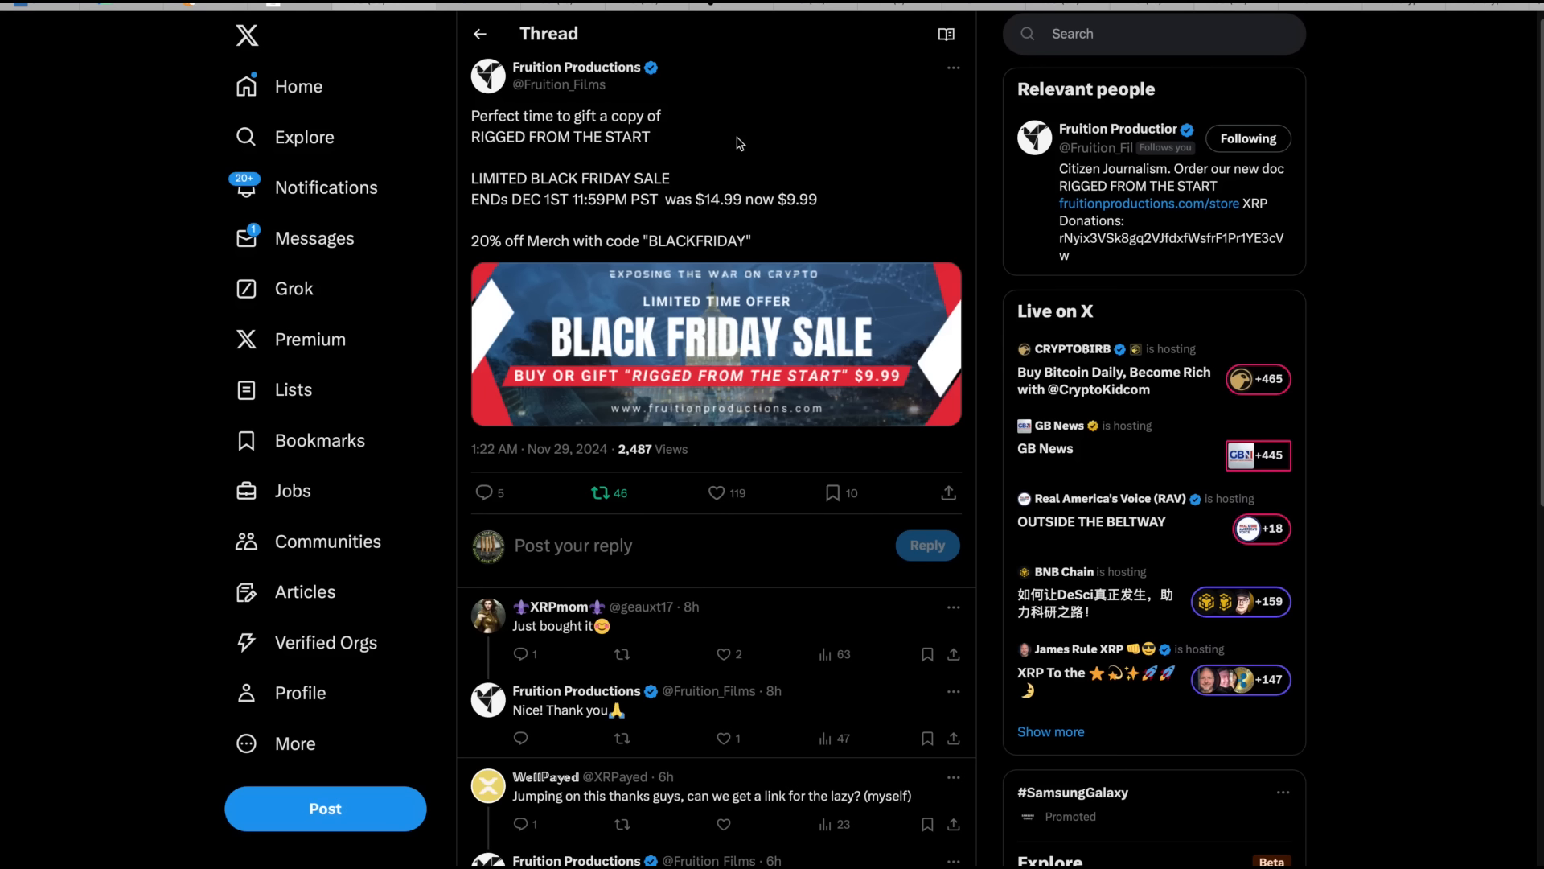
mouse_move(786, 285)
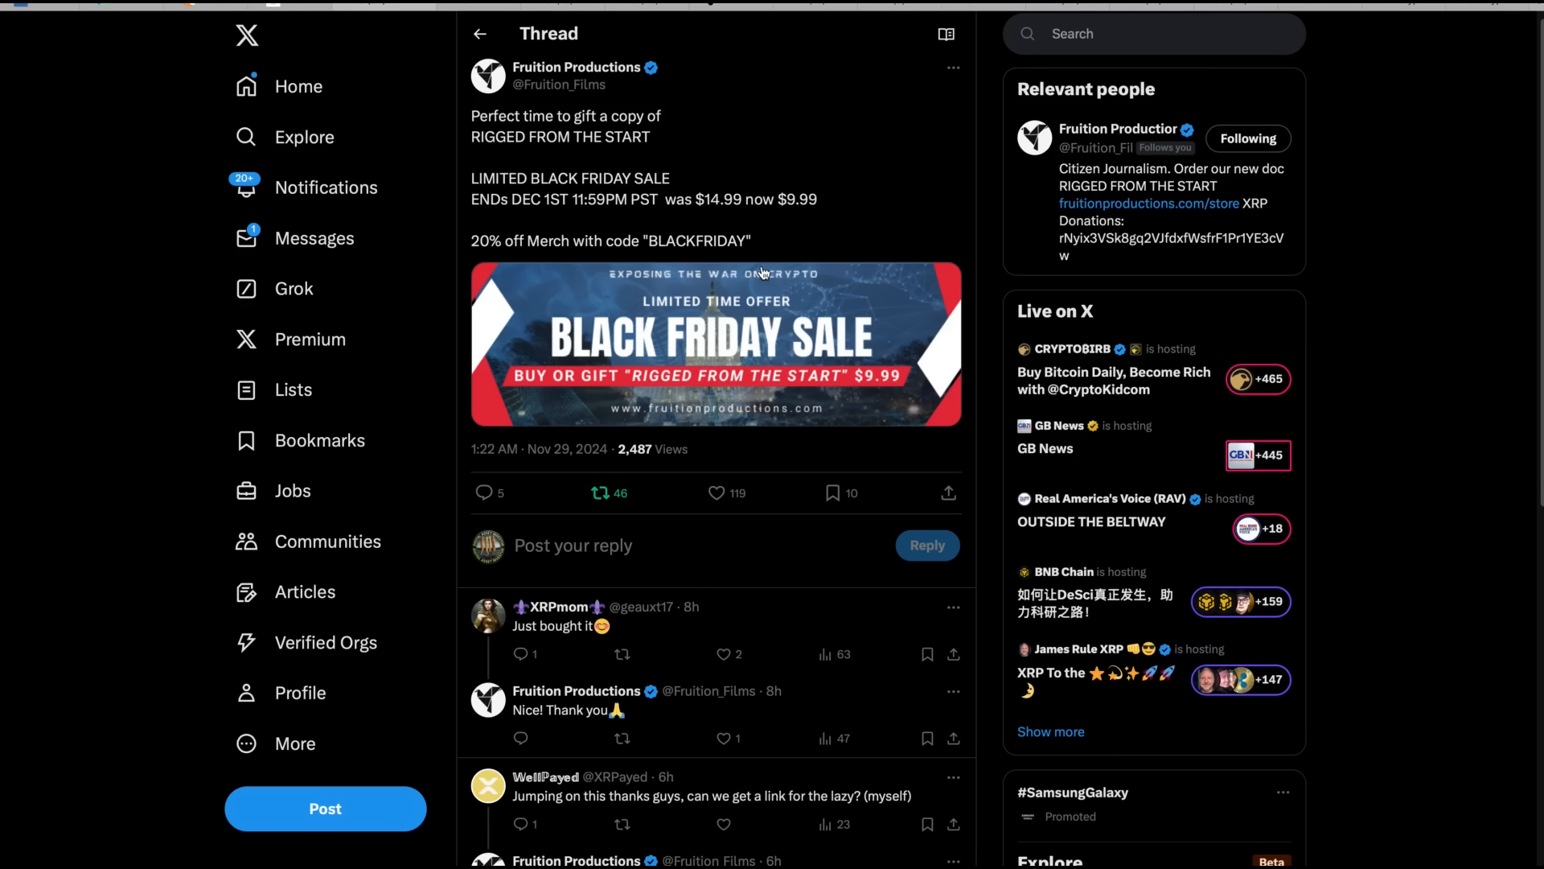
mouse_move(576, 178)
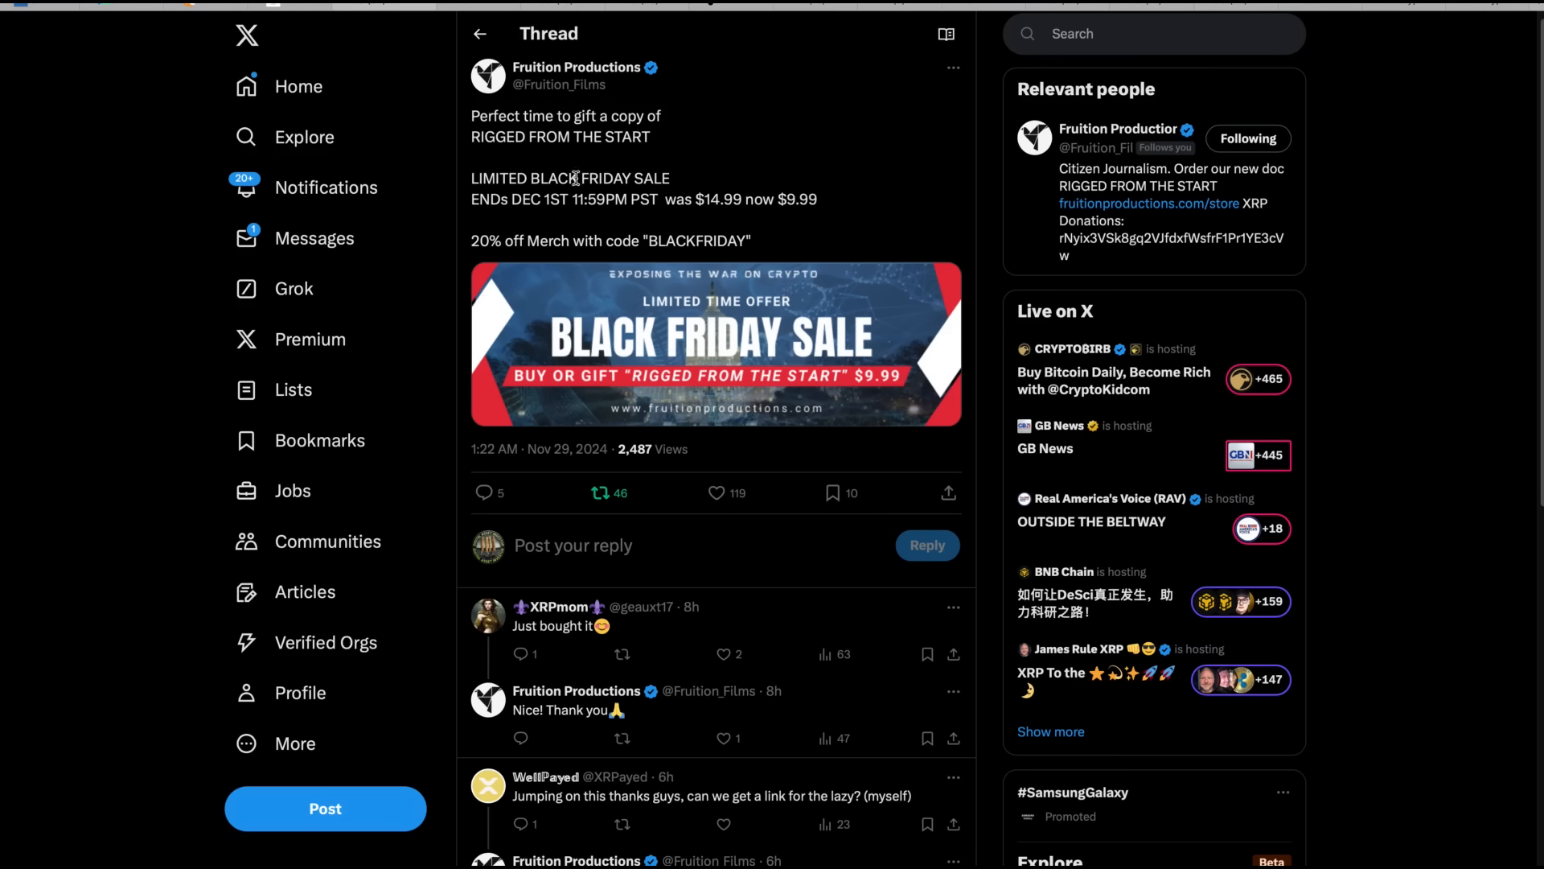
mouse_move(705, 431)
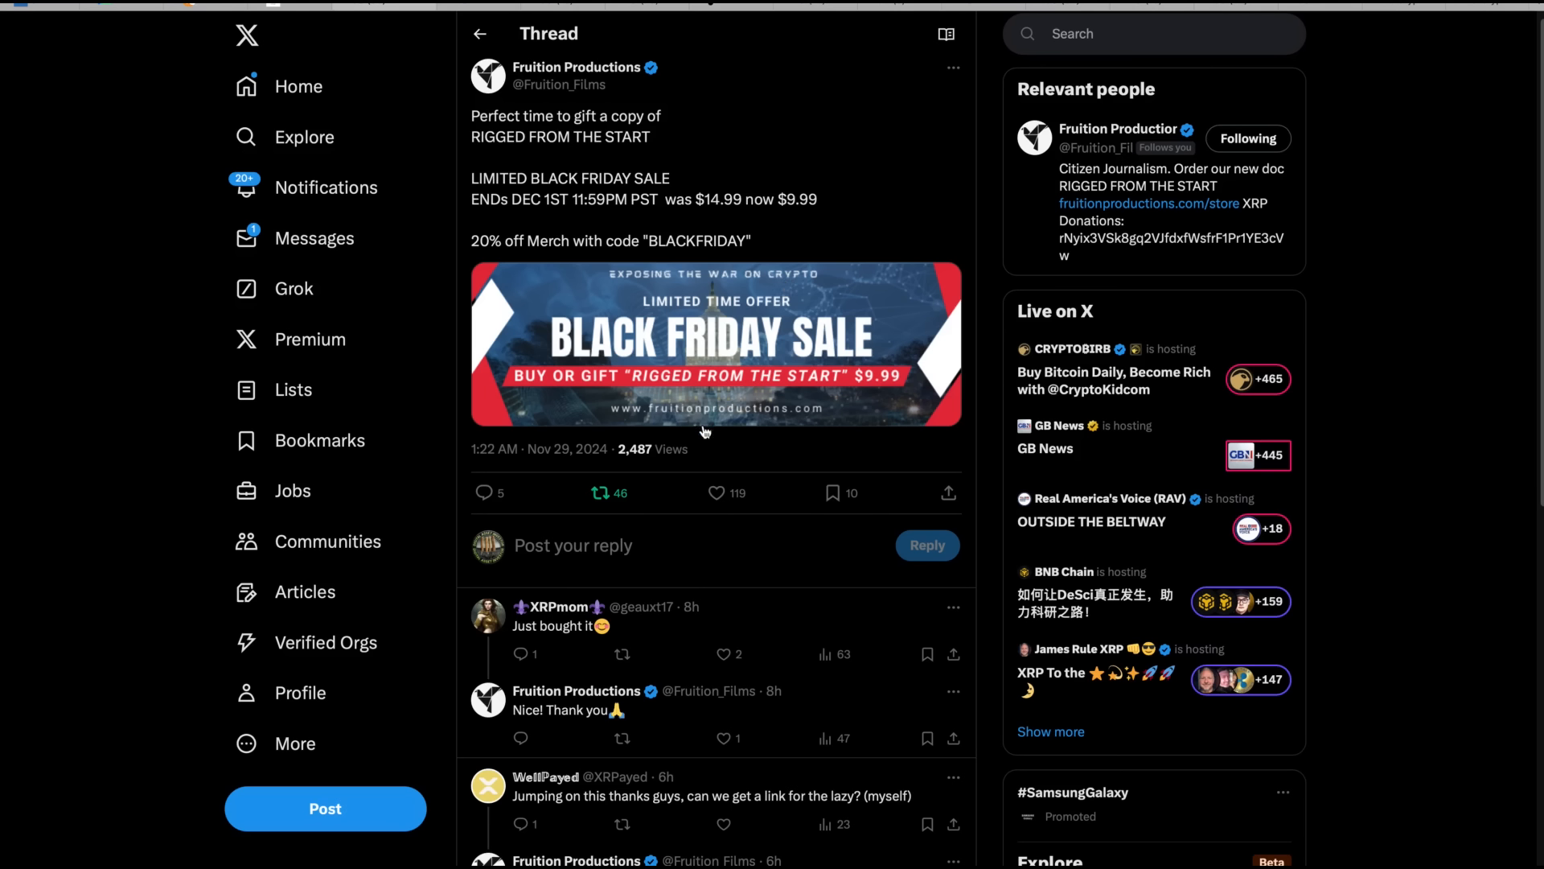
mouse_move(681, 435)
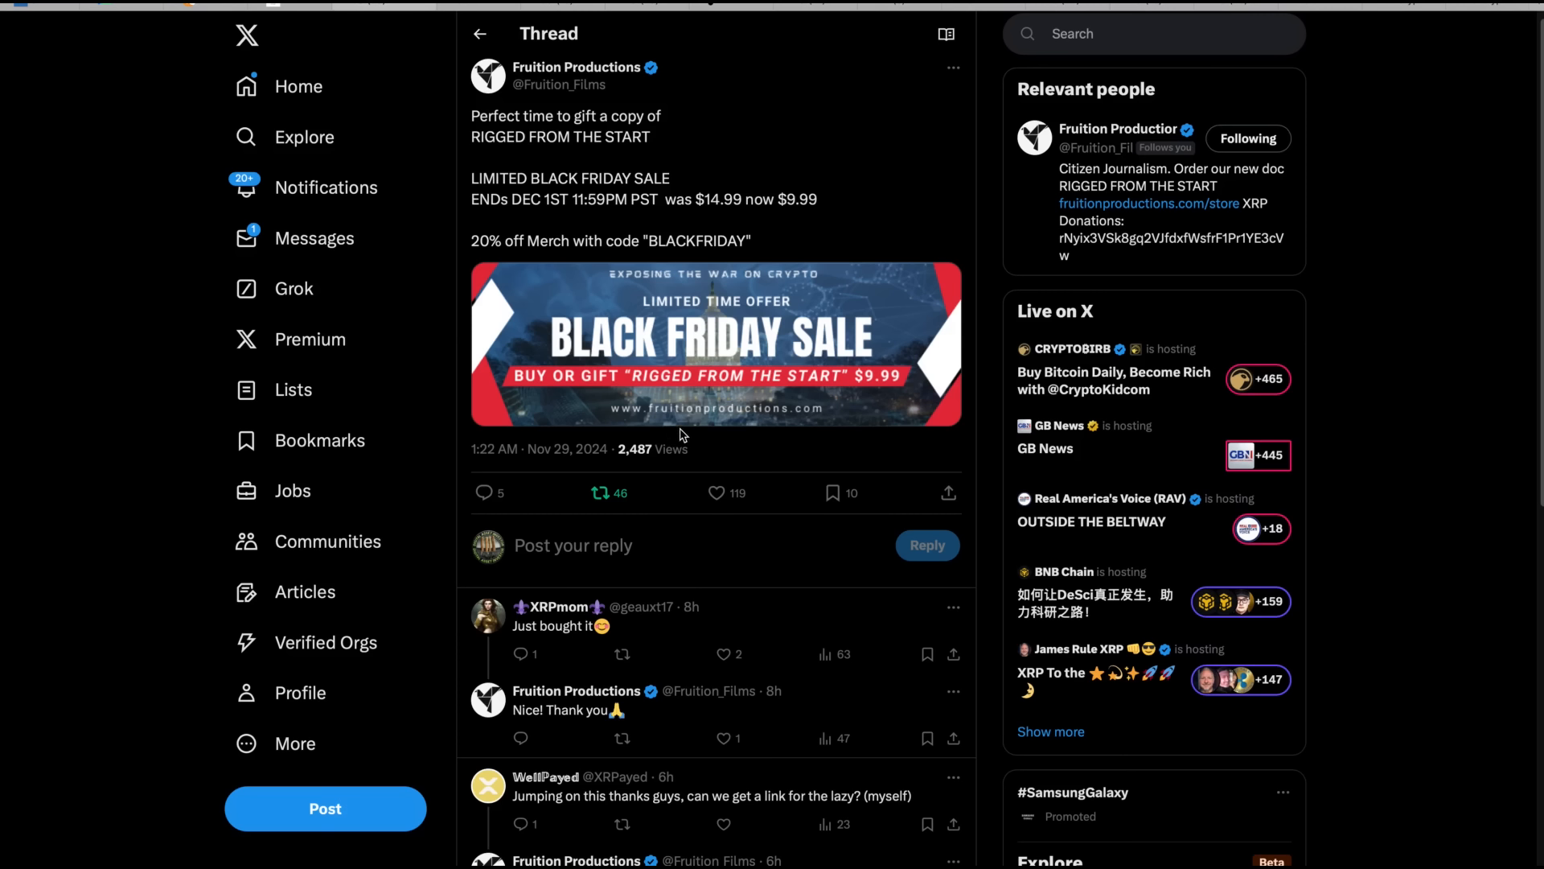
mouse_move(783, 438)
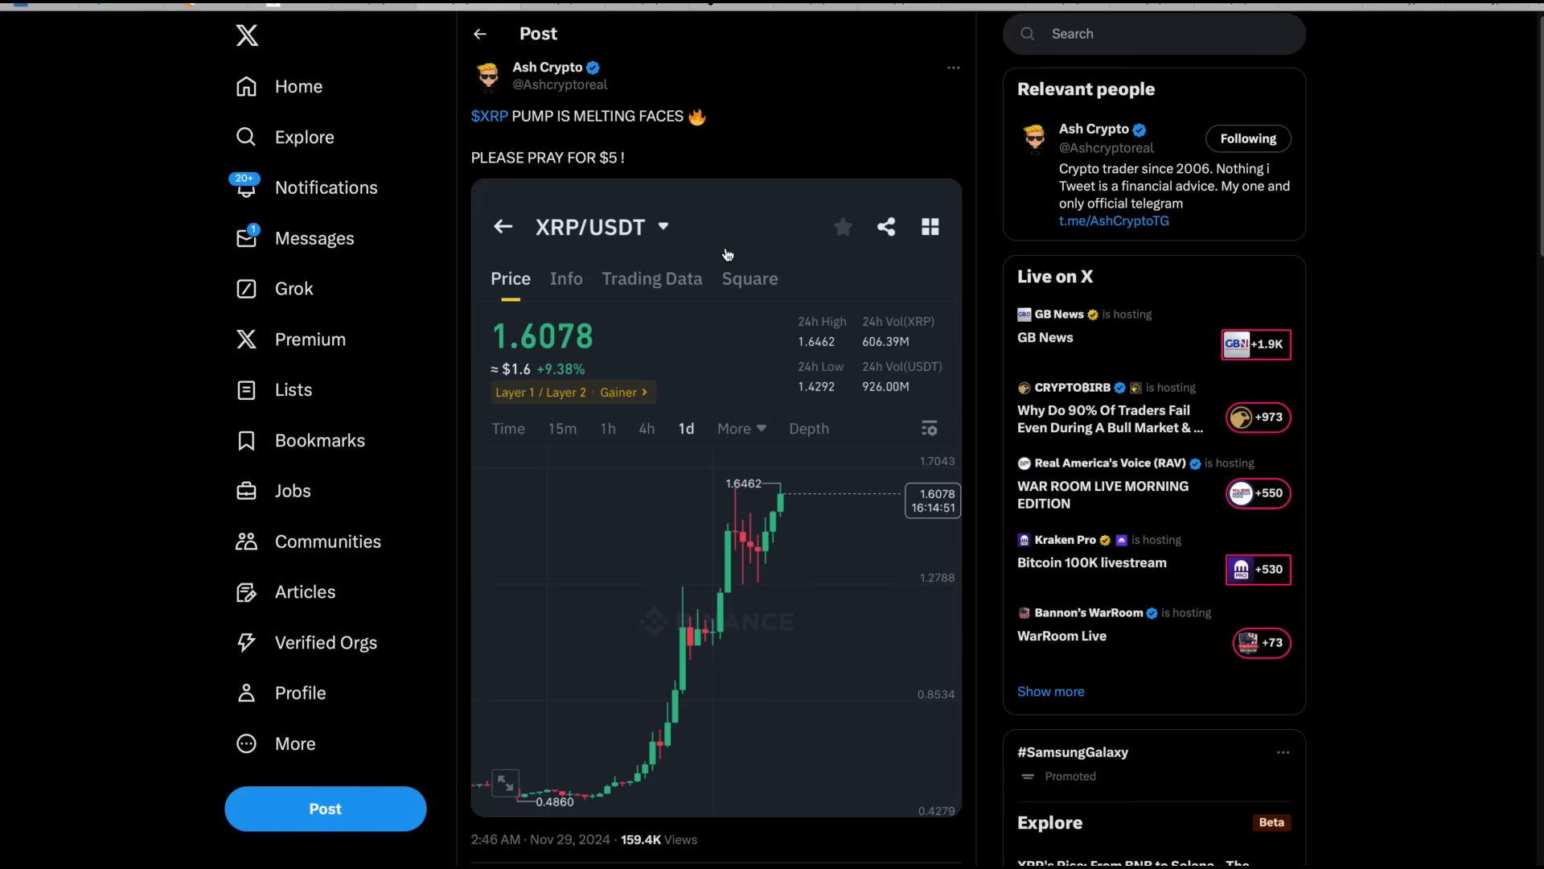
mouse_move(756, 187)
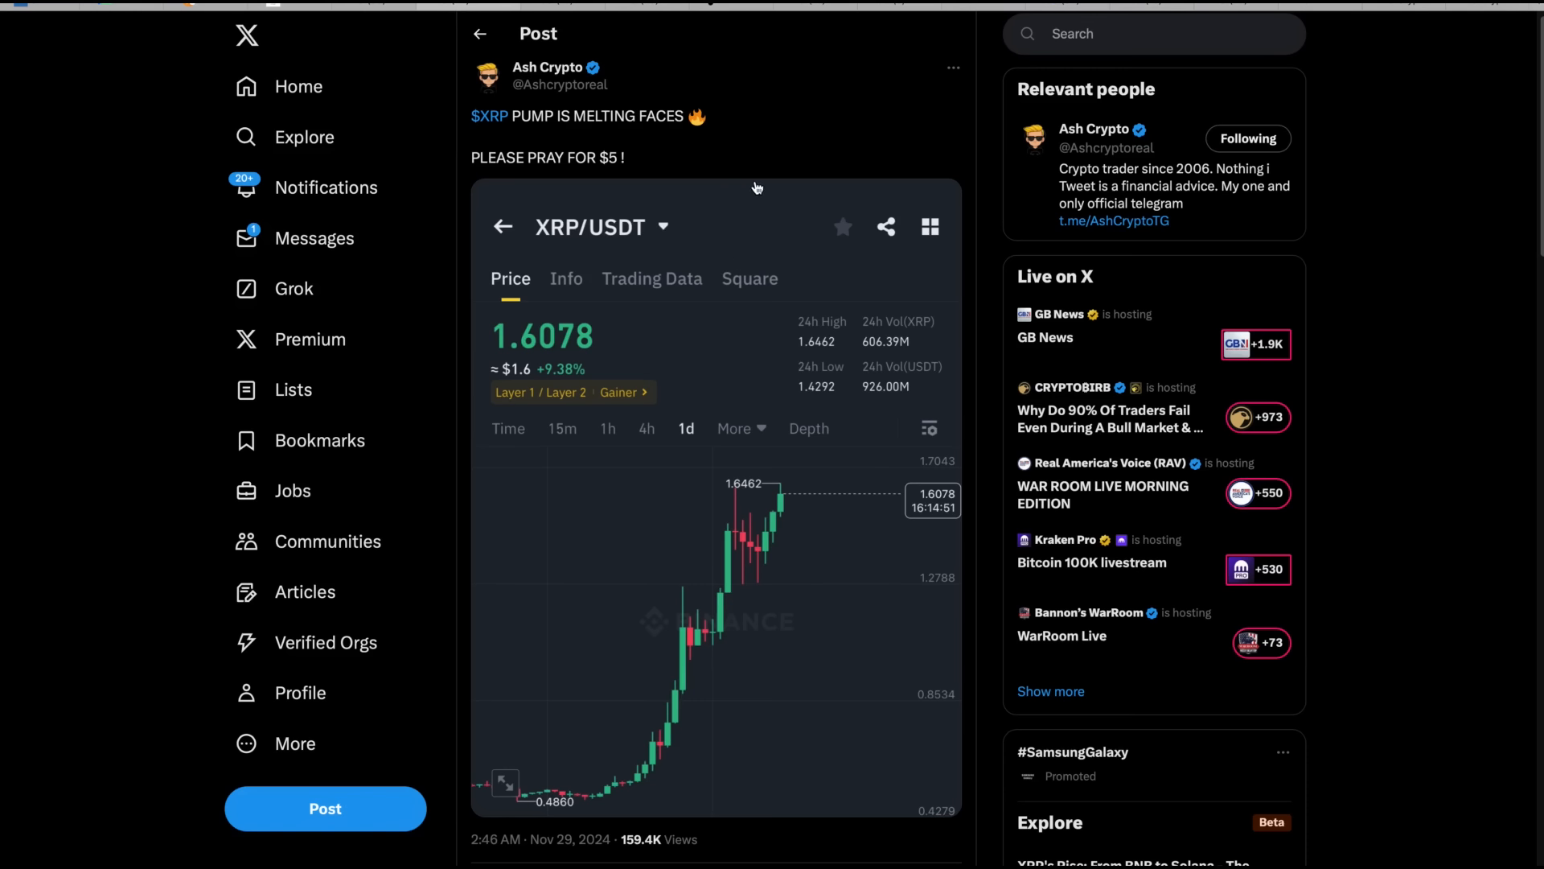
mouse_move(563, 11)
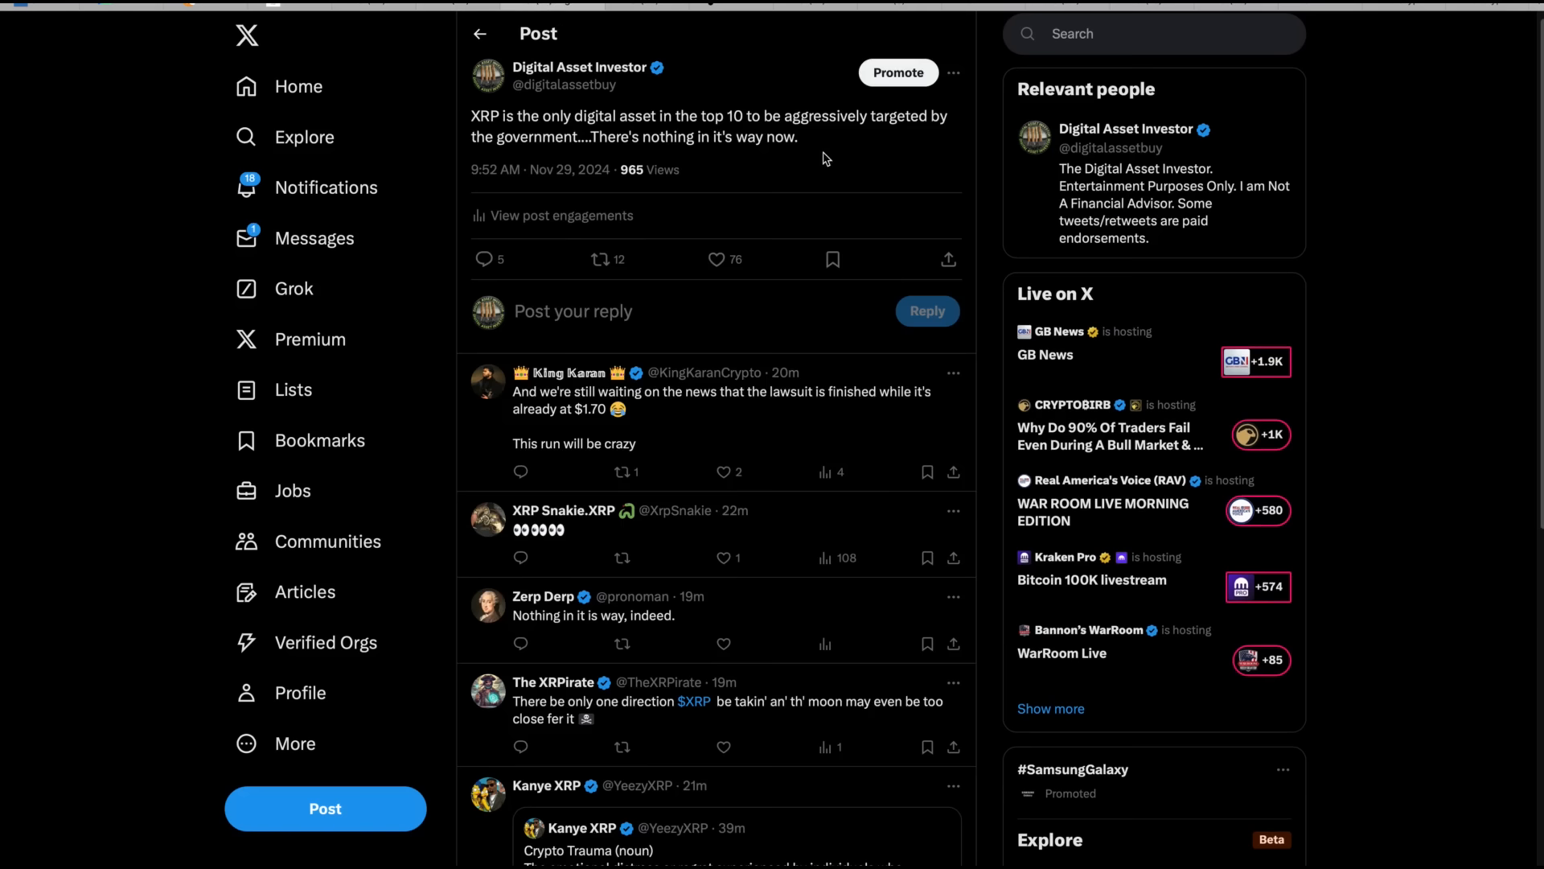
mouse_move(828, 155)
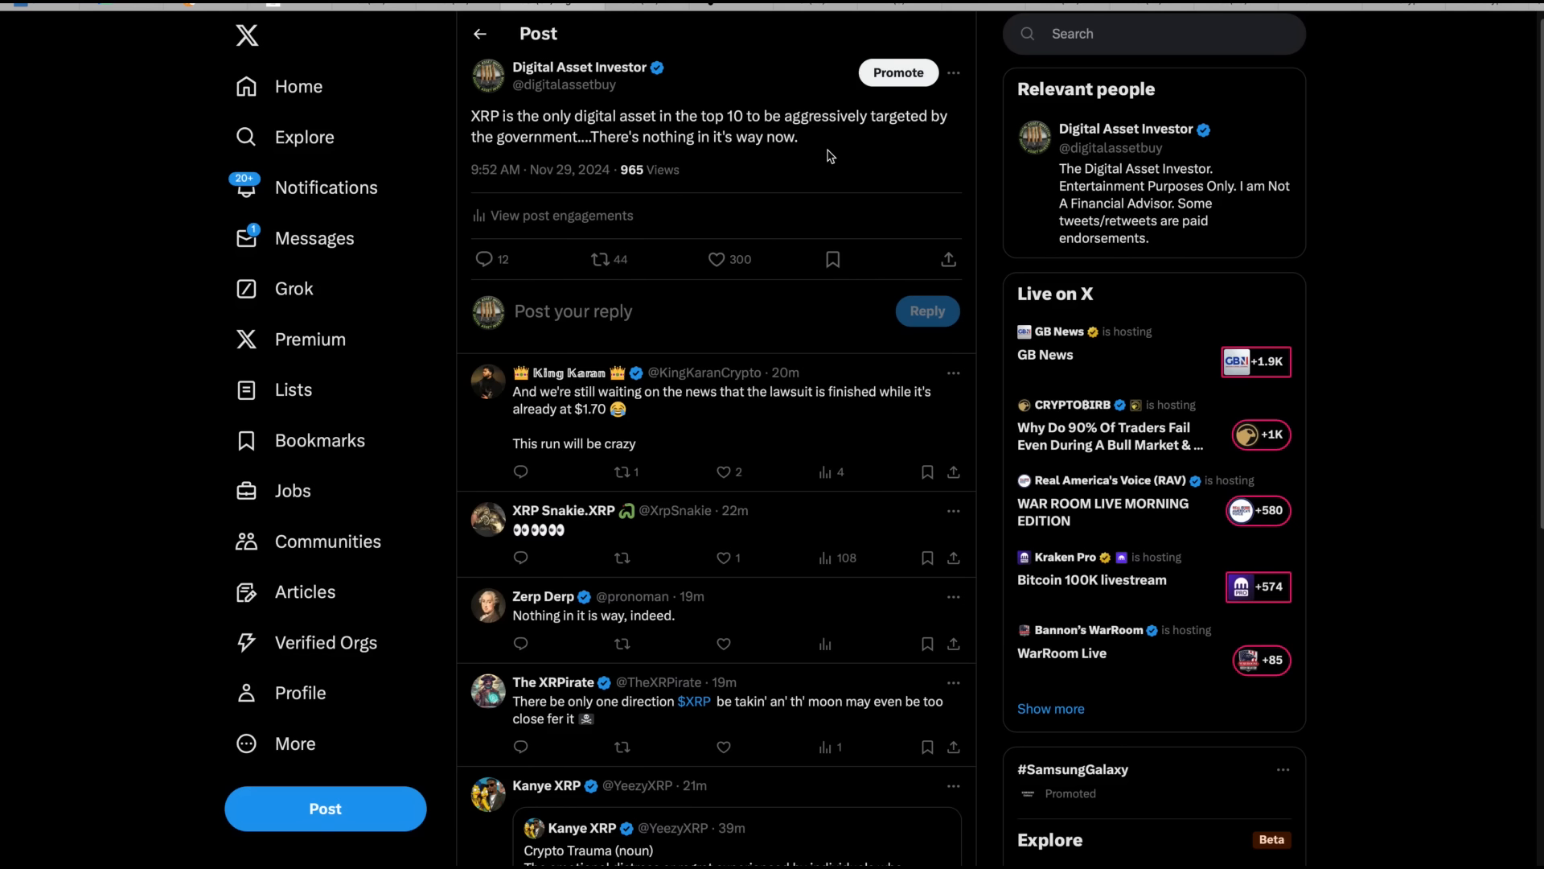
mouse_move(944, 321)
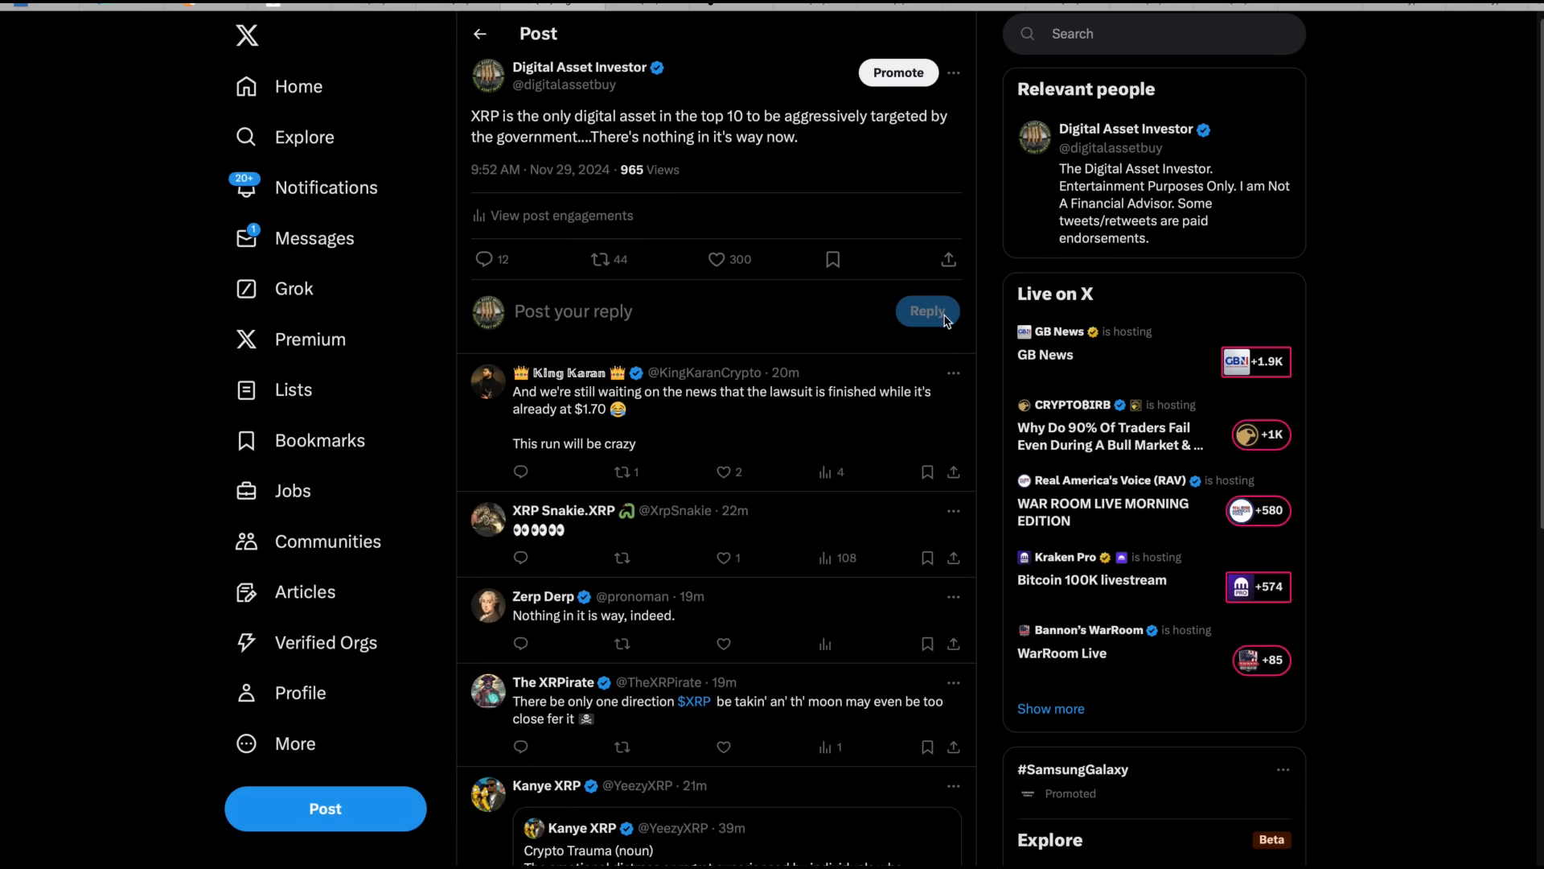
Step: Move from the Ash Crypto XRP pump post to Digital Asset Investor's XRP posts
left_click(721, 259)
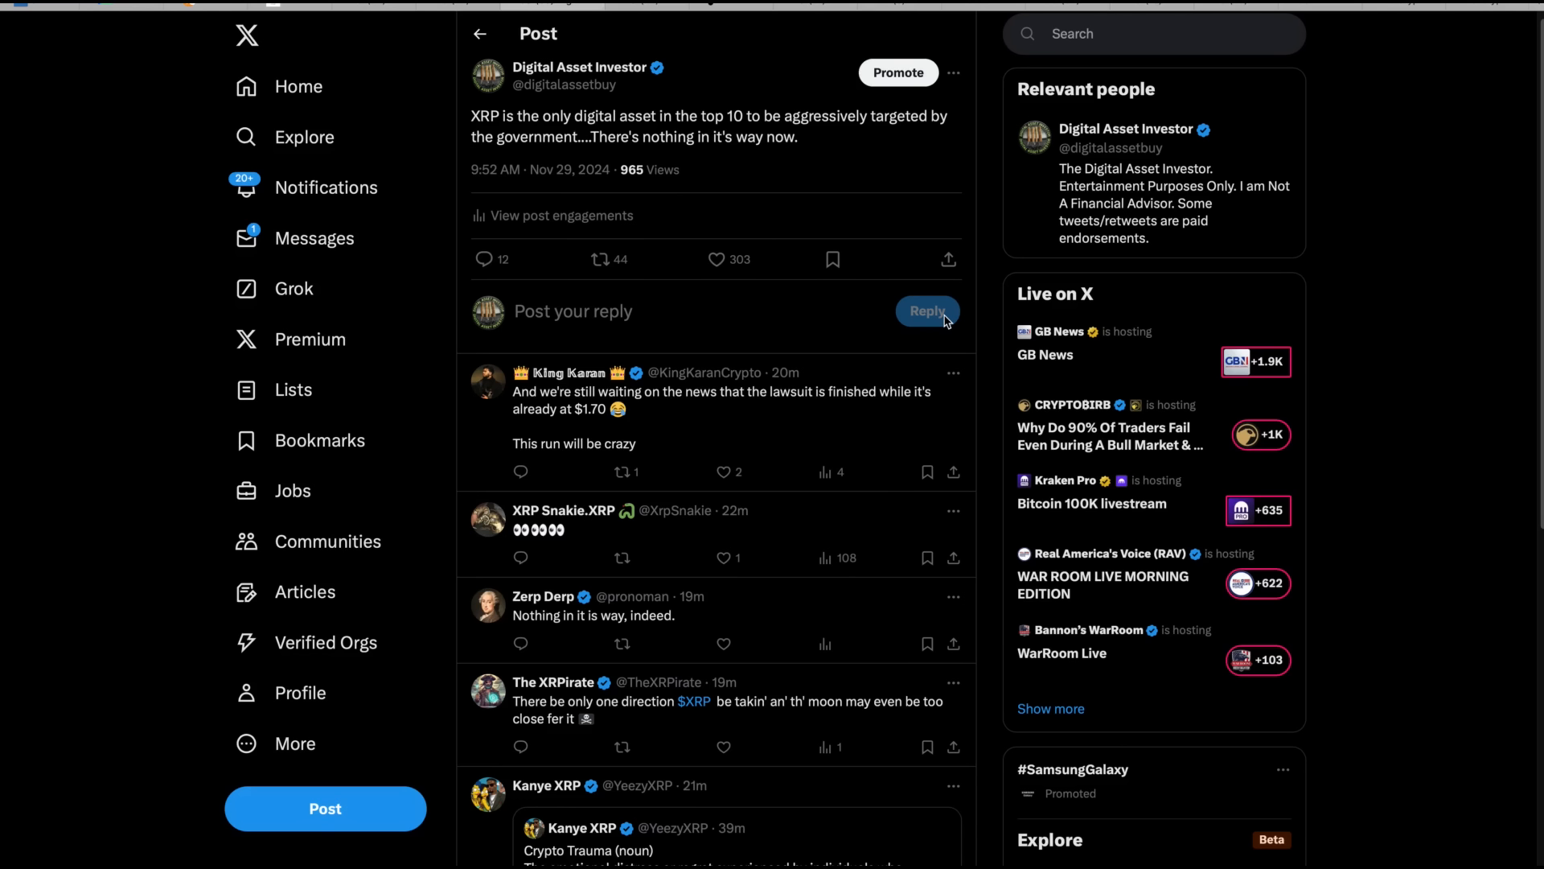
left_click(716, 259)
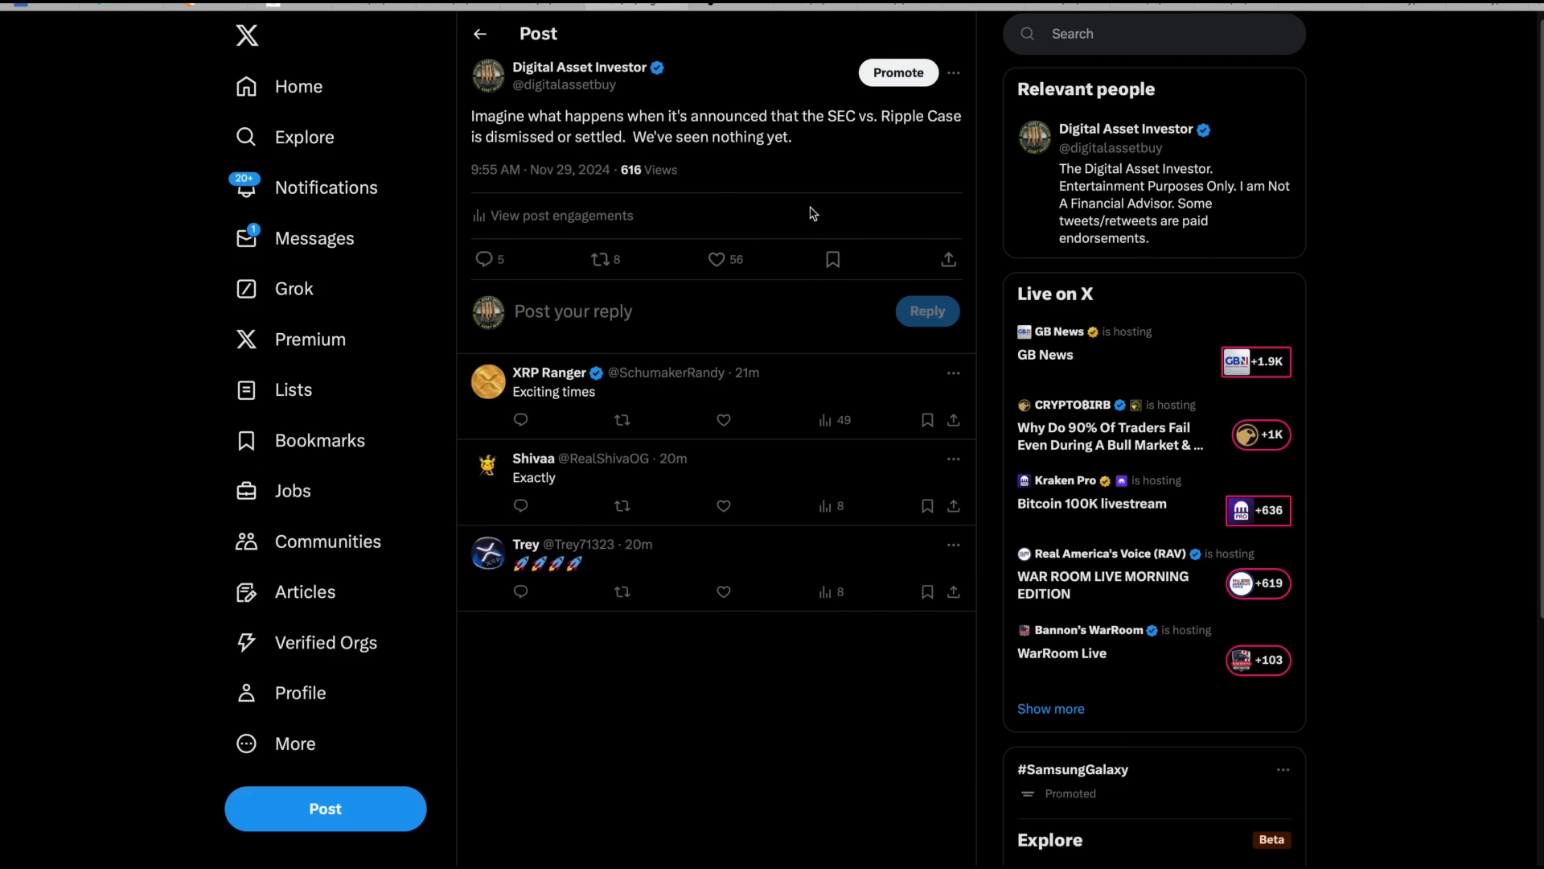
mouse_move(907, 188)
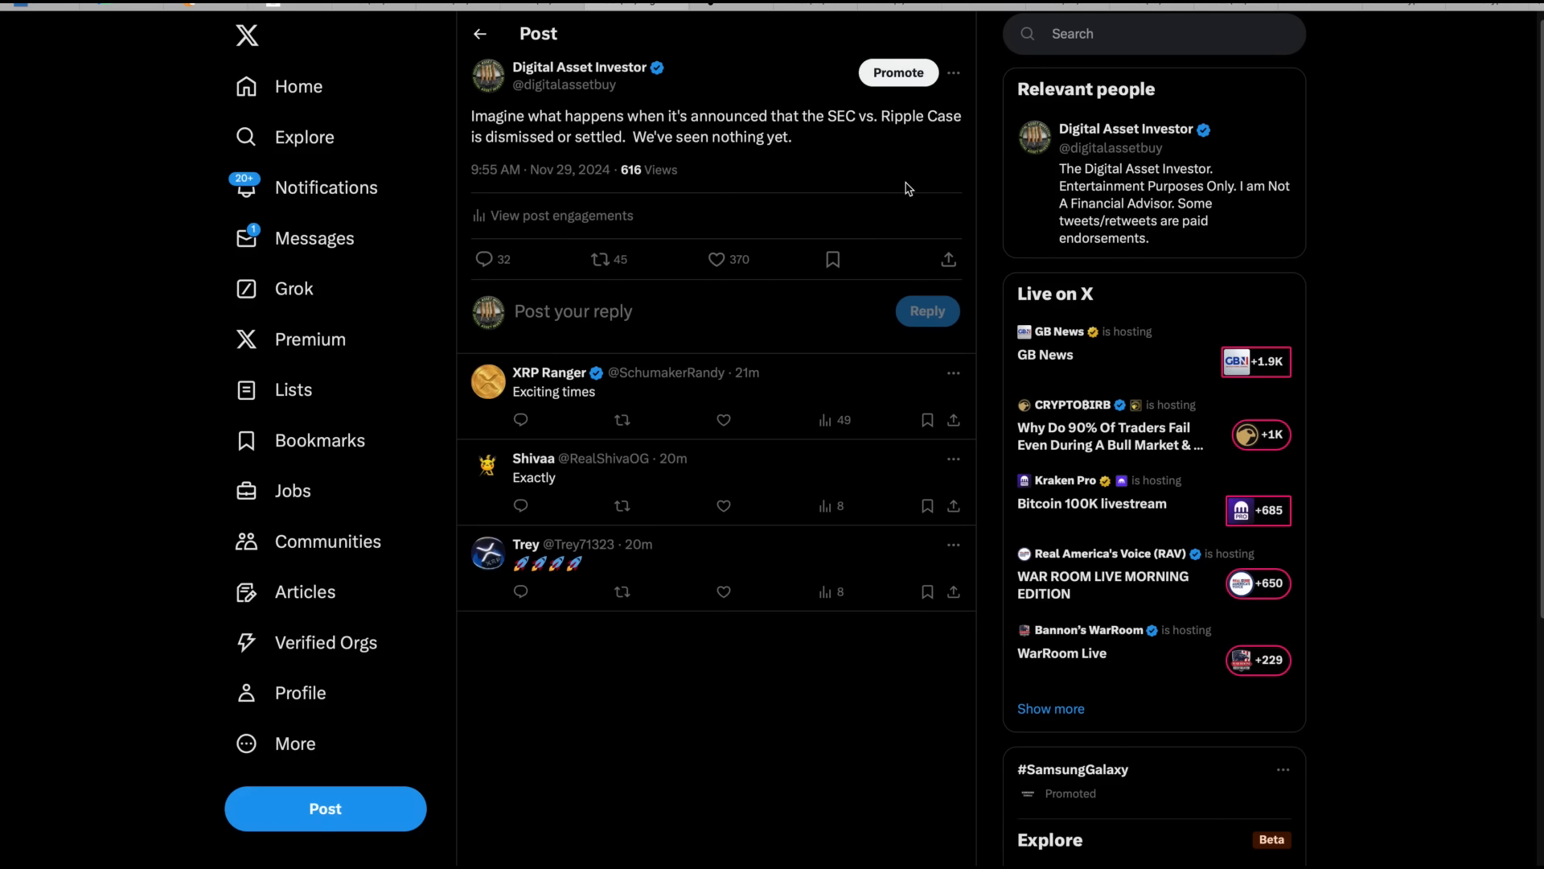
Step: Read the SEC vs. Ripple dismissal post, then move on to Fiatleak's live market map
left_click(717, 259)
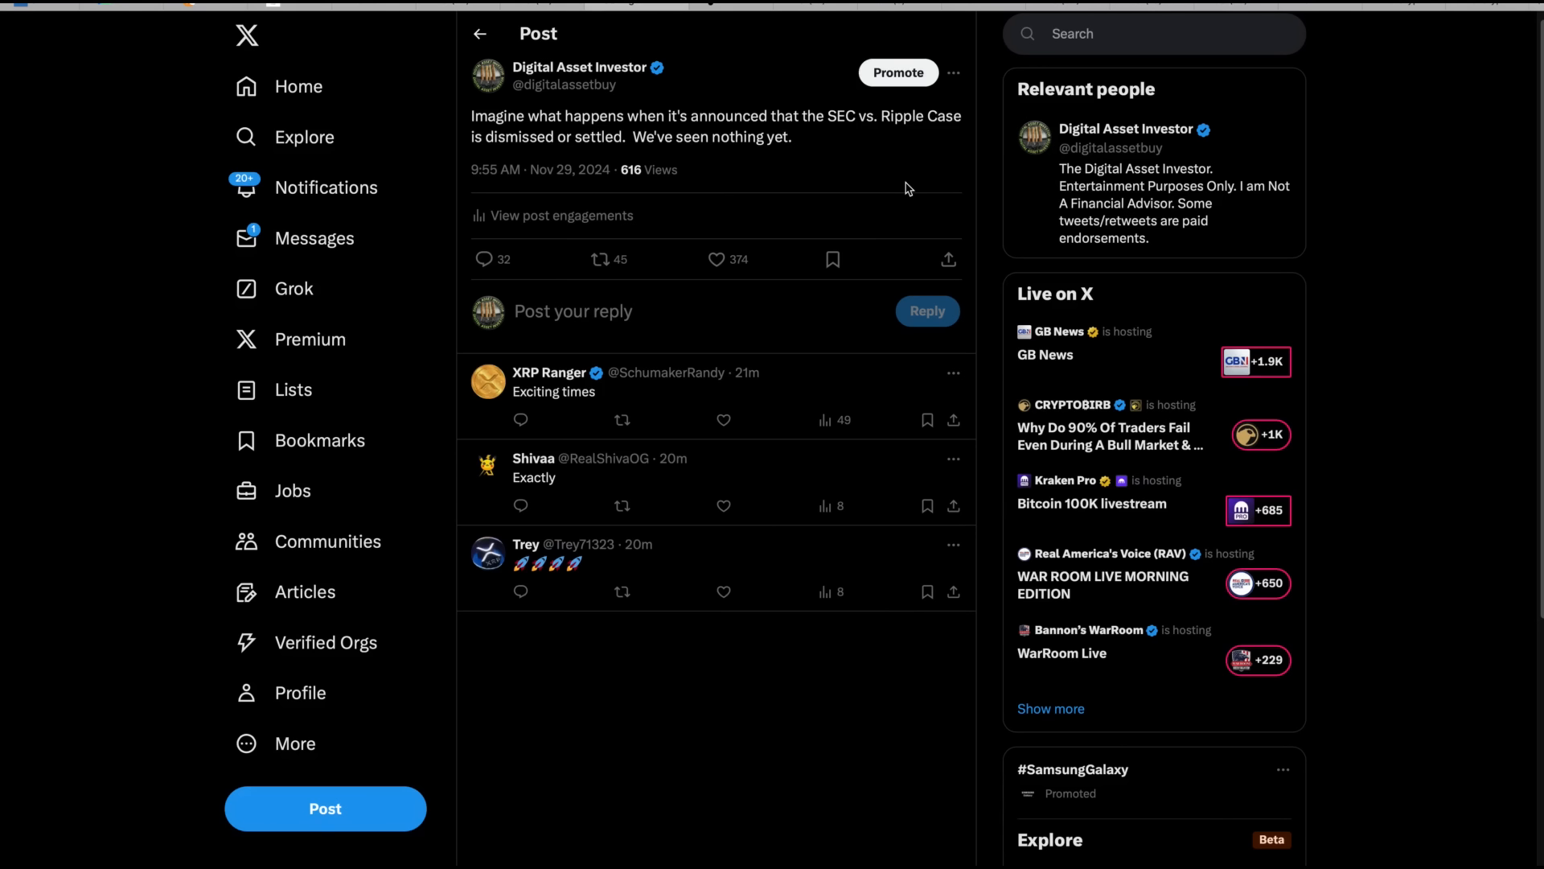
left_click(717, 259)
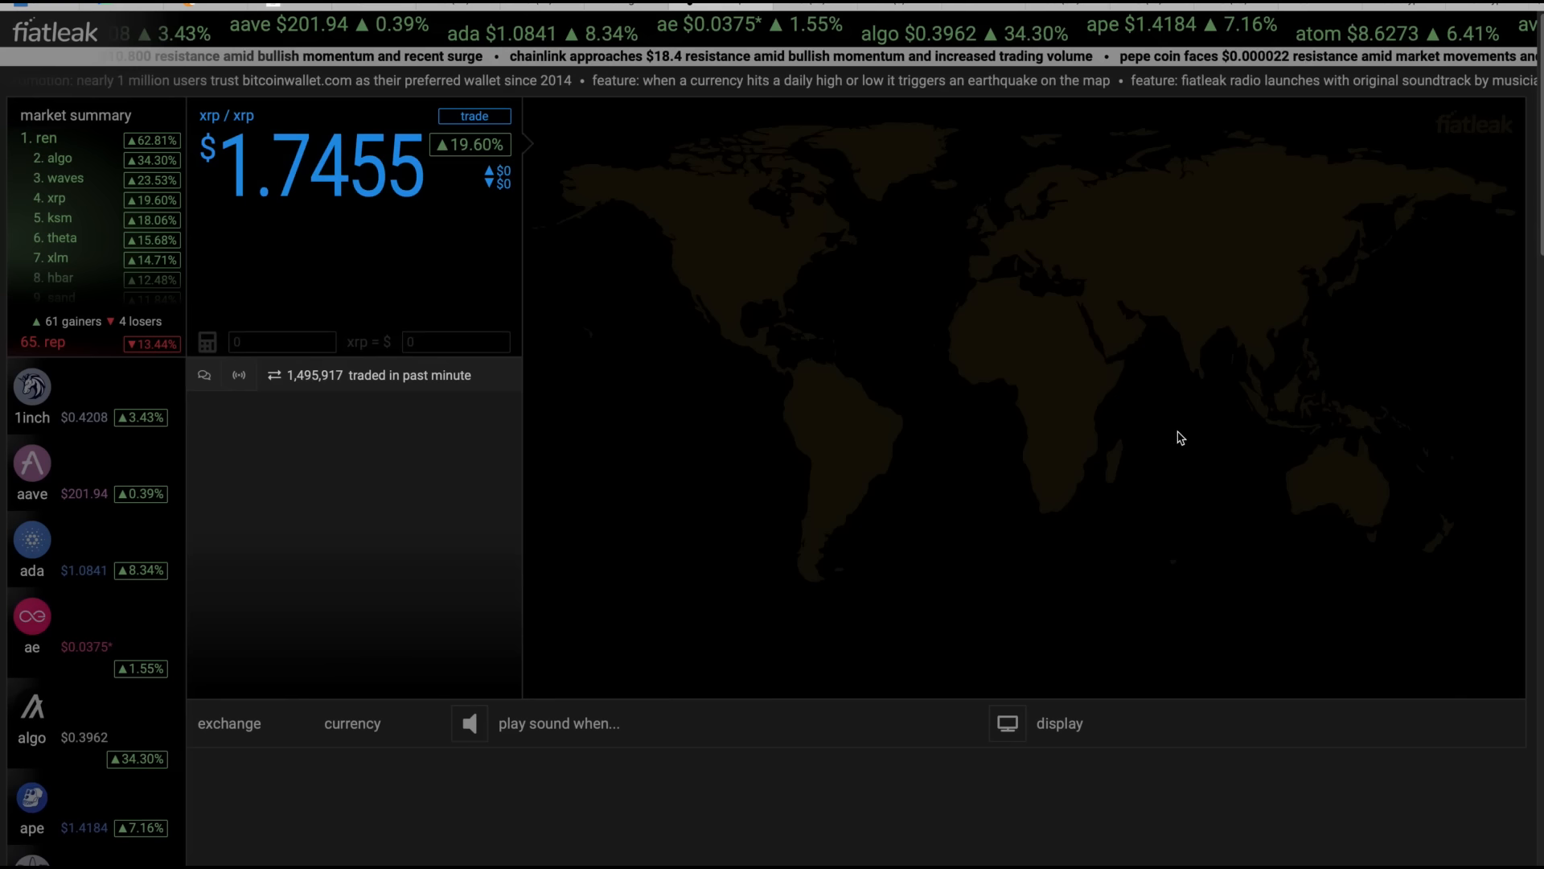
Step: View XRP at $1.7455 (+19.60%) on Fiatleak, then return to X
left_click(352, 723)
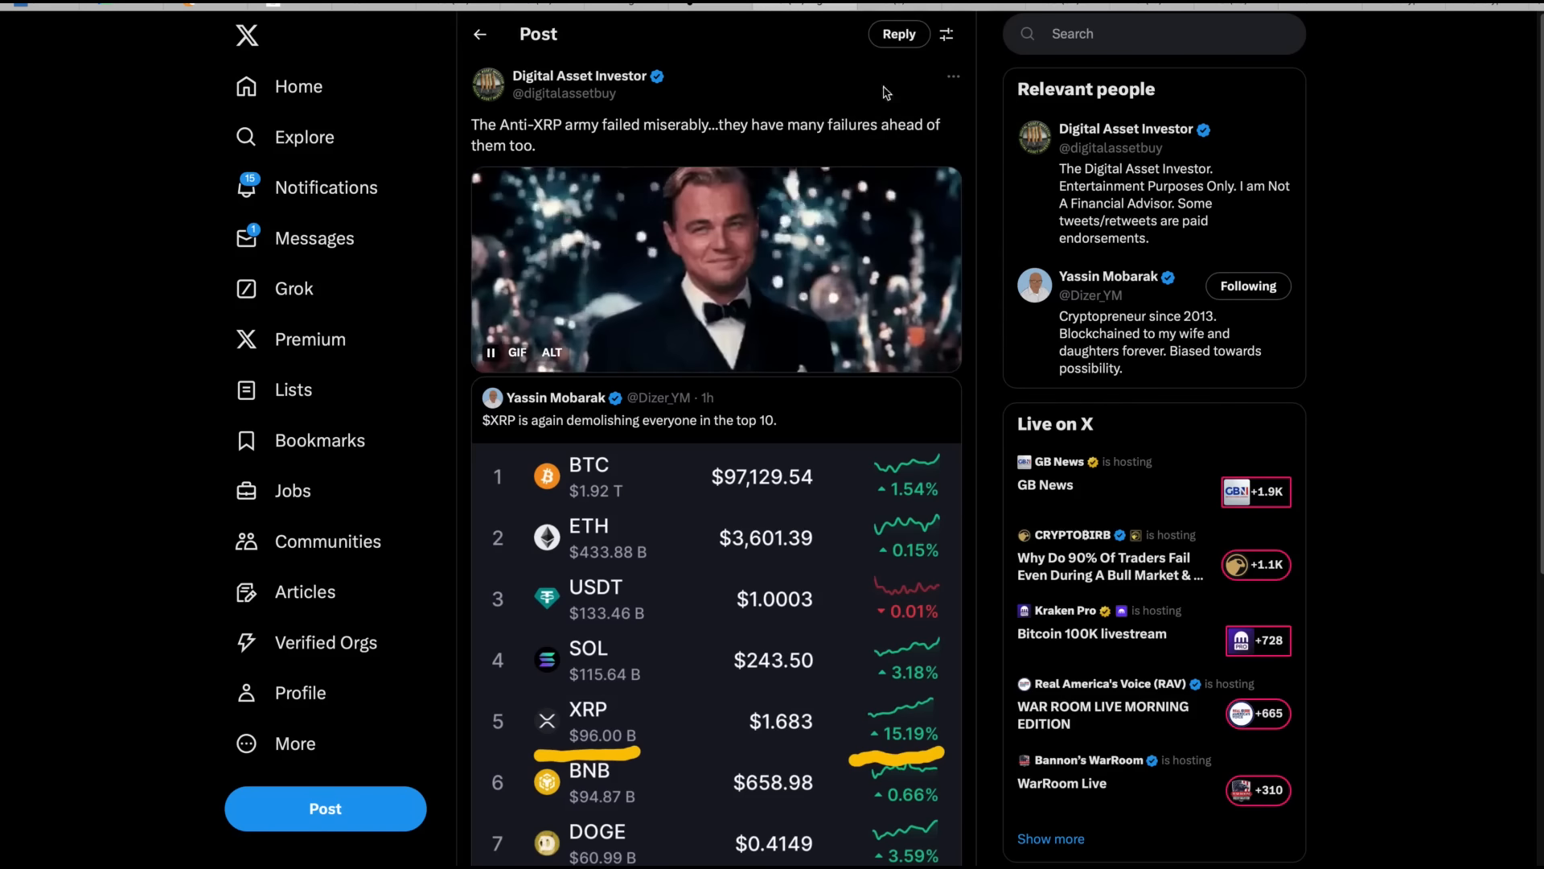
mouse_move(707, 421)
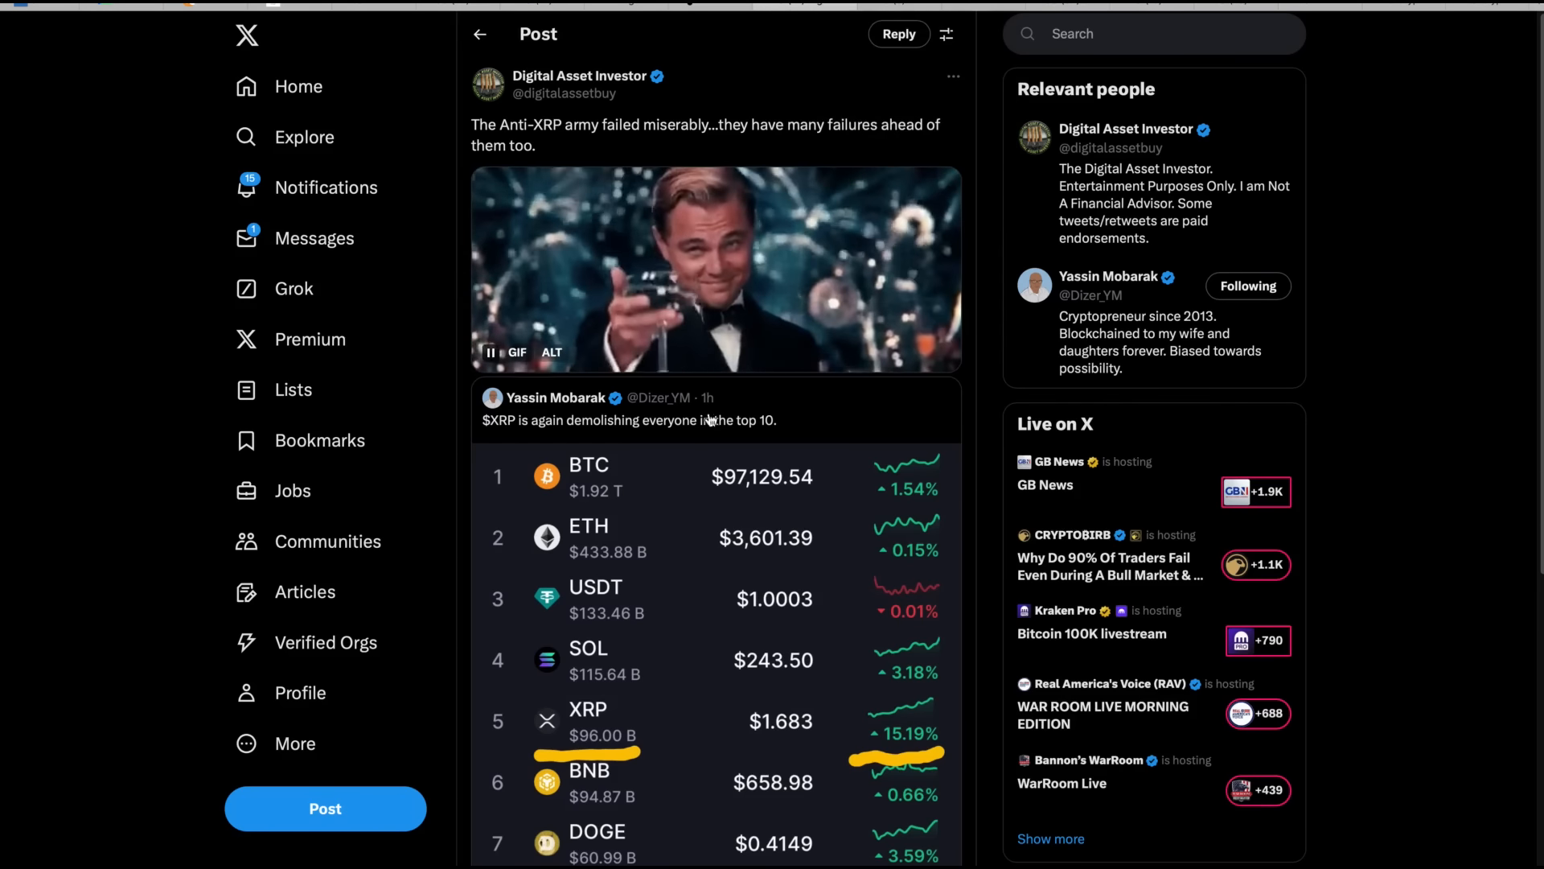
Step: Scroll through the quoted top-10 list showing XRP at $1.683, up 15.19%
scroll("down", 3)
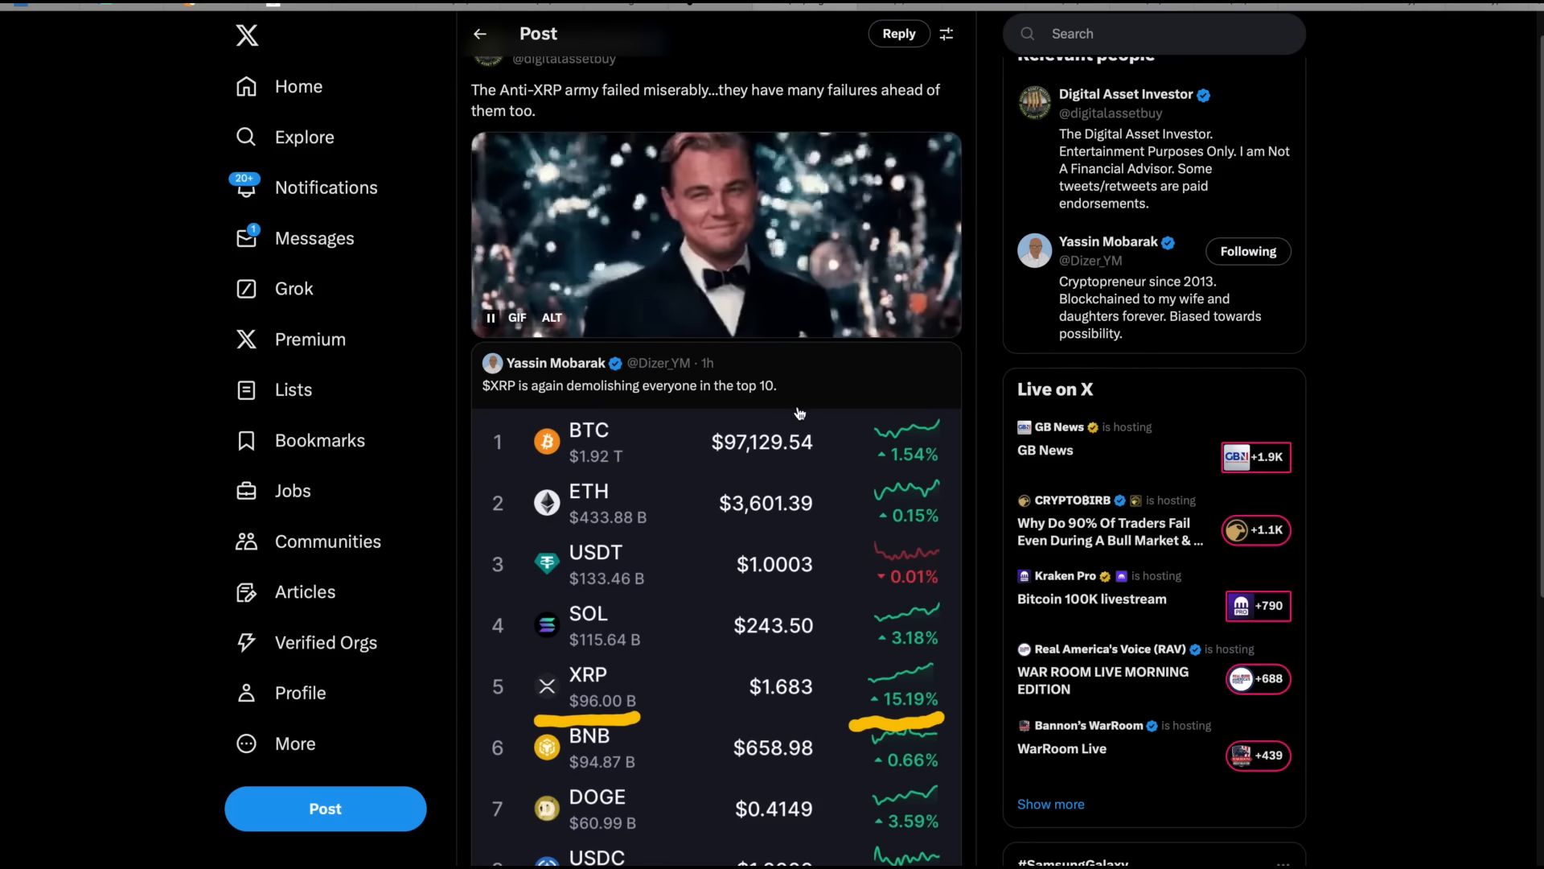
scroll("up", 3)
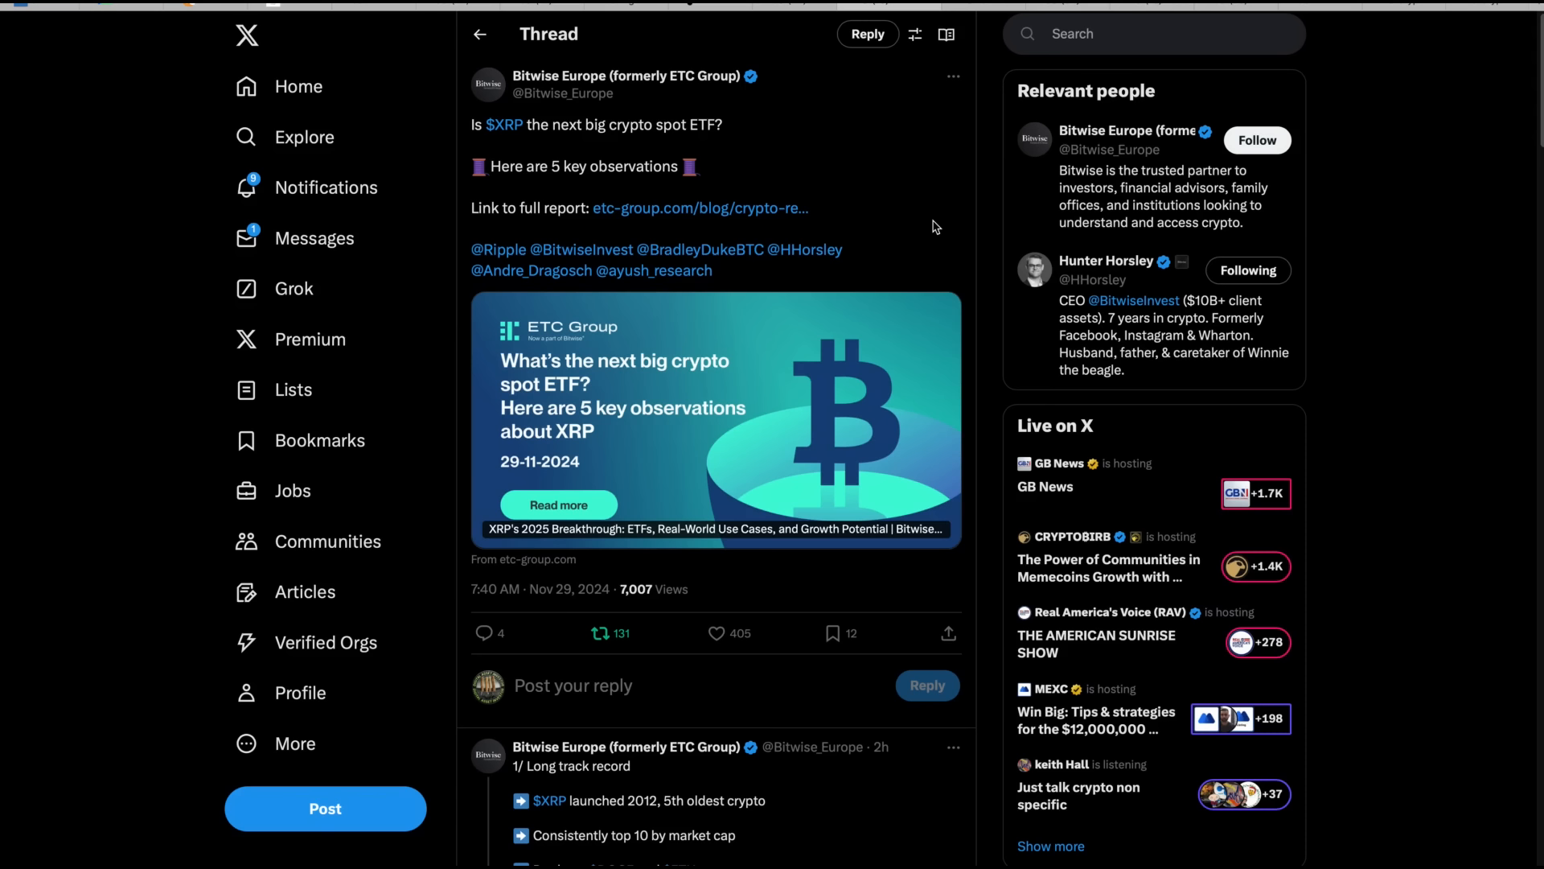
mouse_move(894, 465)
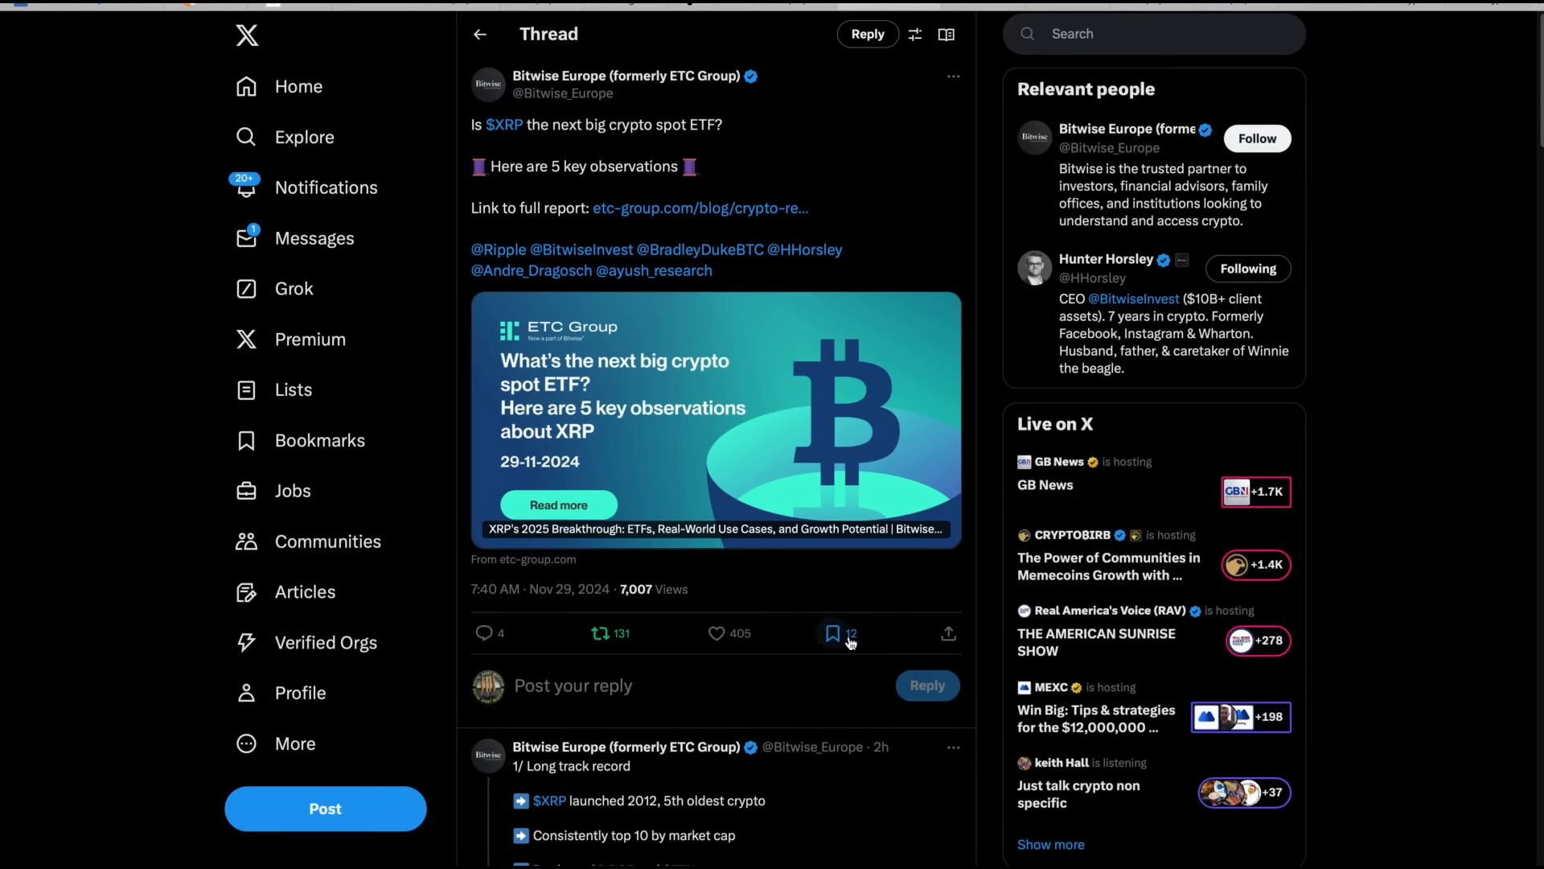
Step: Scroll past the long-track-record charts to post 2/ on high retail XRP interest
scroll("down", 3)
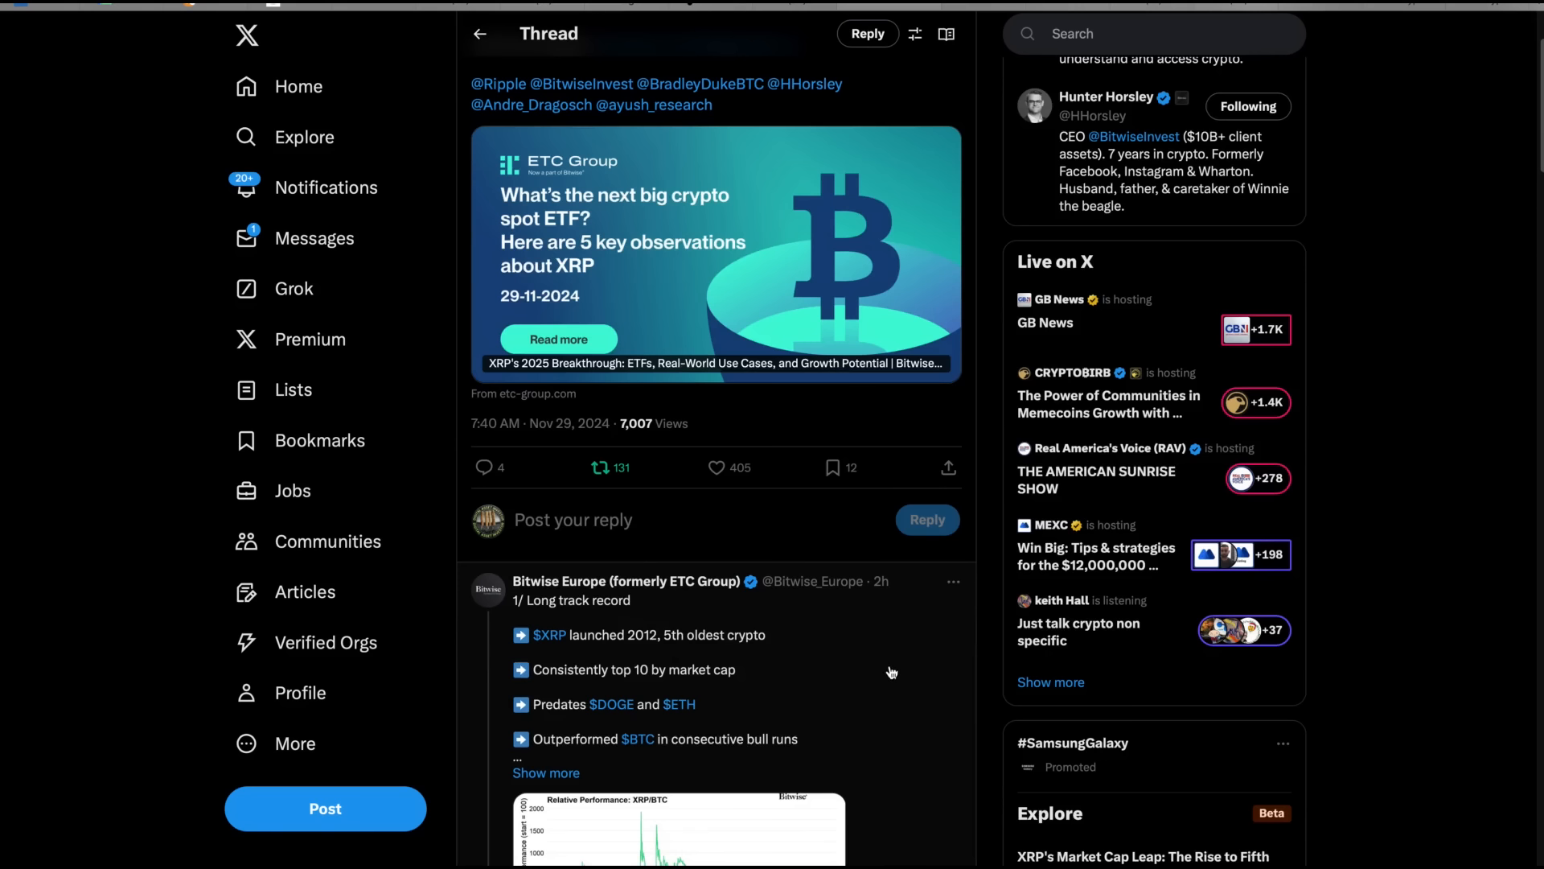
scroll("down", 3)
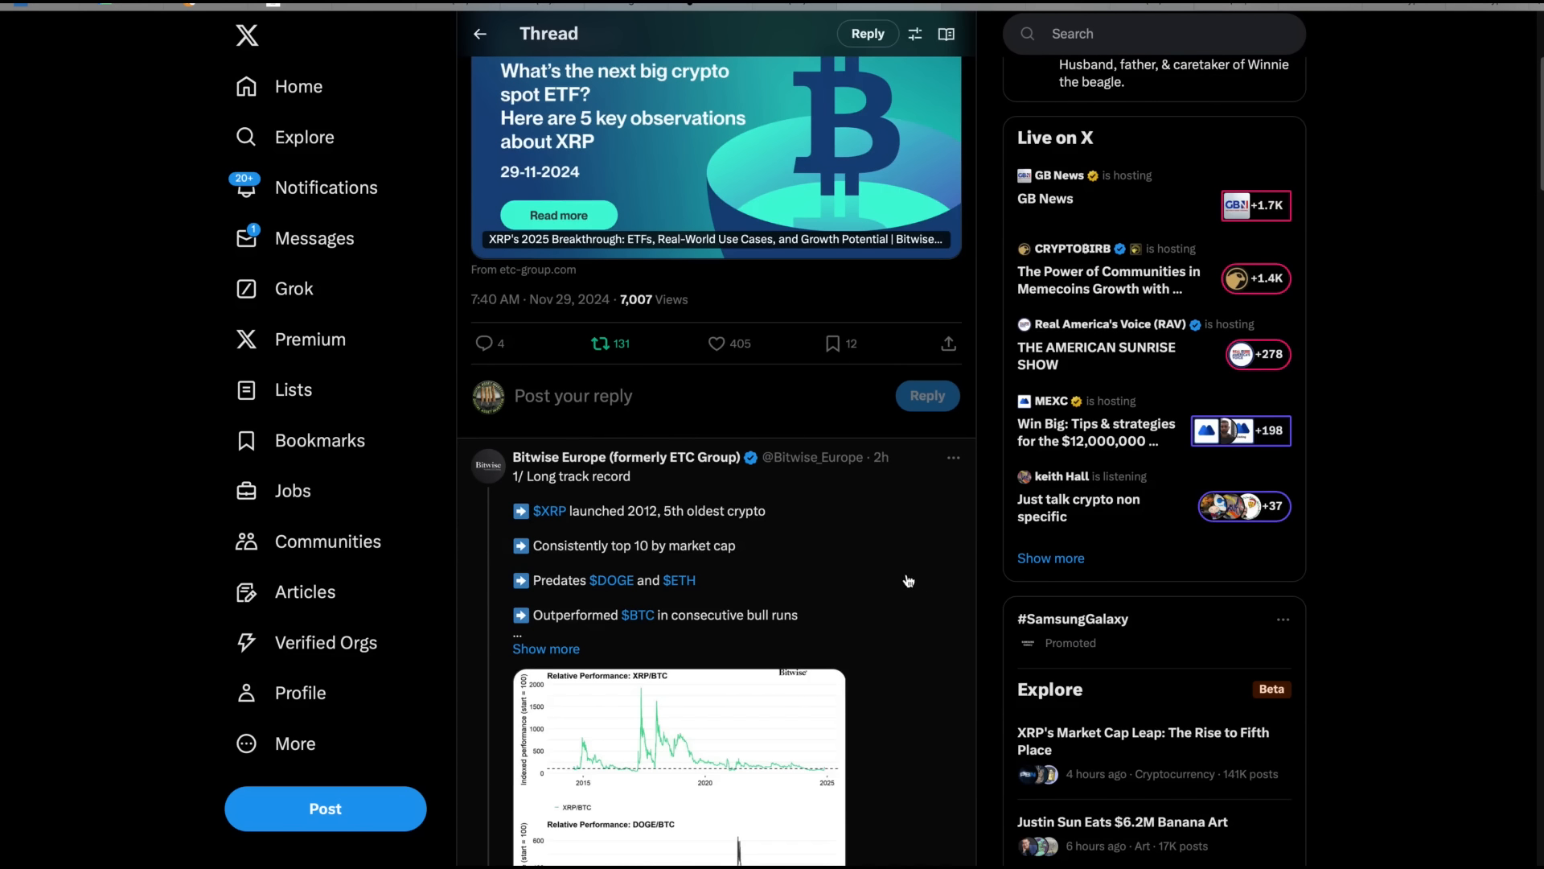
scroll("down", 3)
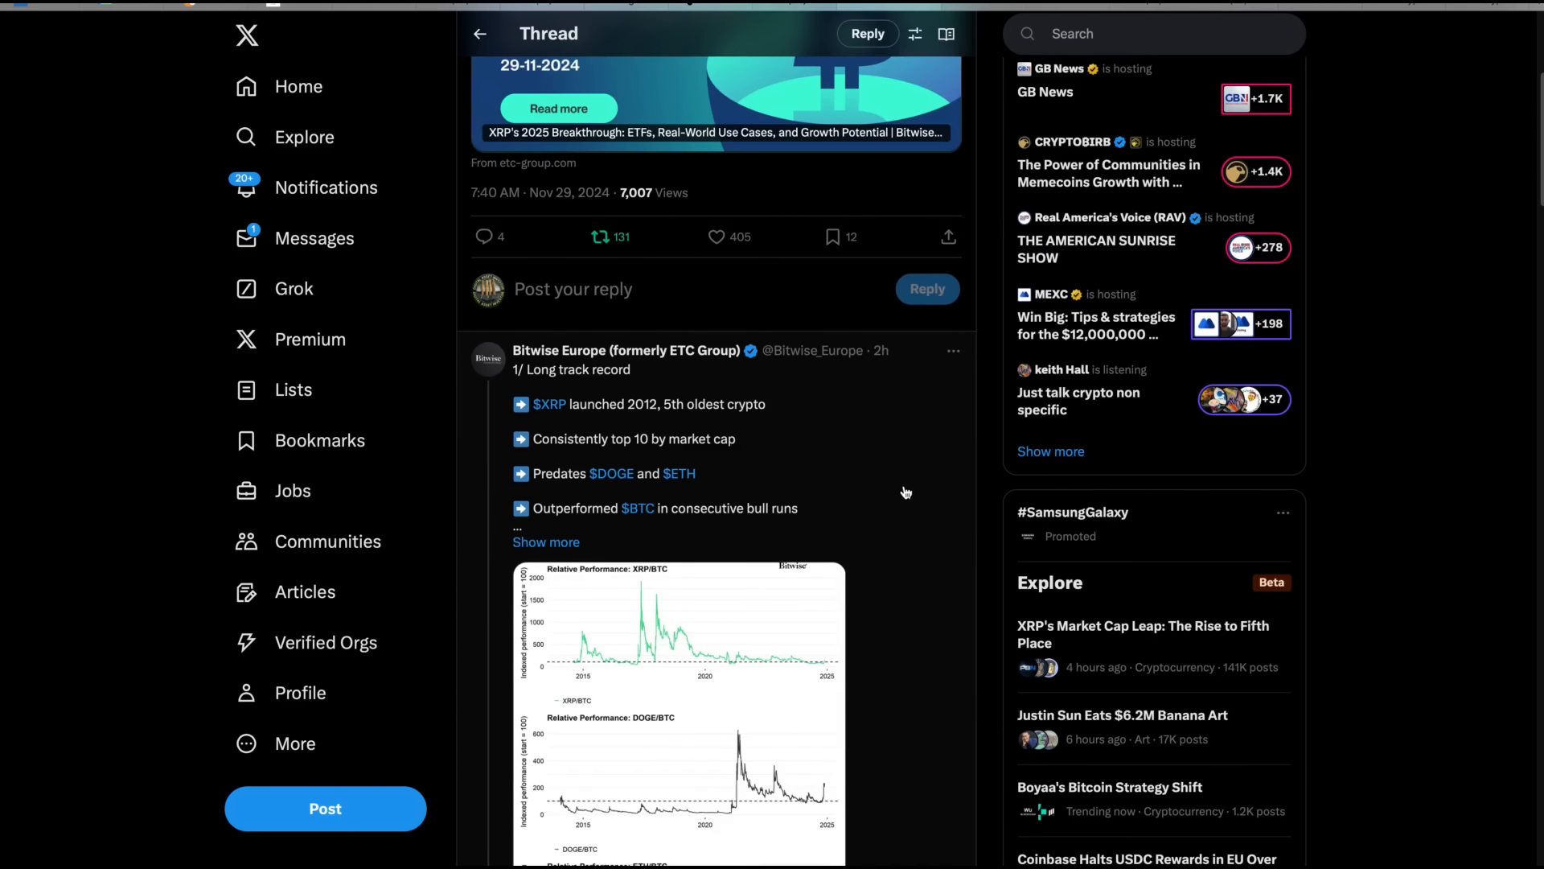
mouse_move(877, 497)
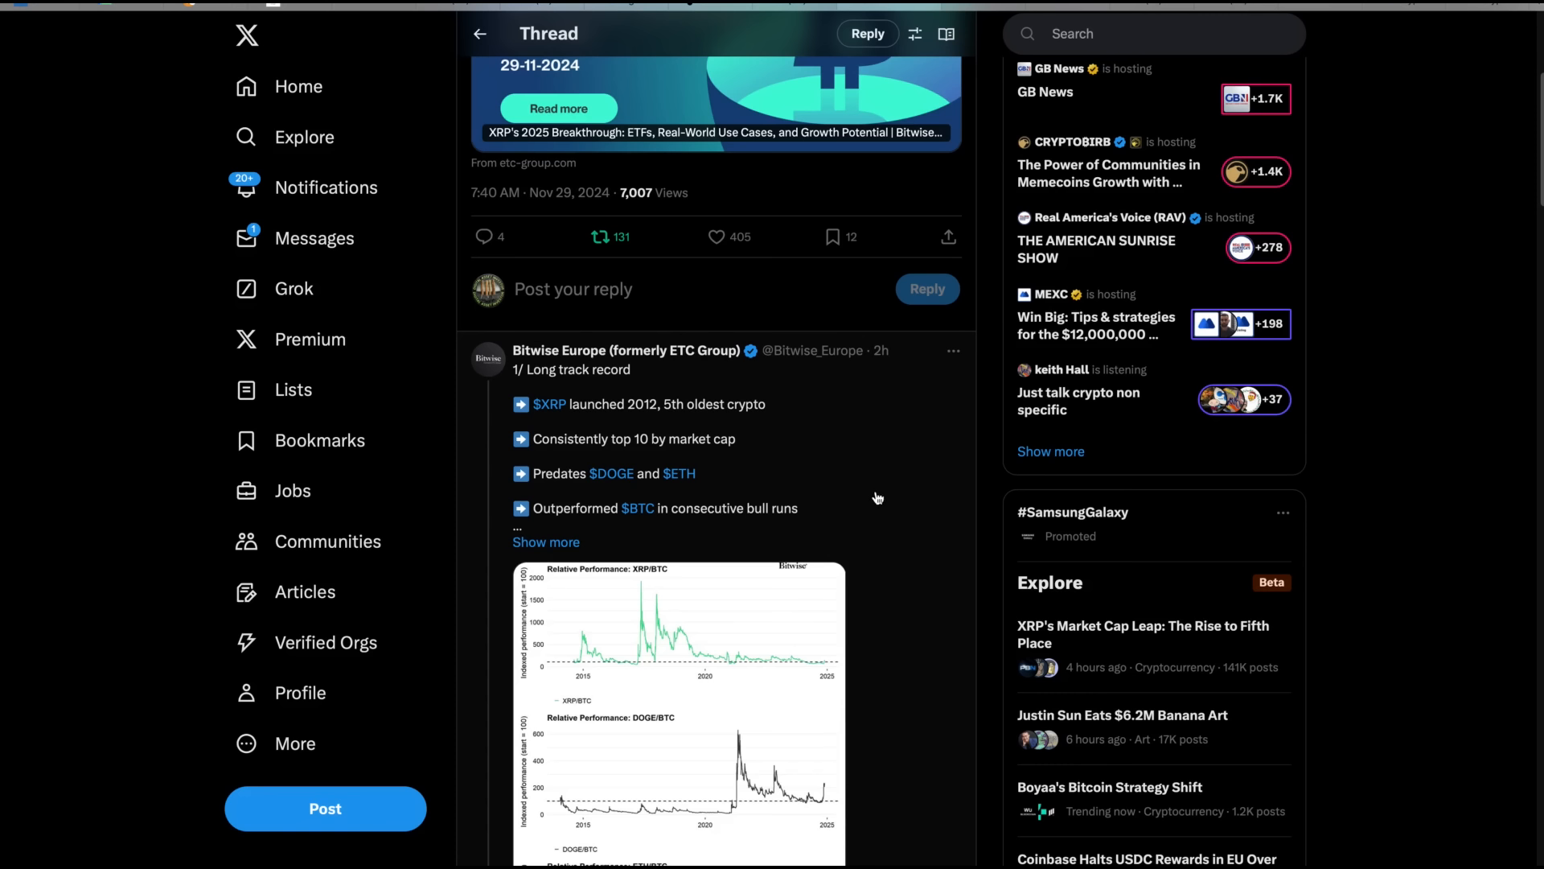
scroll("down", 3)
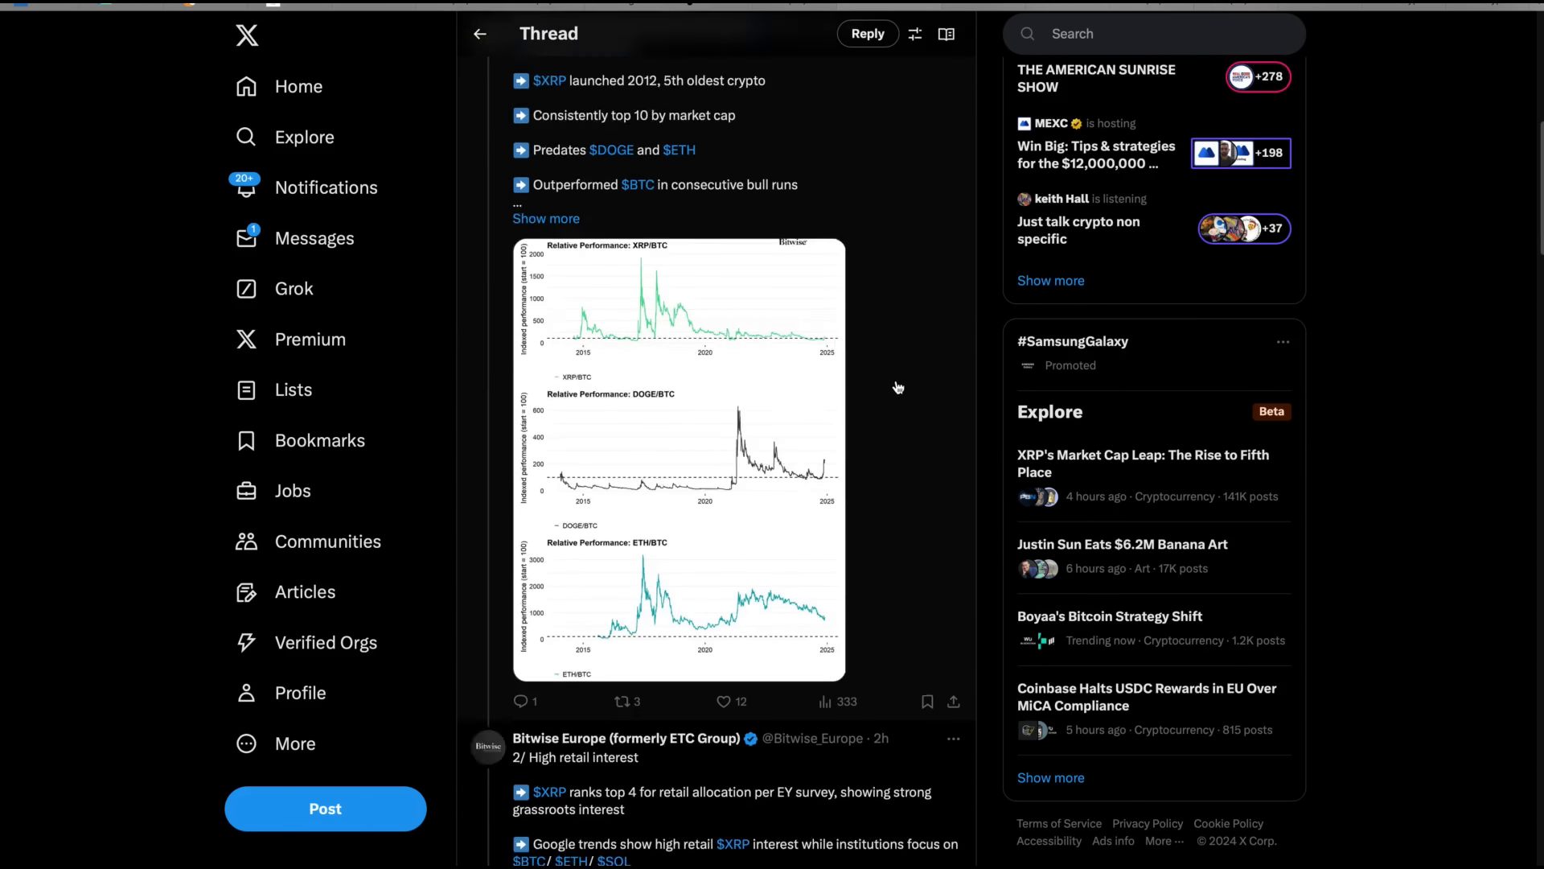
scroll("down", 3)
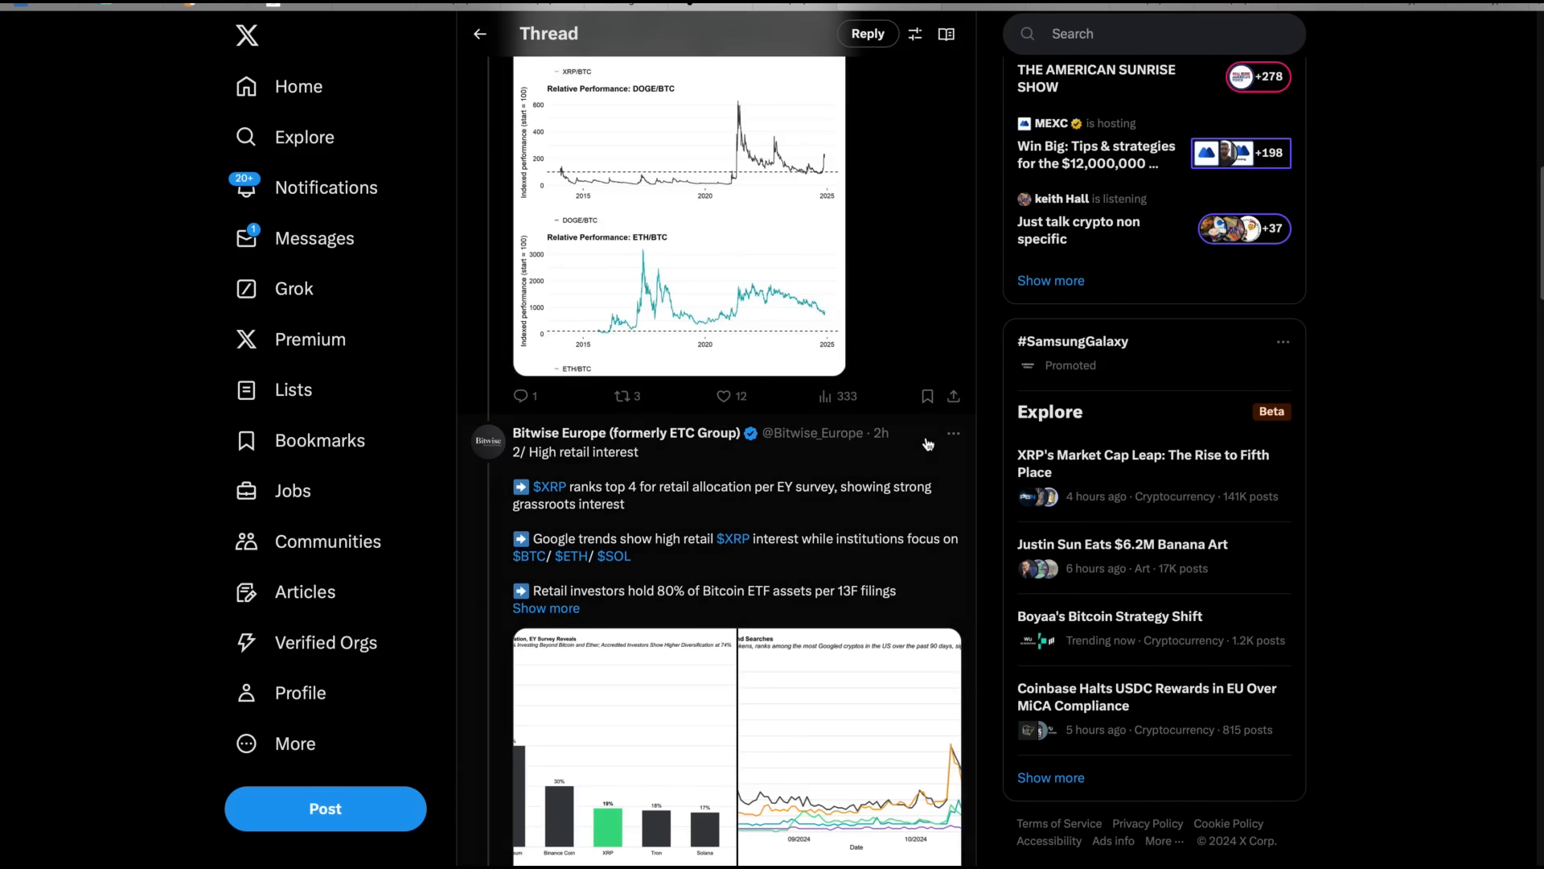
mouse_move(861, 527)
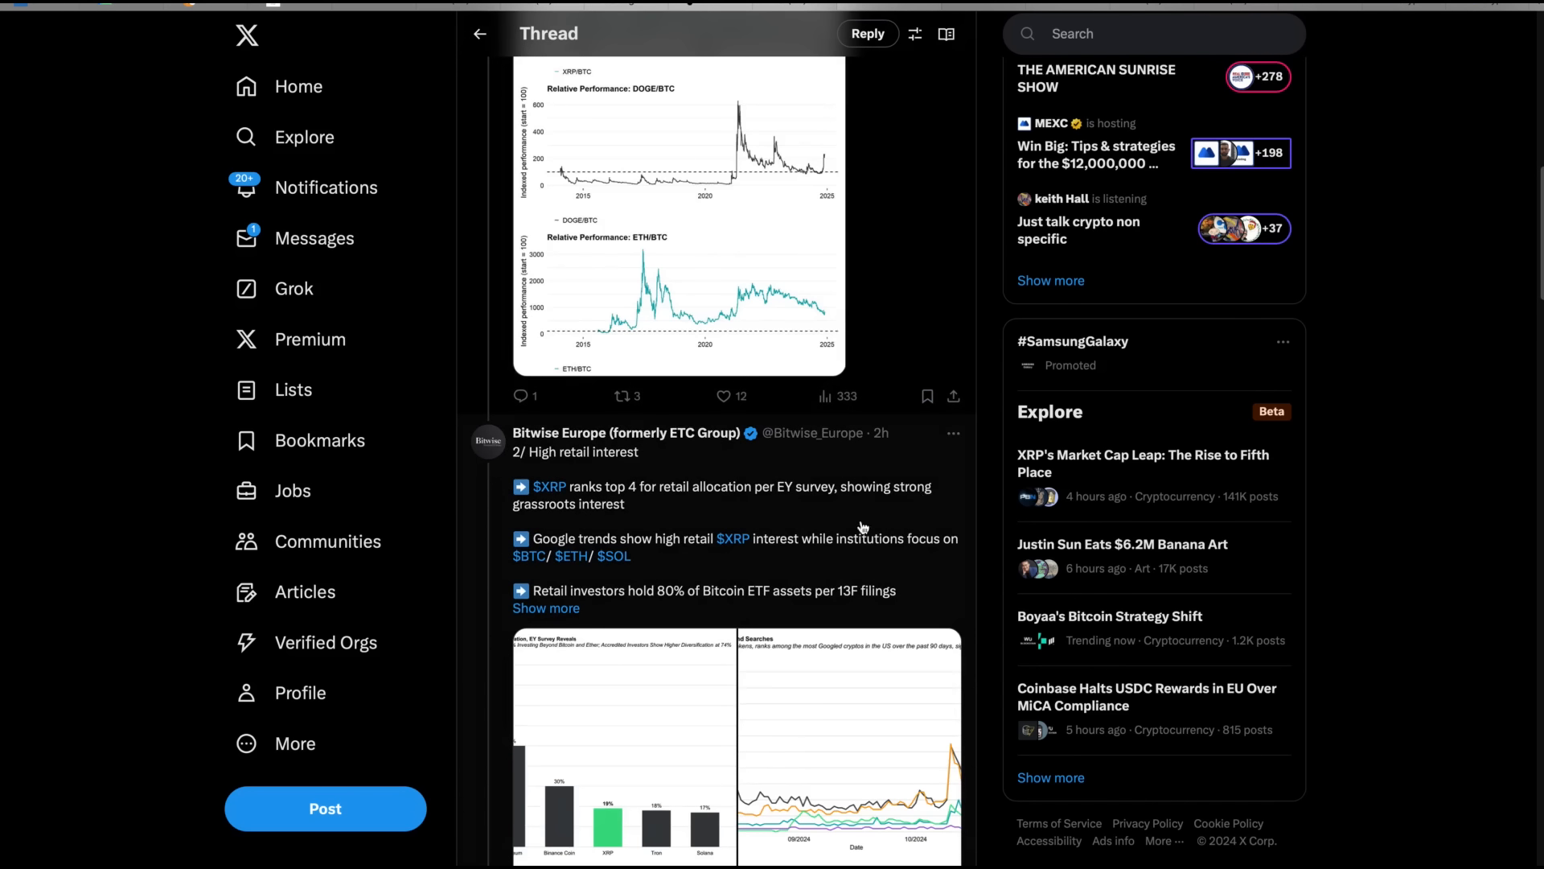
mouse_move(896, 522)
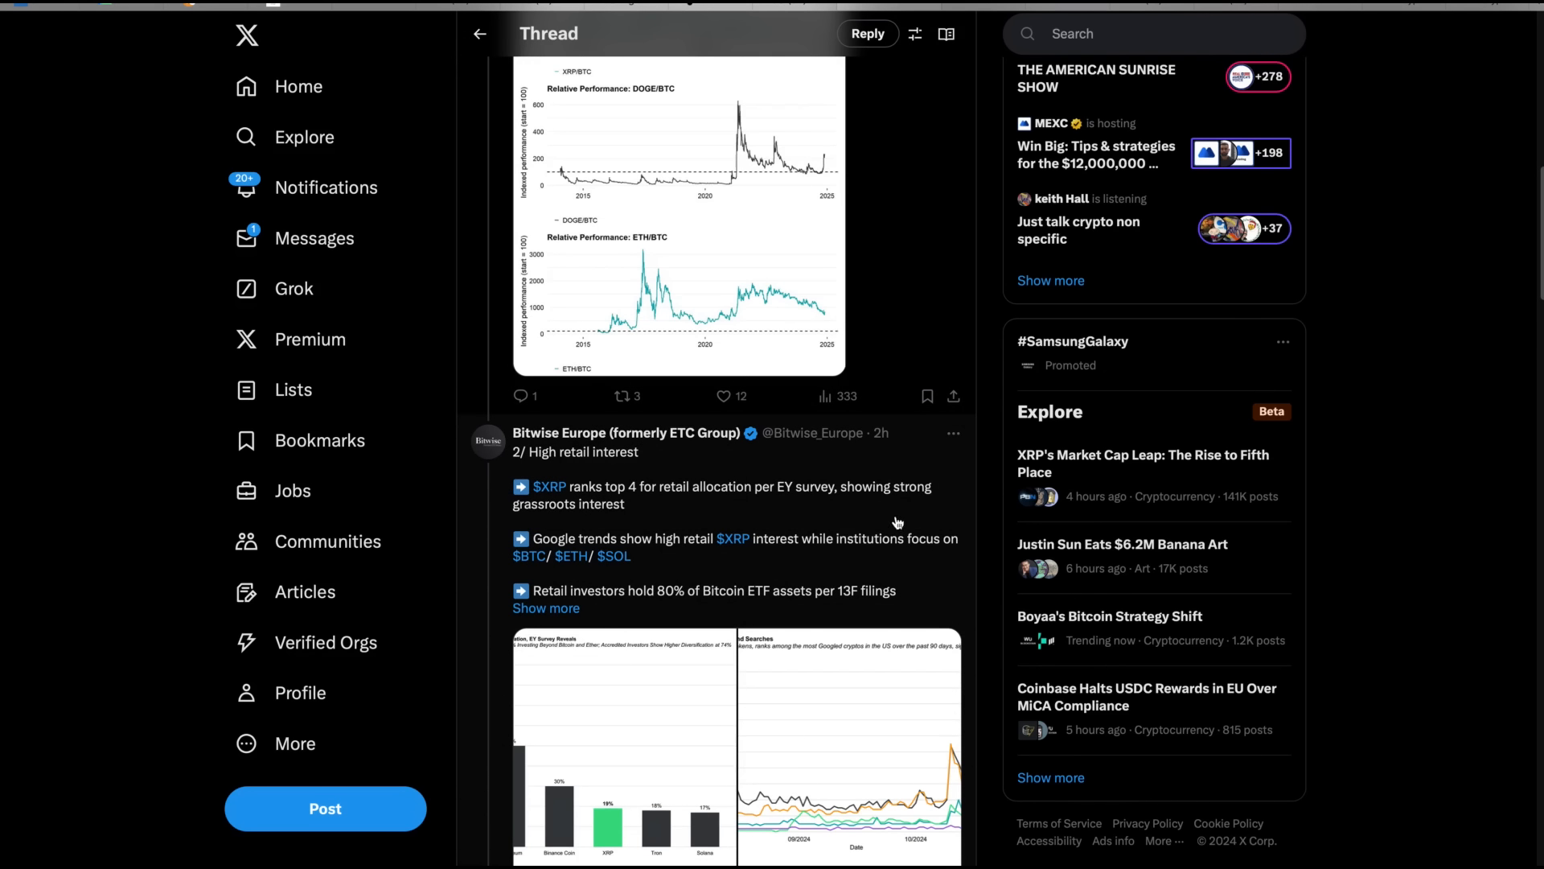
mouse_move(743, 606)
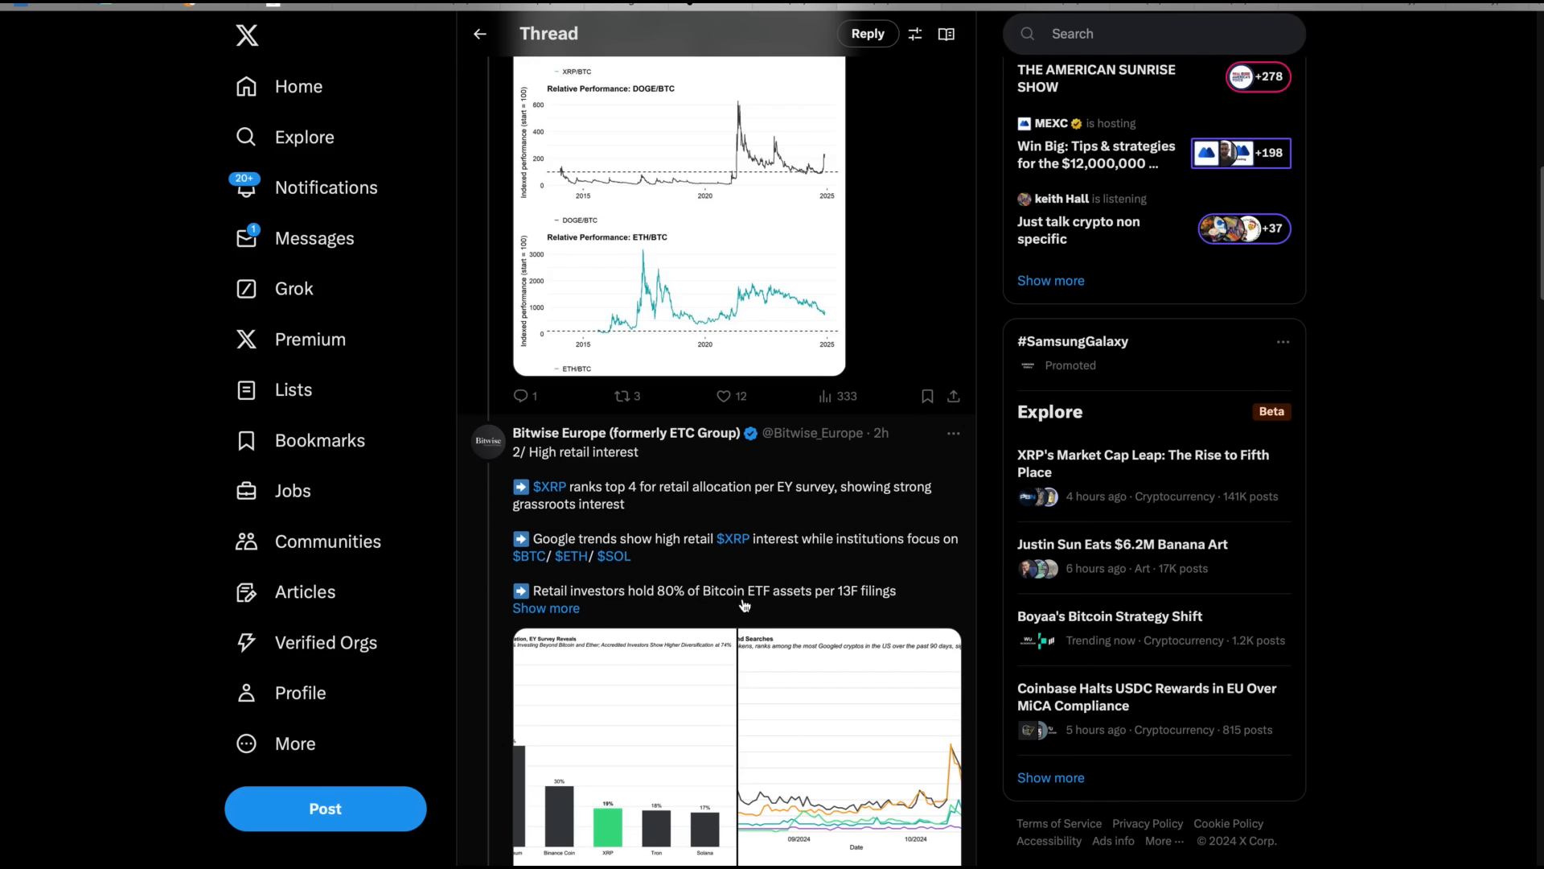
mouse_move(872, 579)
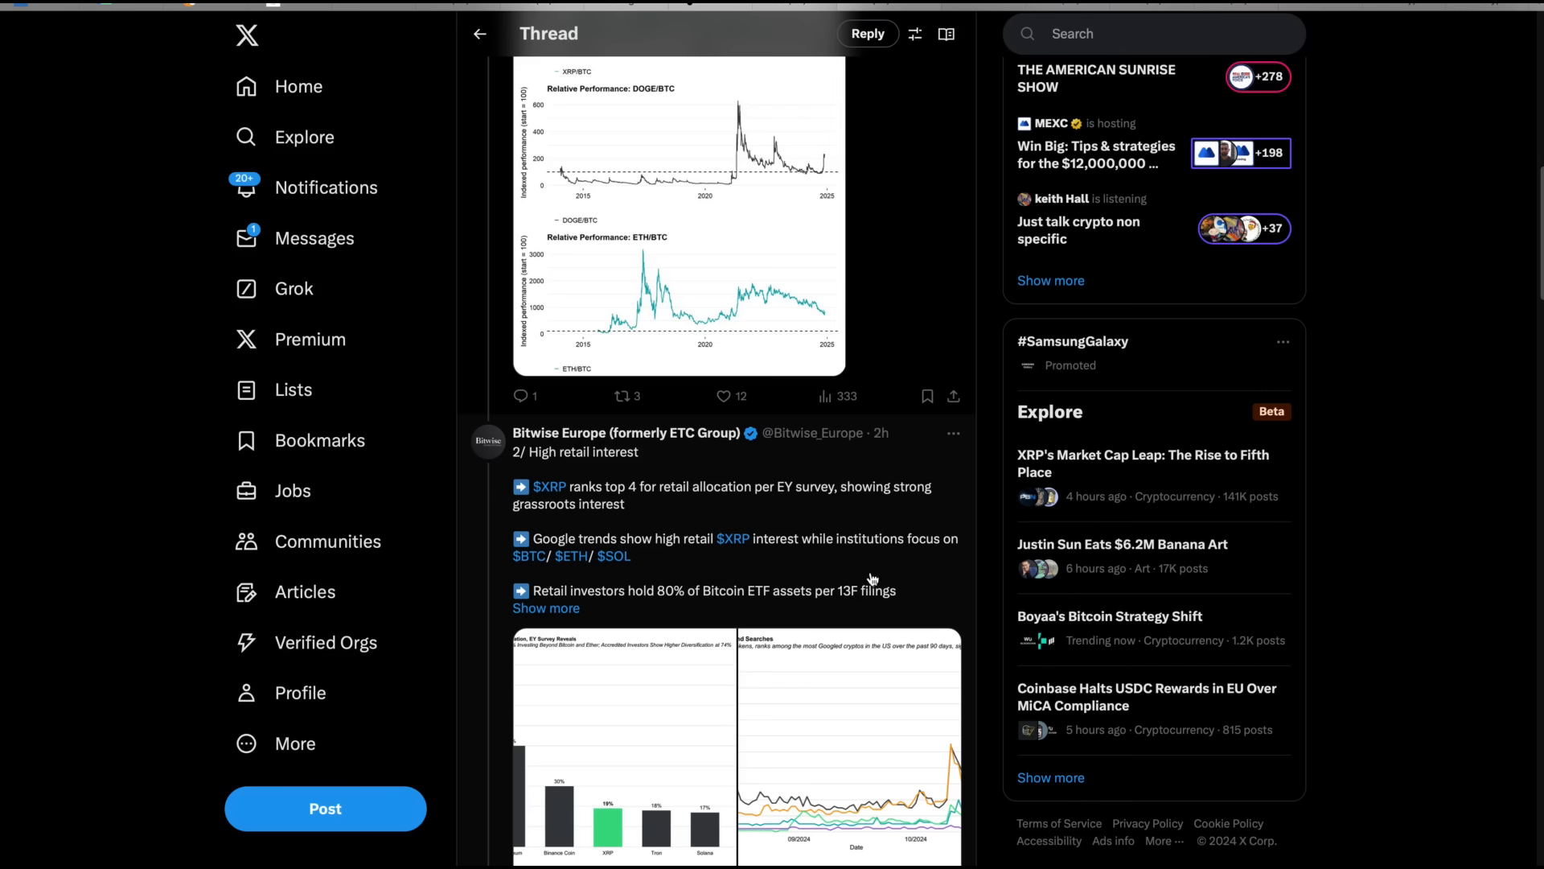
scroll("down", 3)
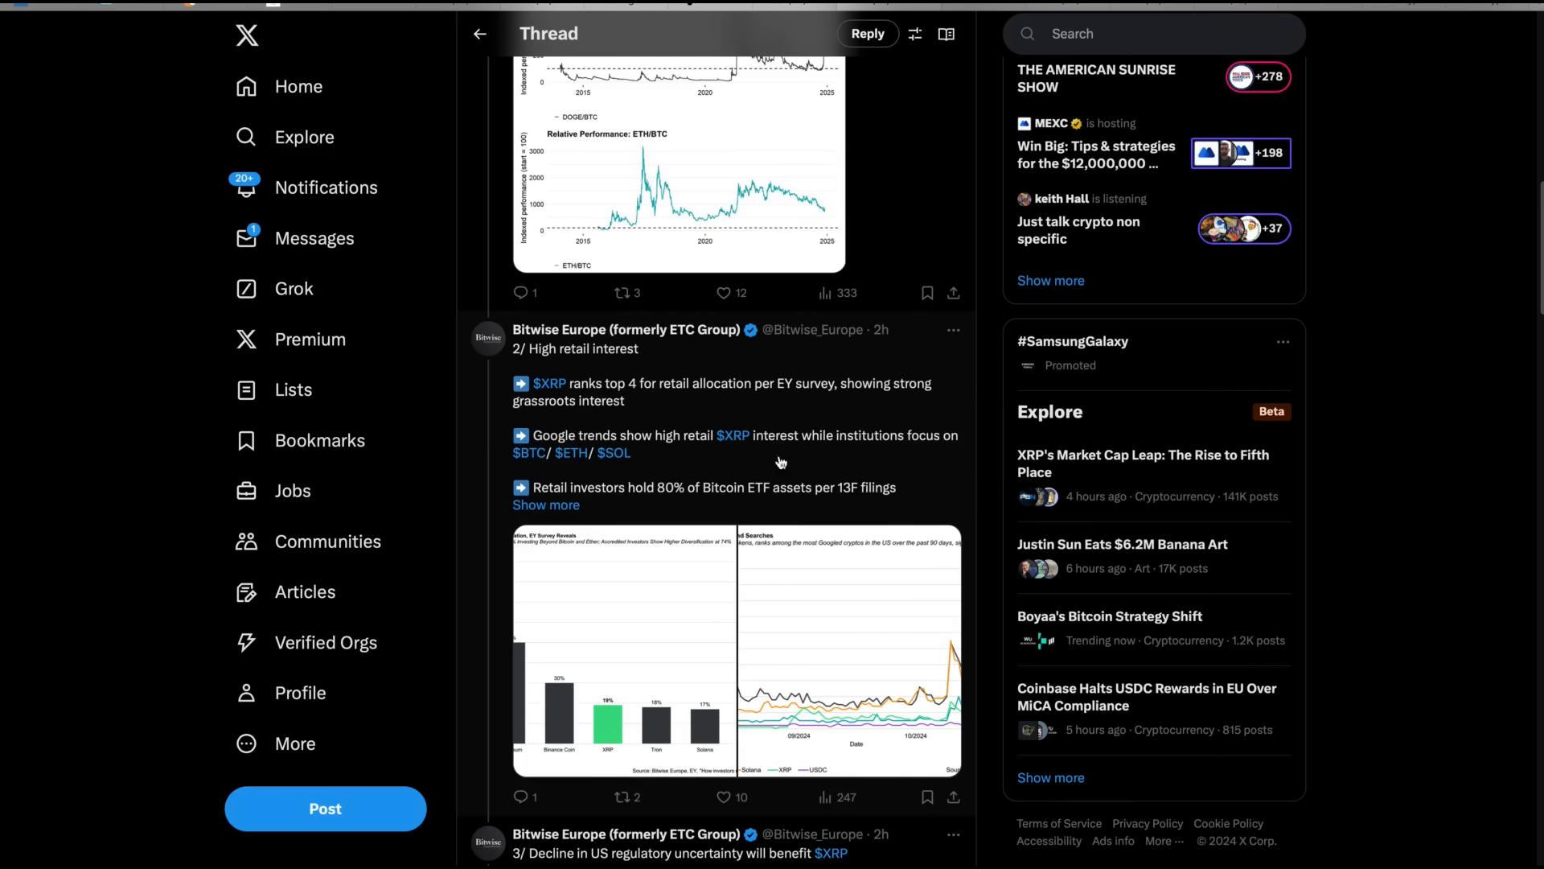
mouse_move(629, 532)
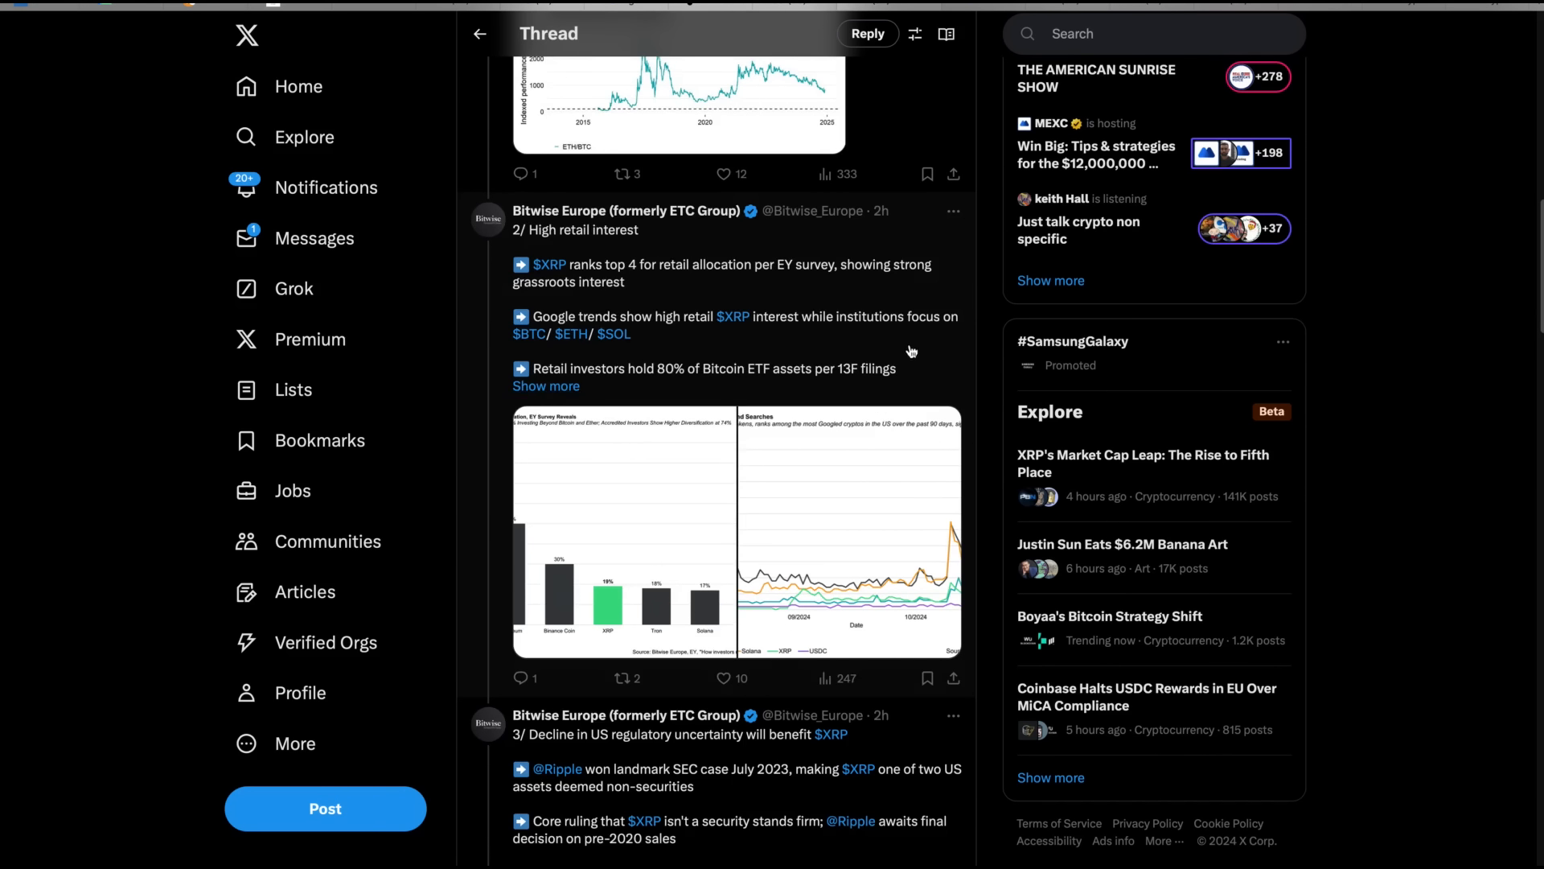
Step: Scroll past the RippleNet use-case post to post 5/ on XRP's reasonable valuation
scroll("down", 3)
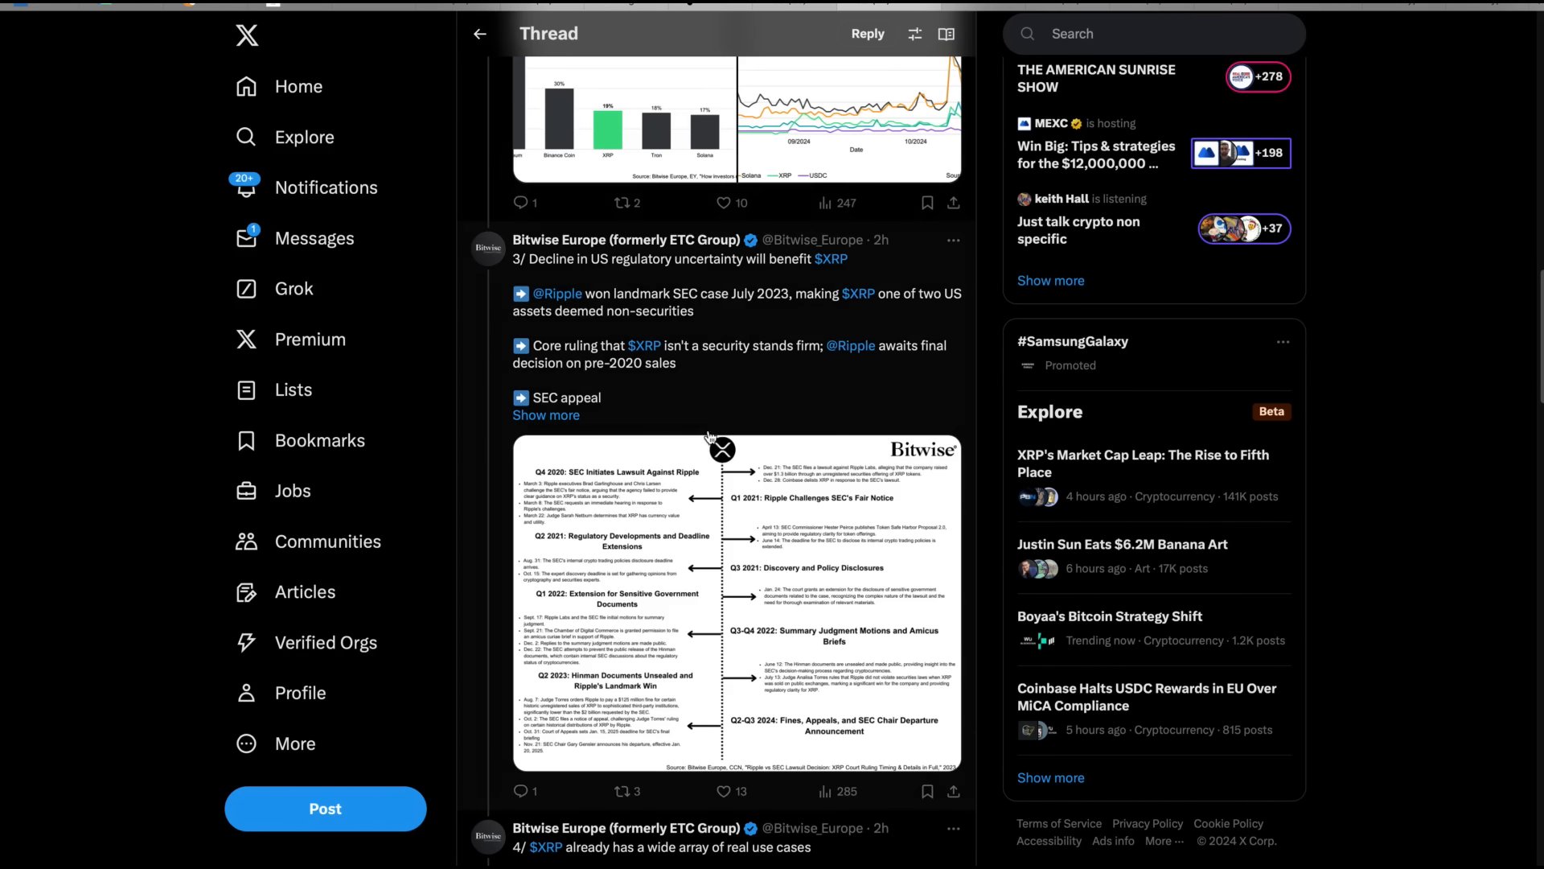
mouse_move(825, 281)
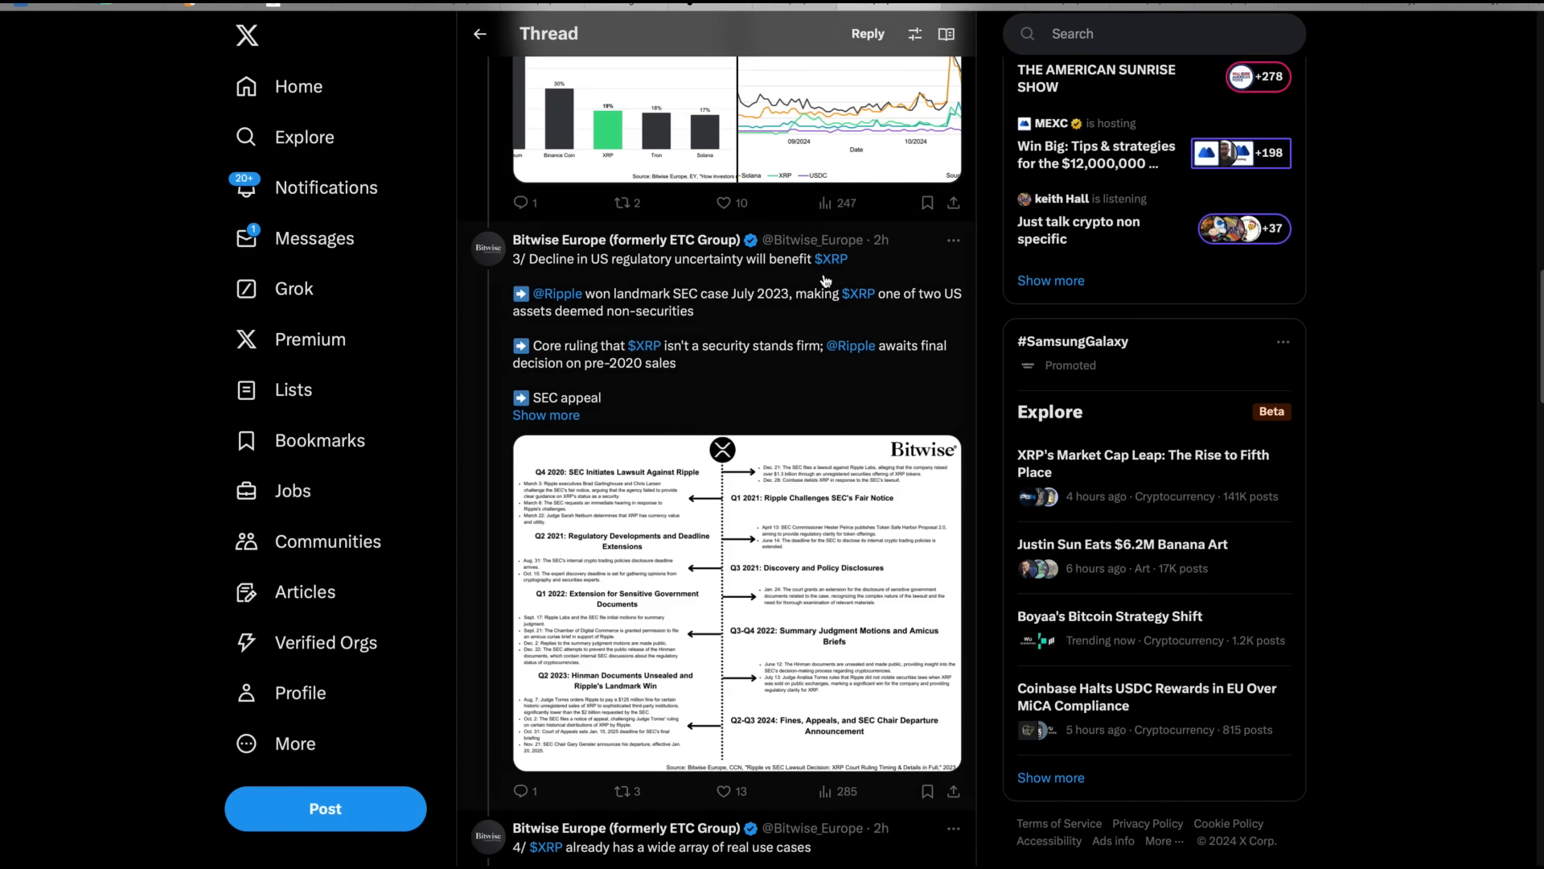
mouse_move(743, 325)
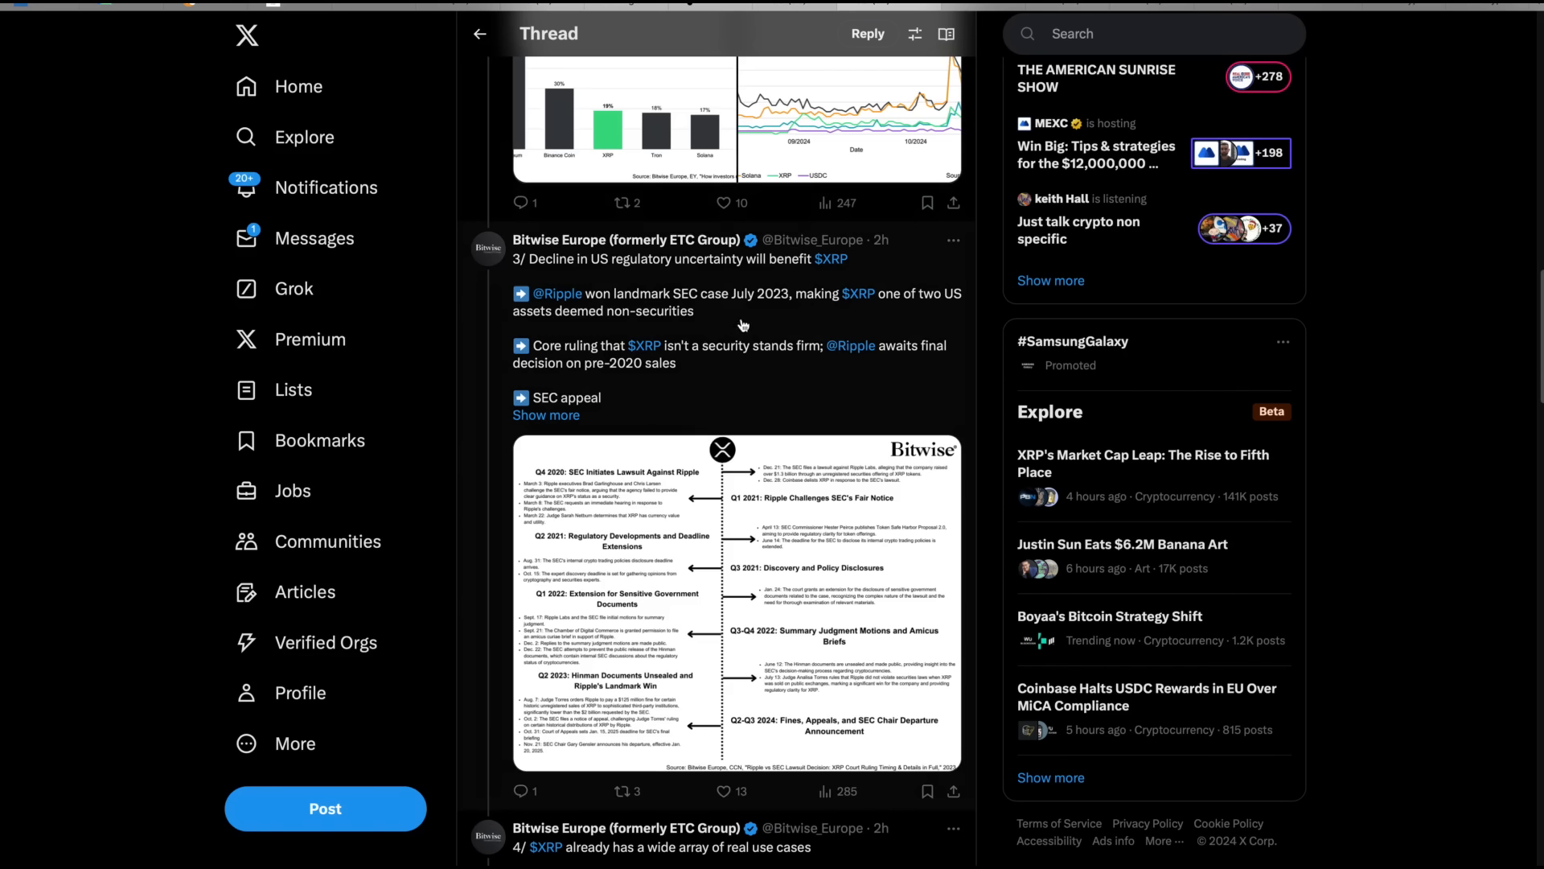
mouse_move(882, 328)
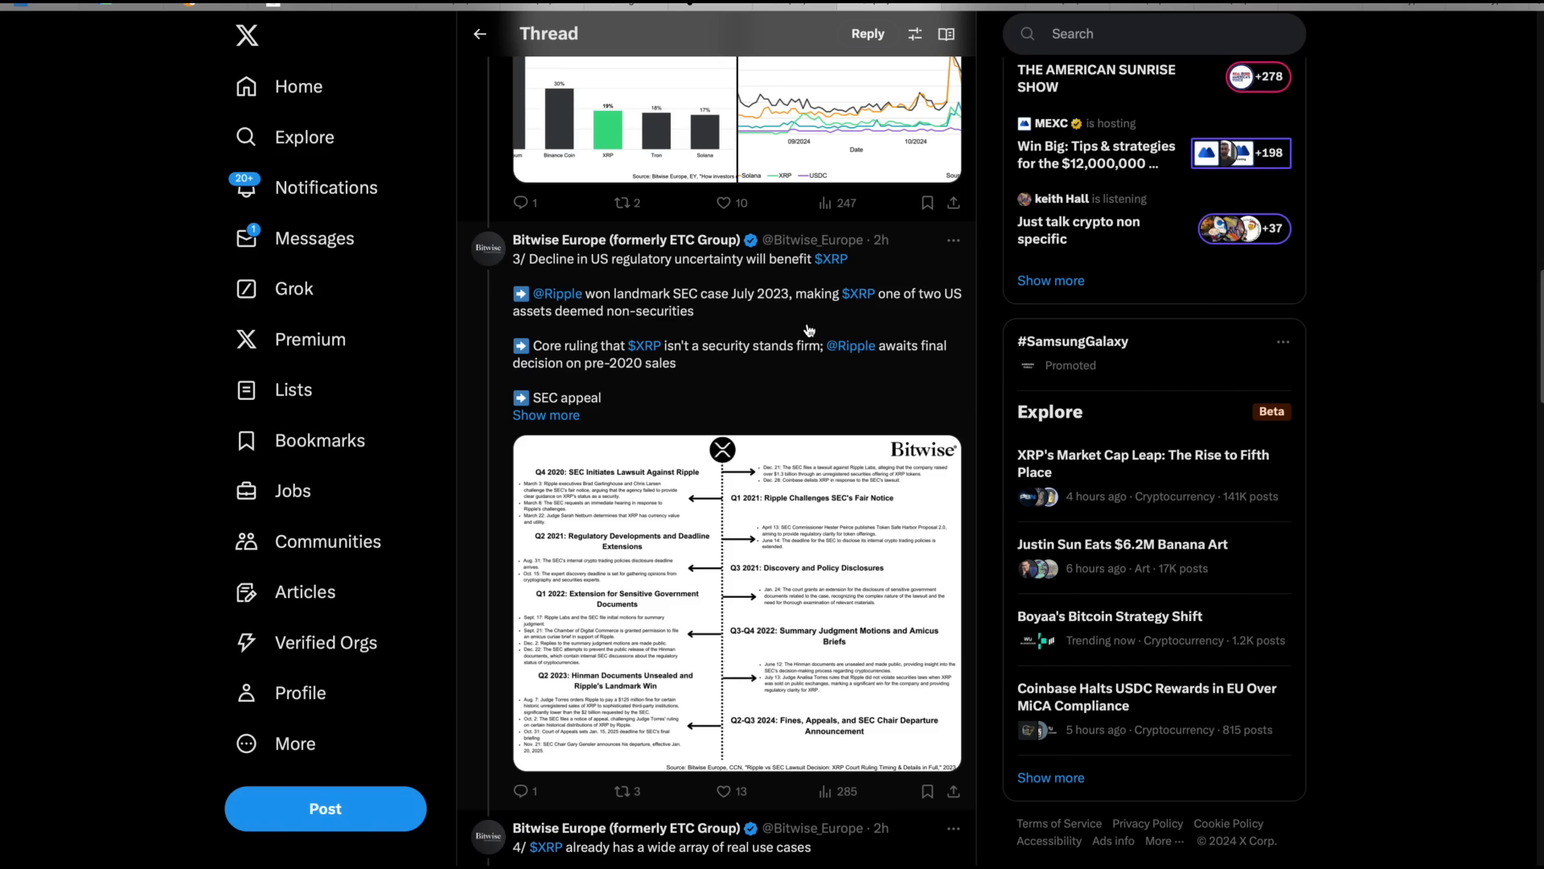
mouse_move(747, 382)
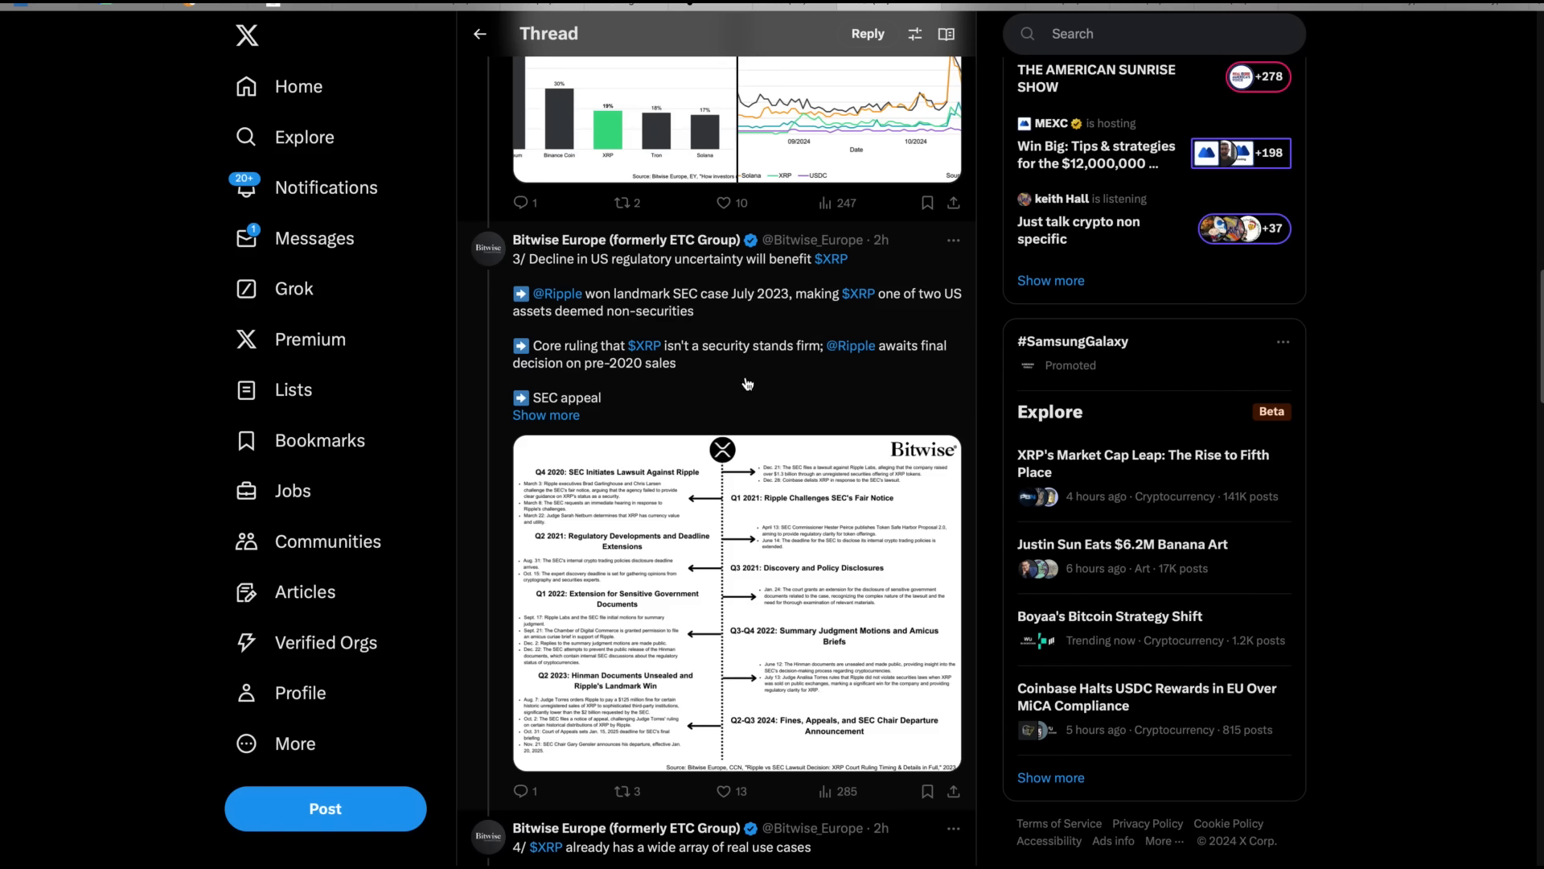
mouse_move(910, 367)
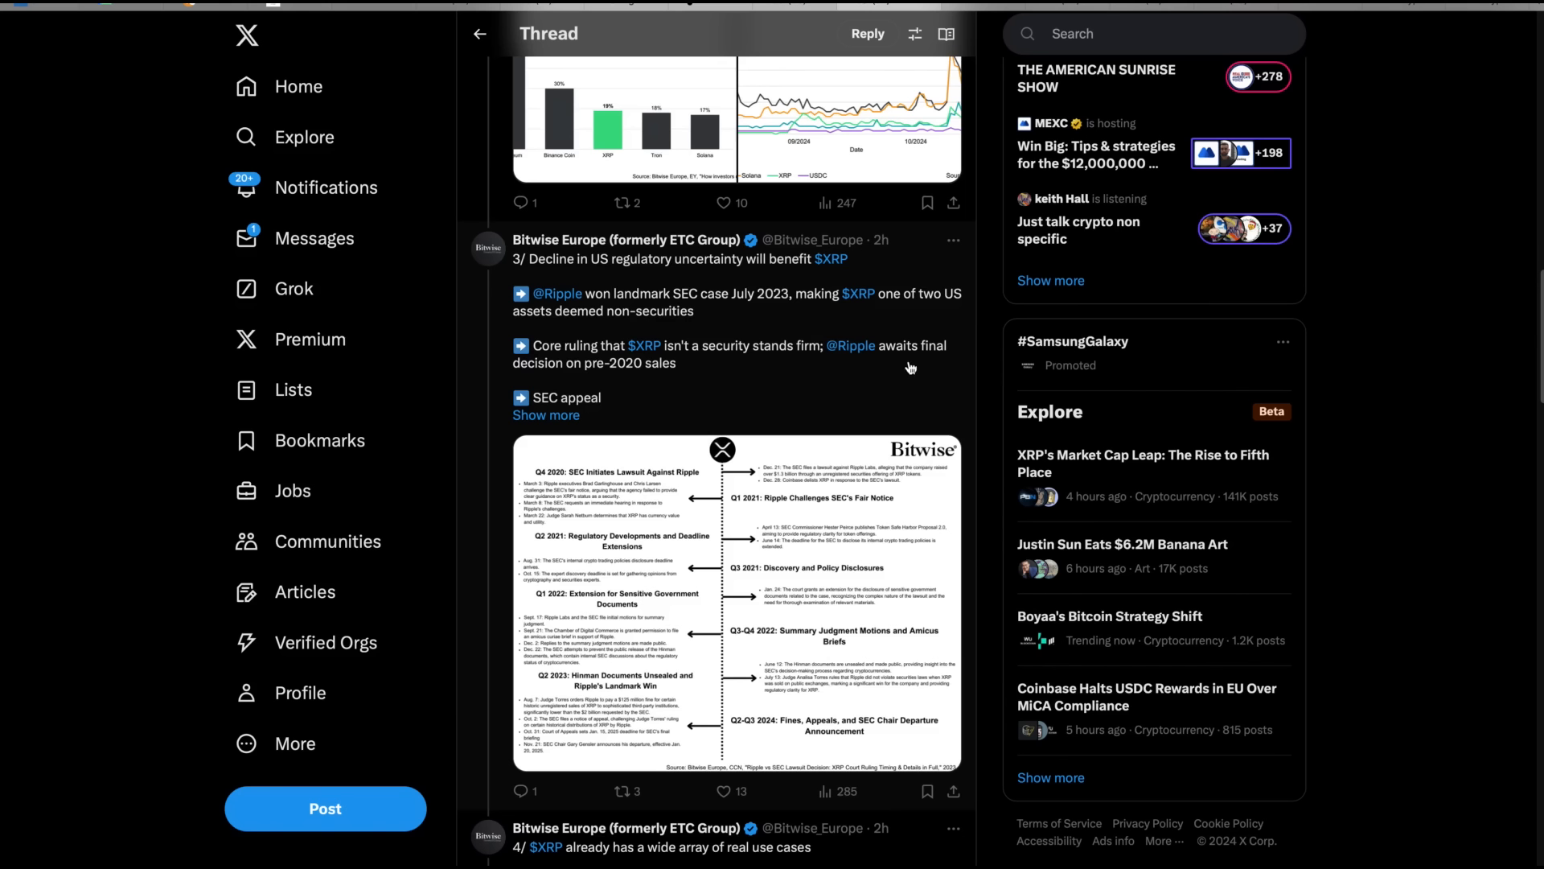
mouse_move(774, 399)
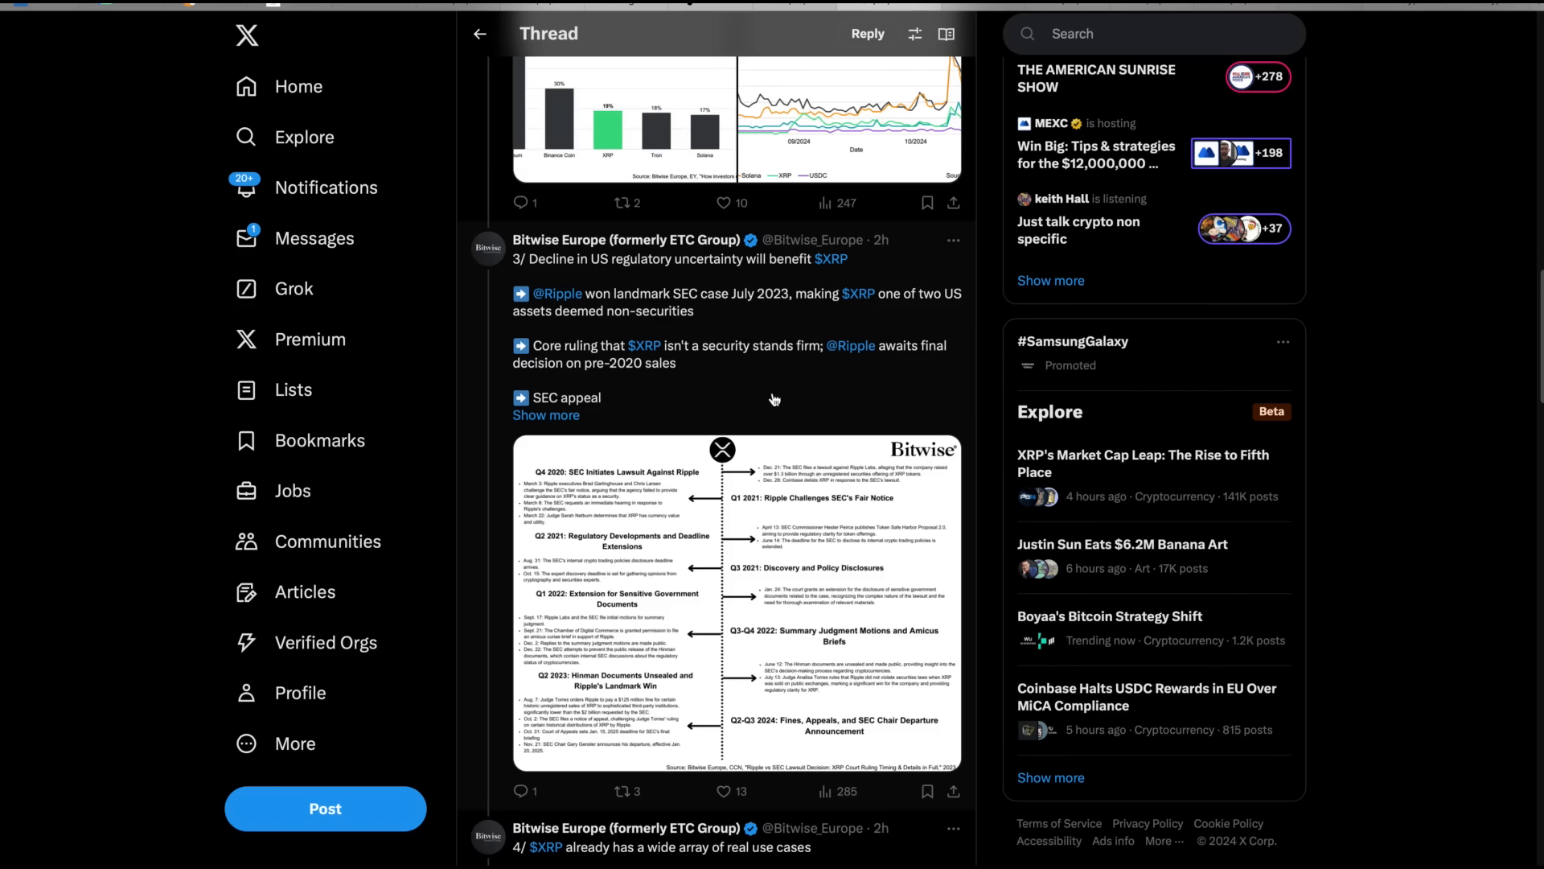
scroll("down", 3)
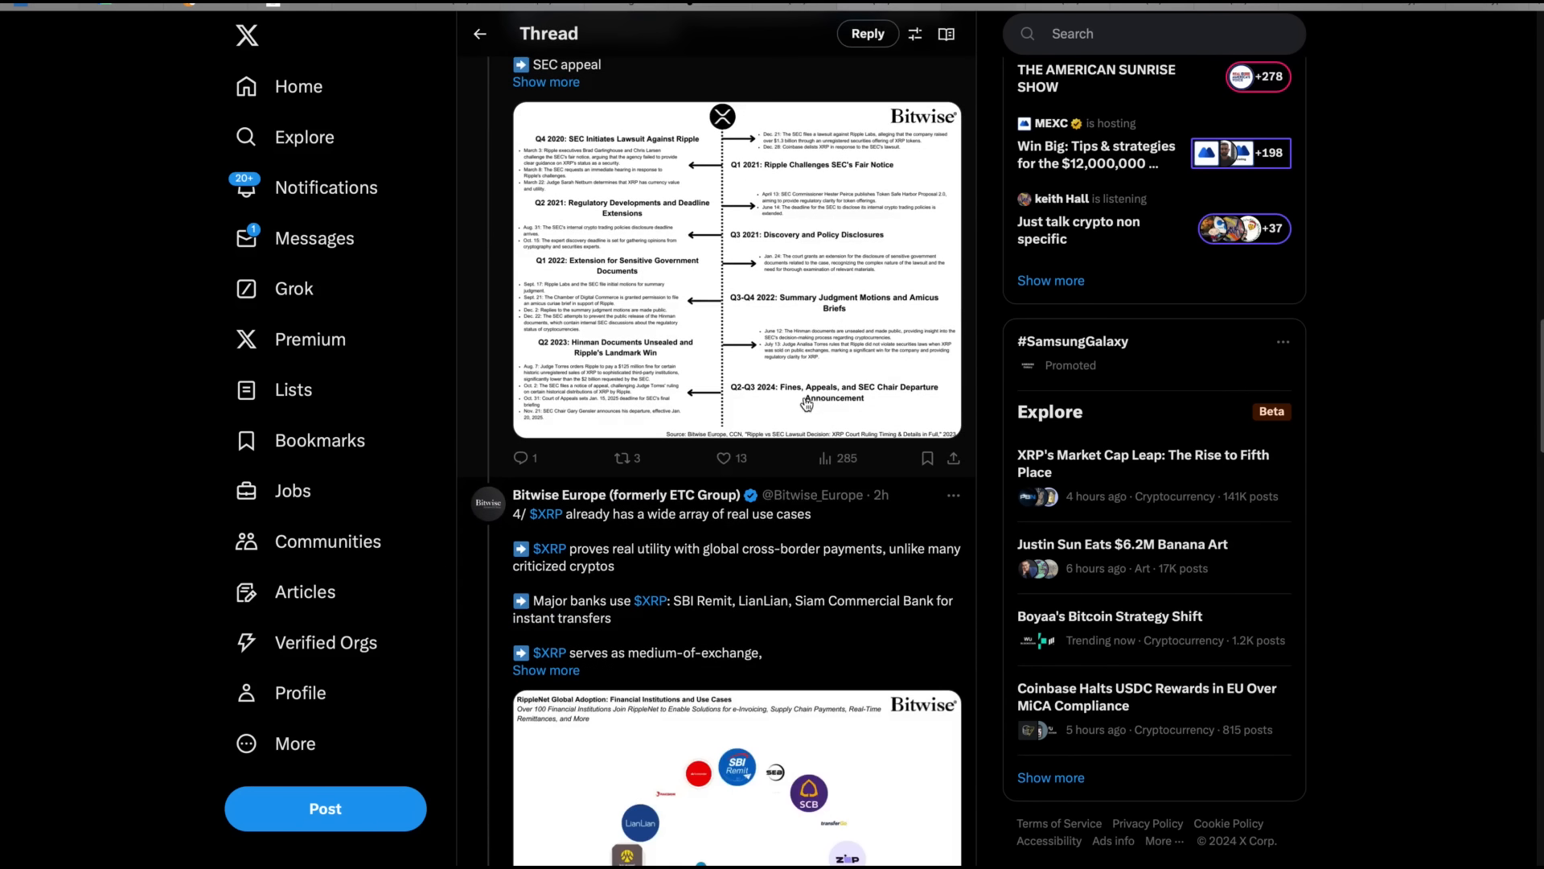
scroll("down", 3)
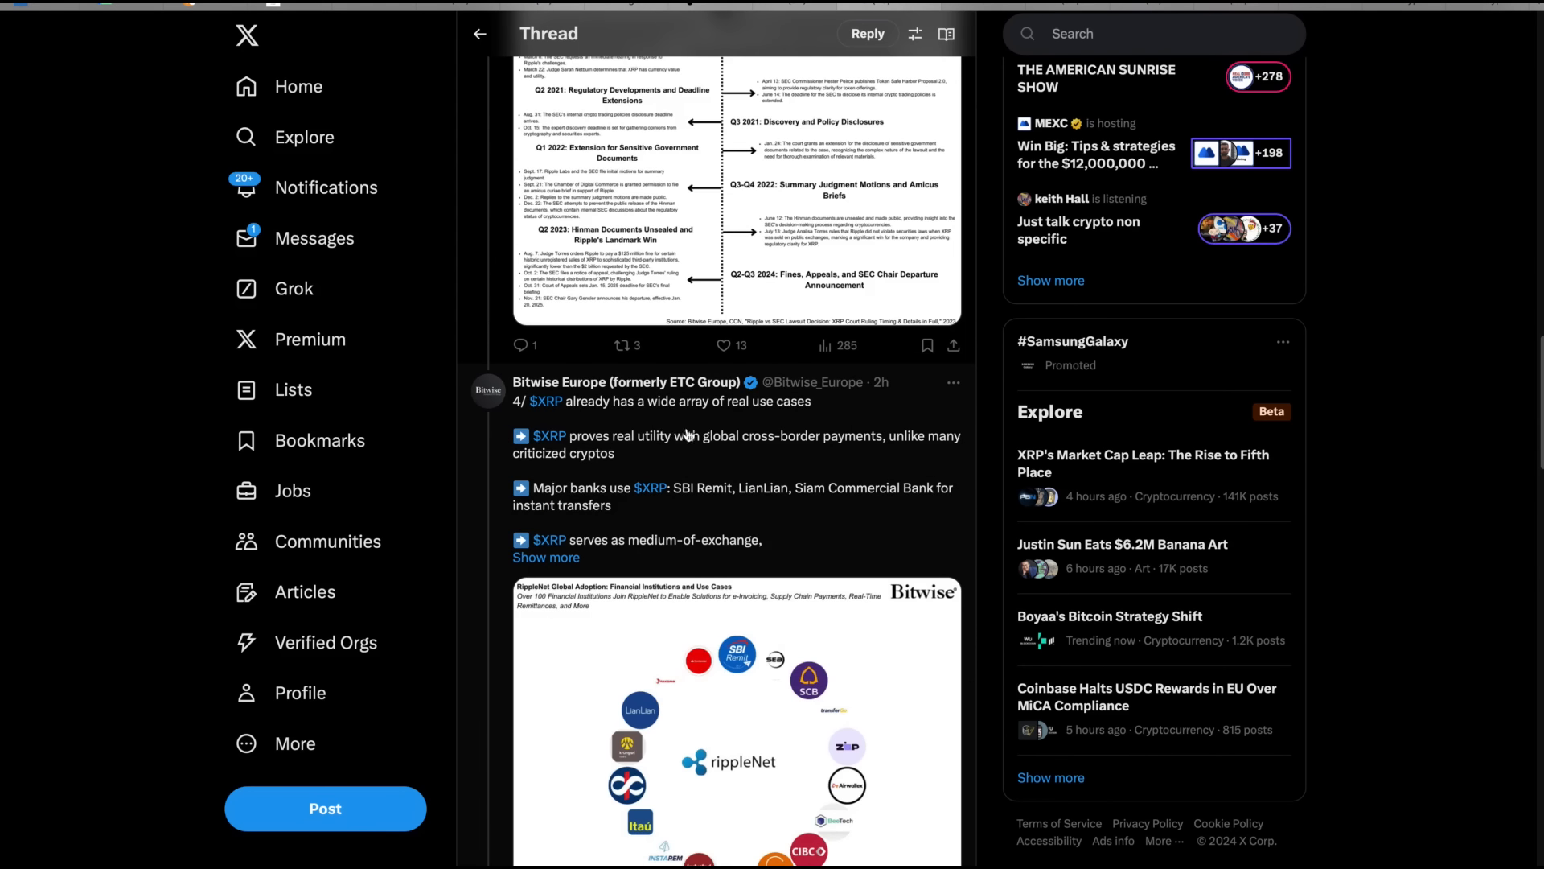
mouse_move(826, 461)
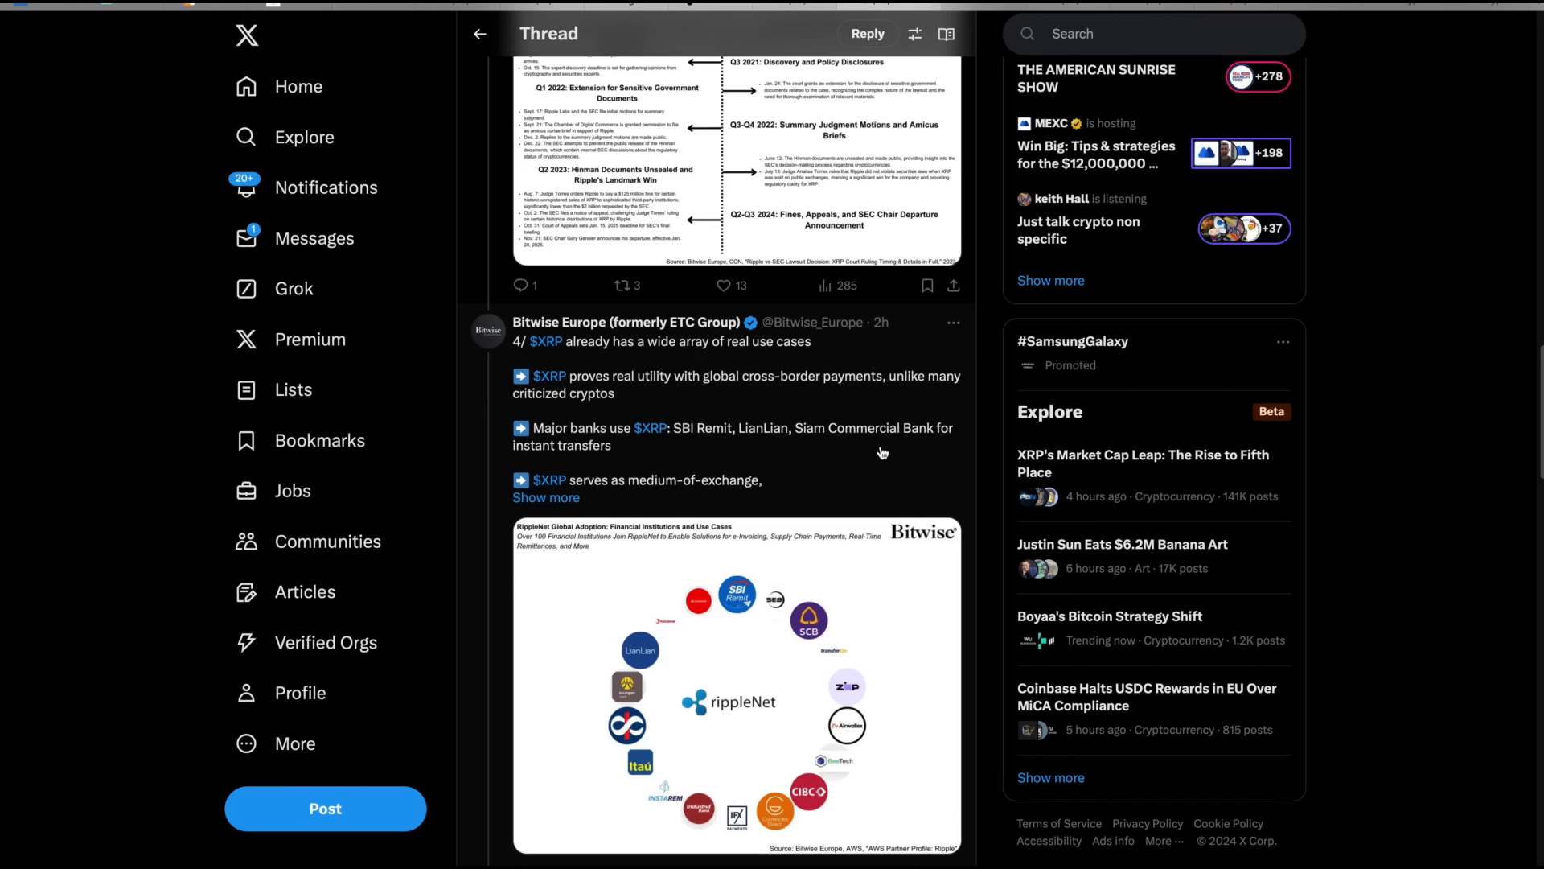
mouse_move(806, 408)
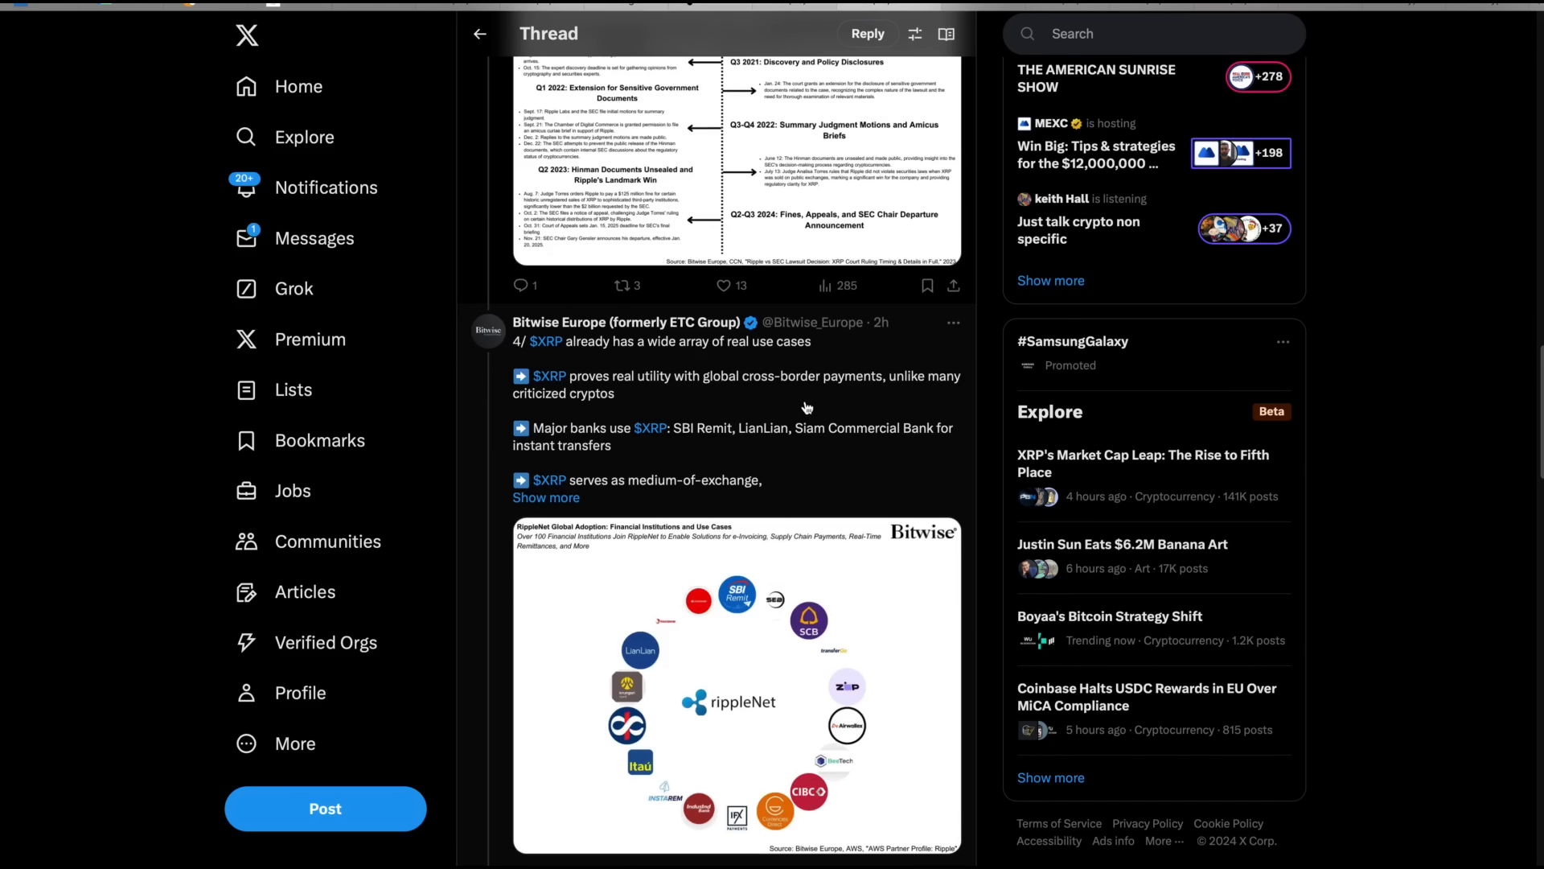
mouse_move(818, 474)
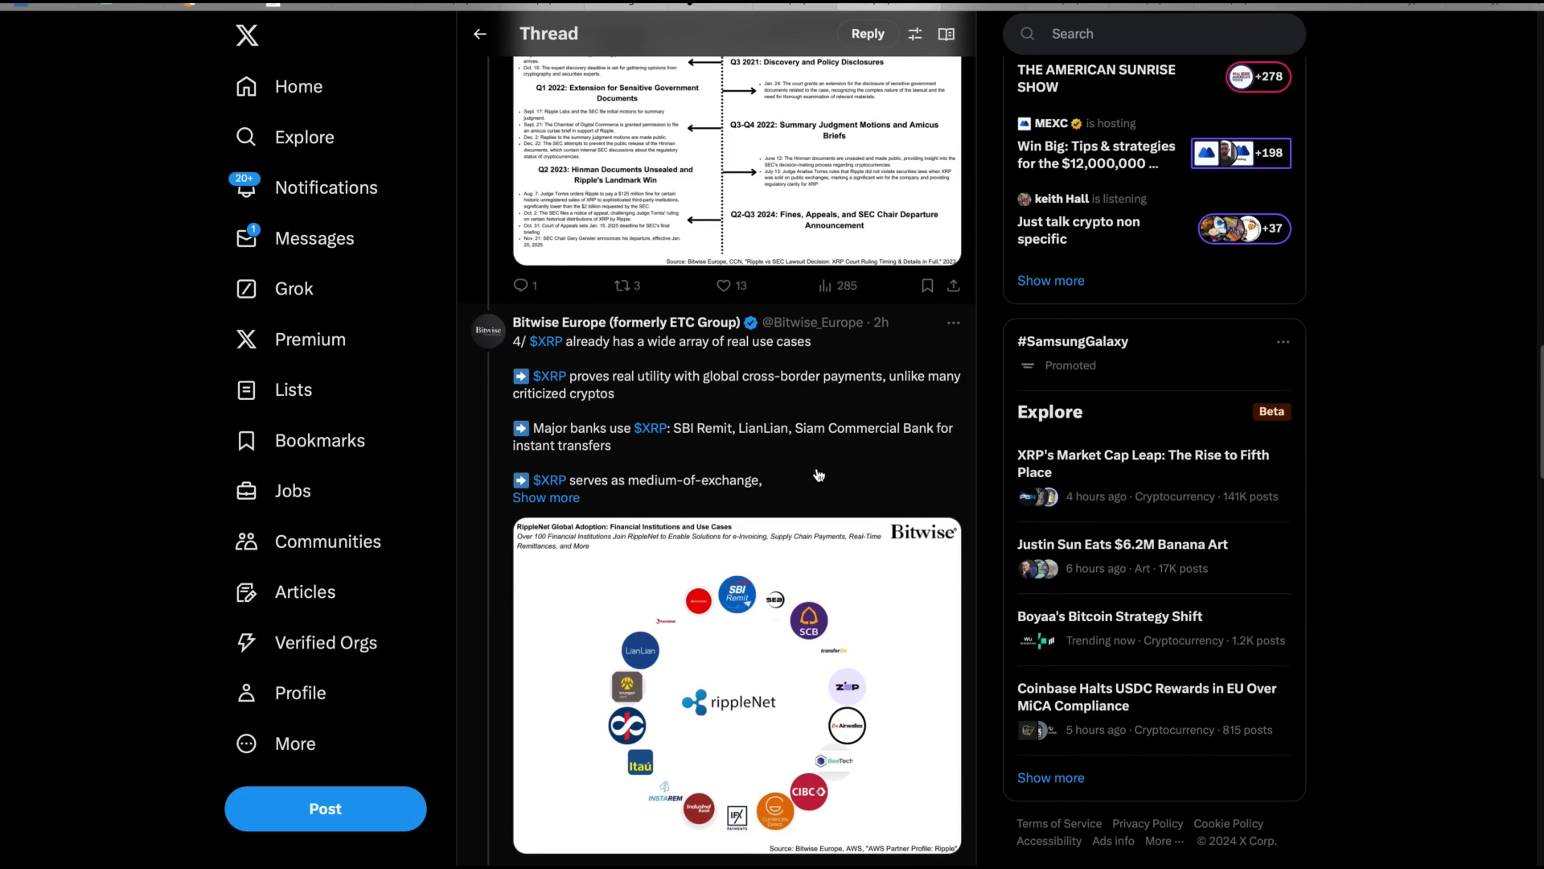
mouse_move(843, 462)
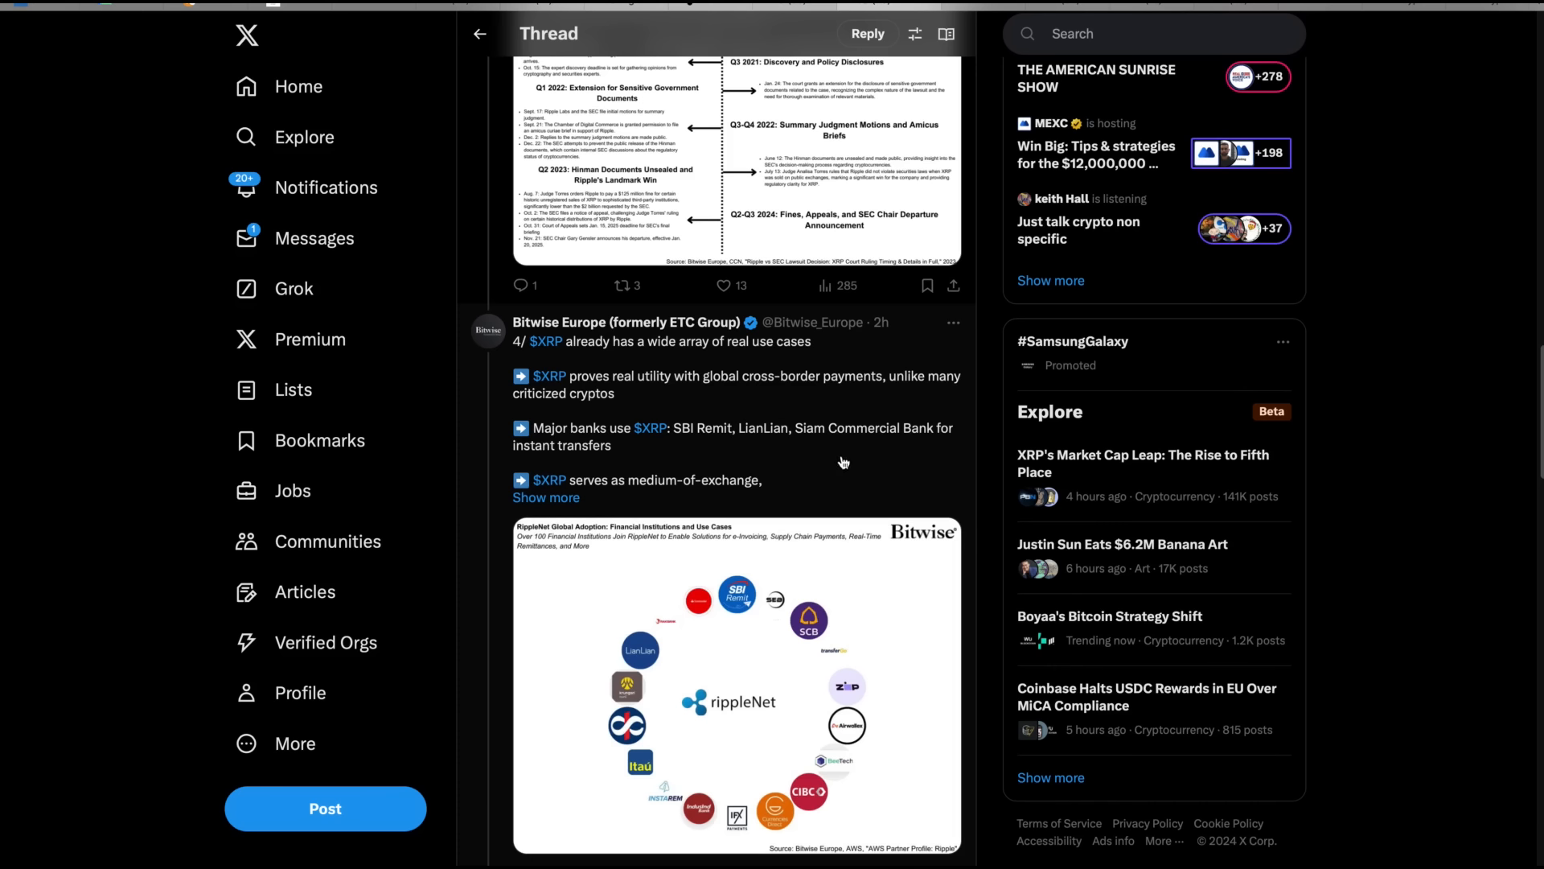
mouse_move(905, 460)
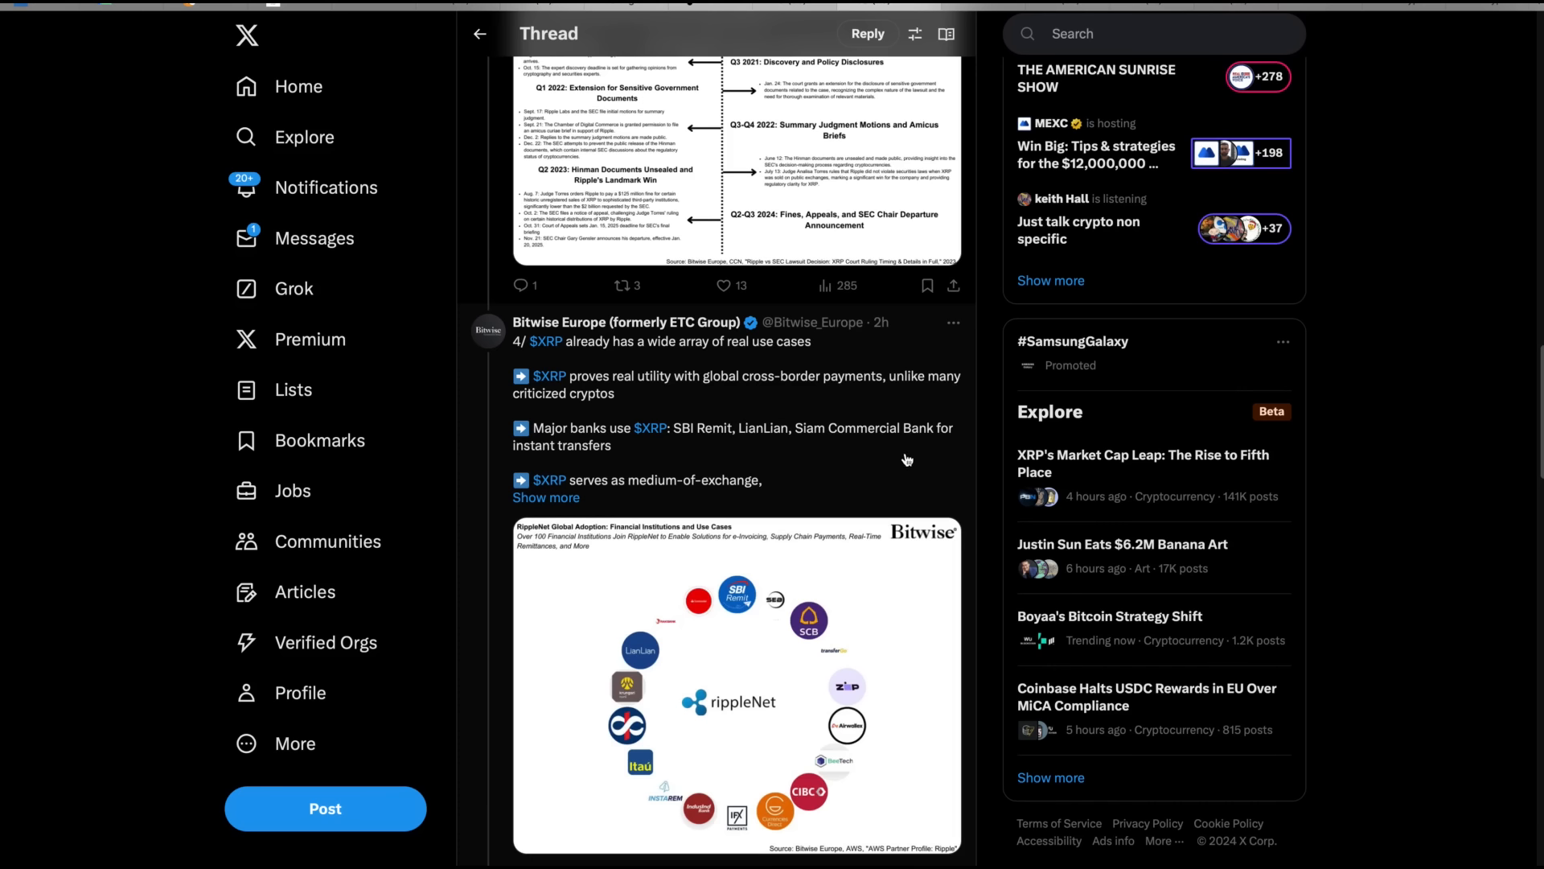
scroll("down", 3)
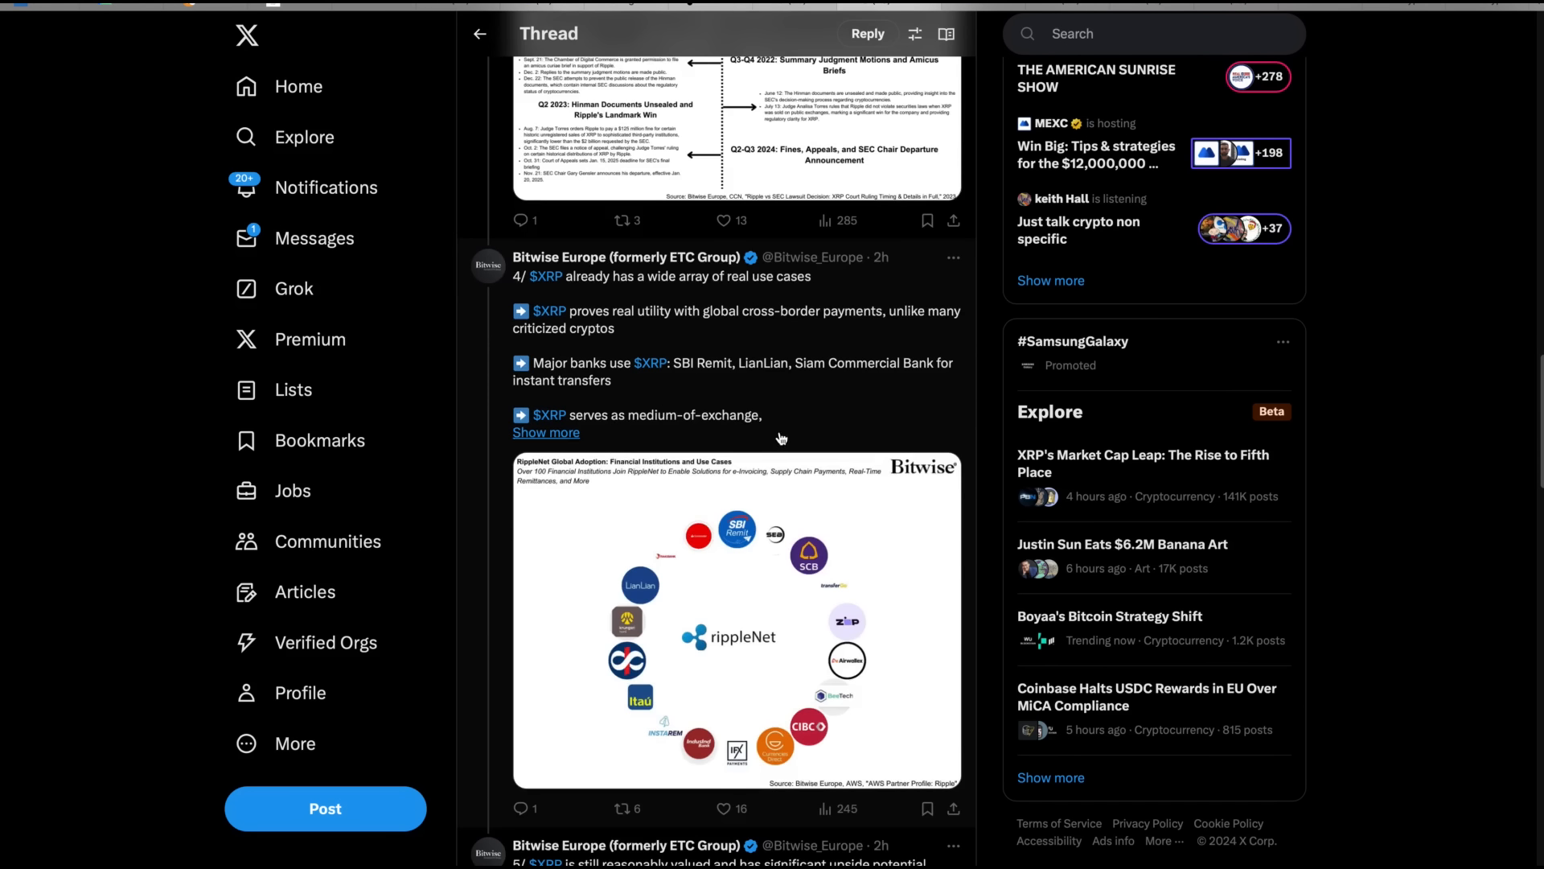
scroll("down", 3)
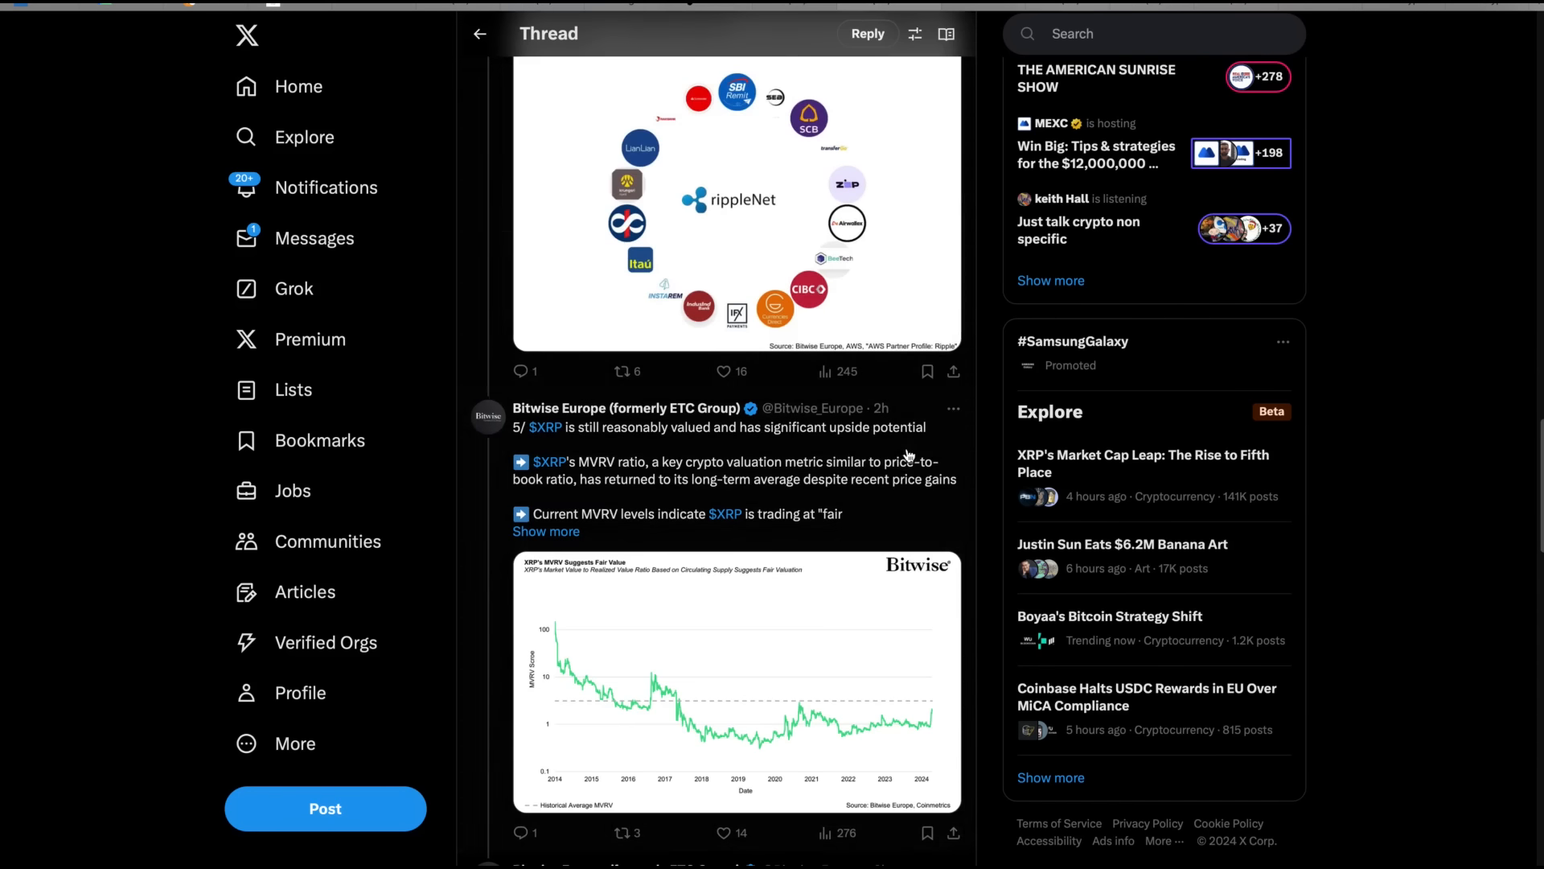
mouse_move(842, 456)
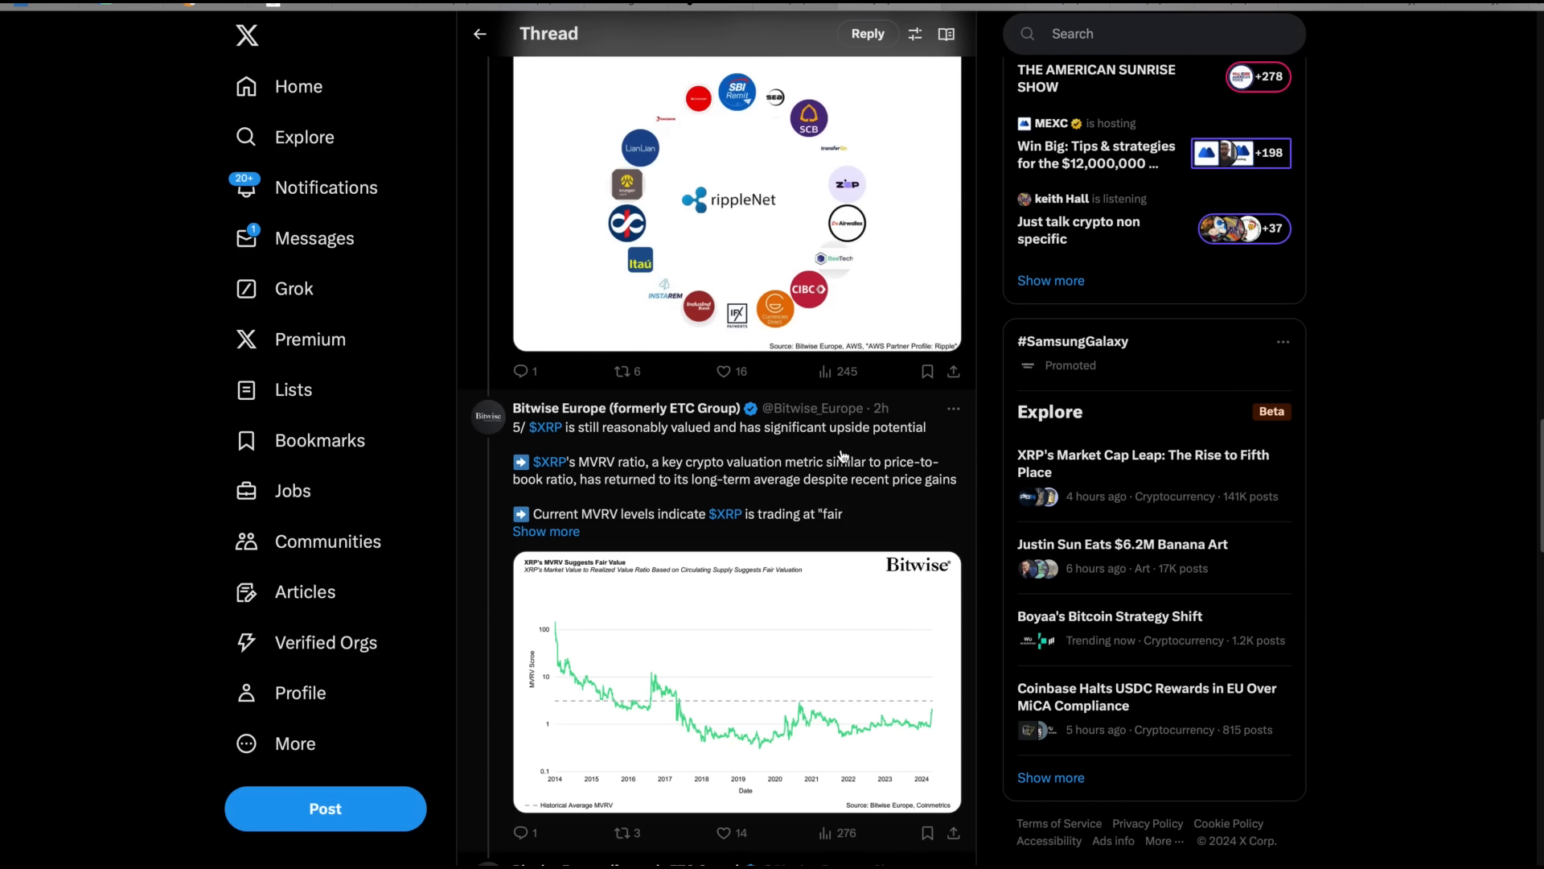
mouse_move(877, 479)
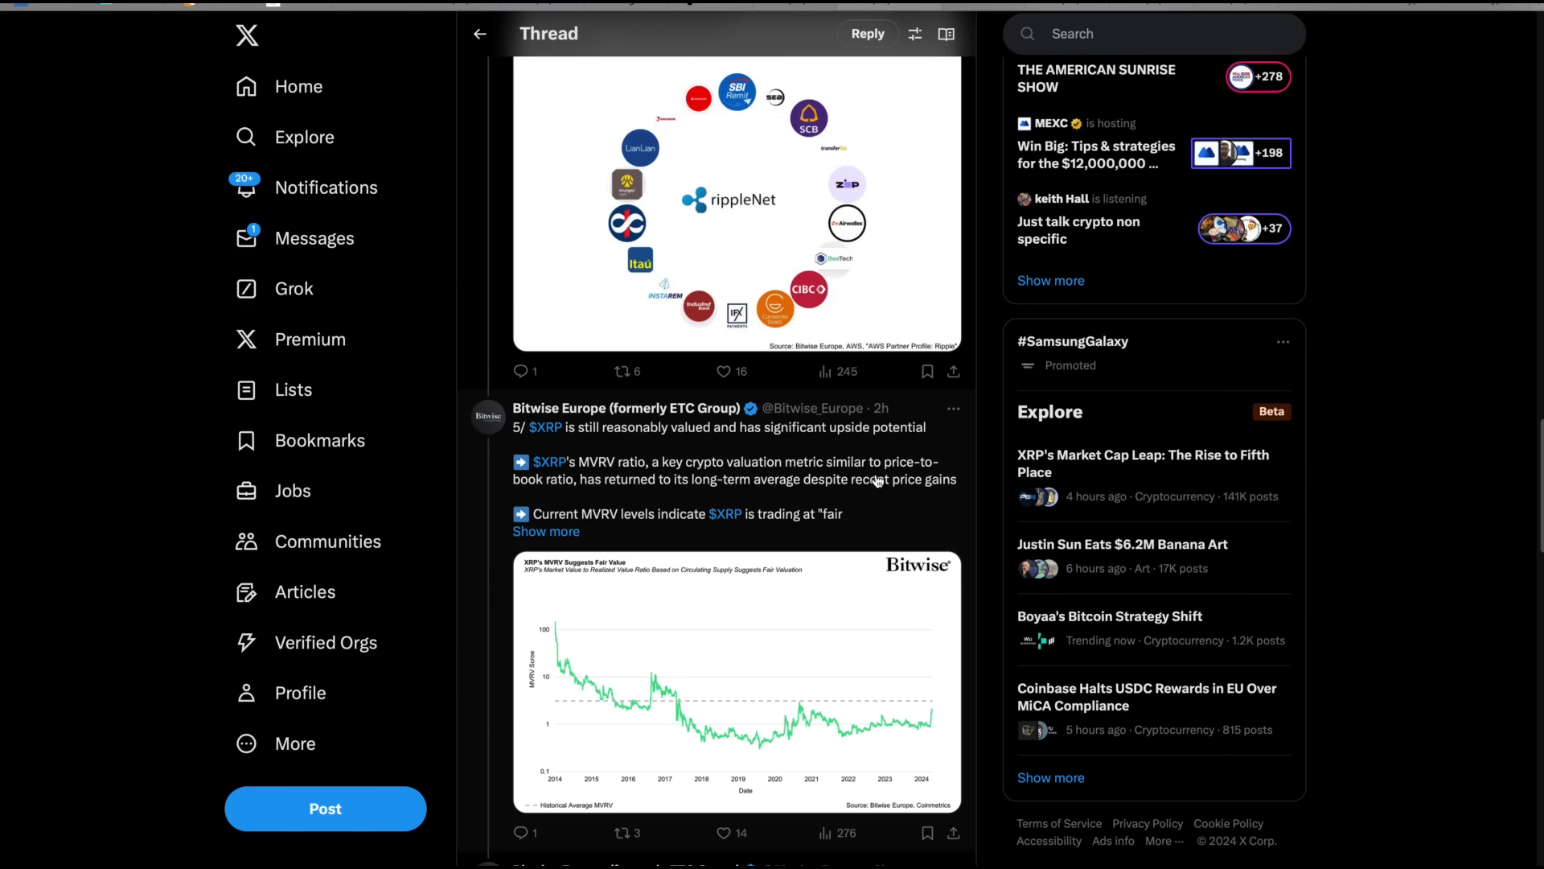
mouse_move(887, 499)
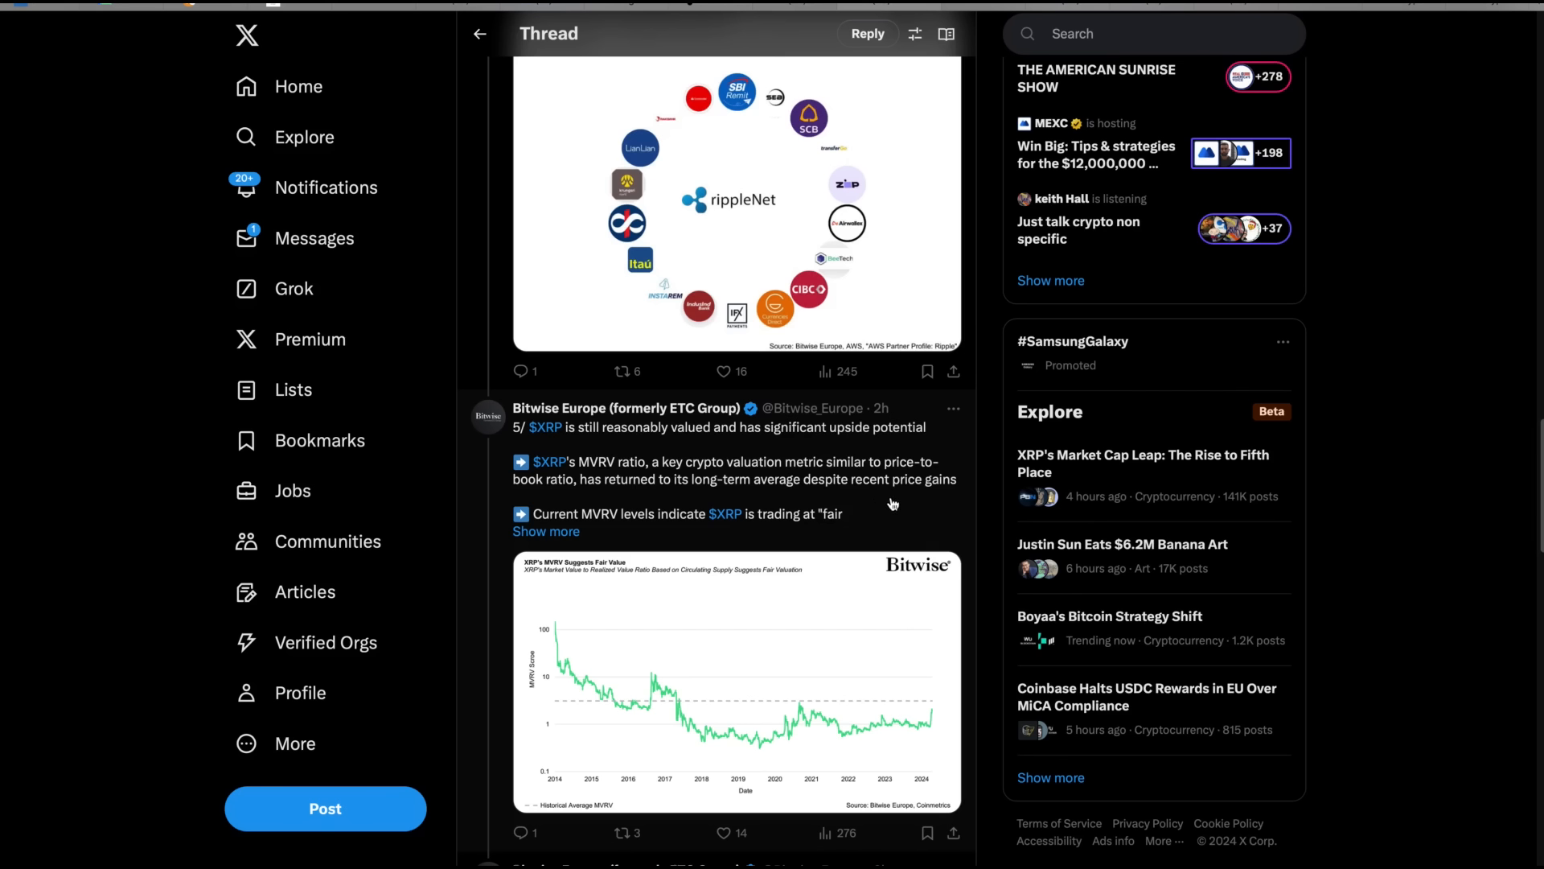
mouse_move(896, 495)
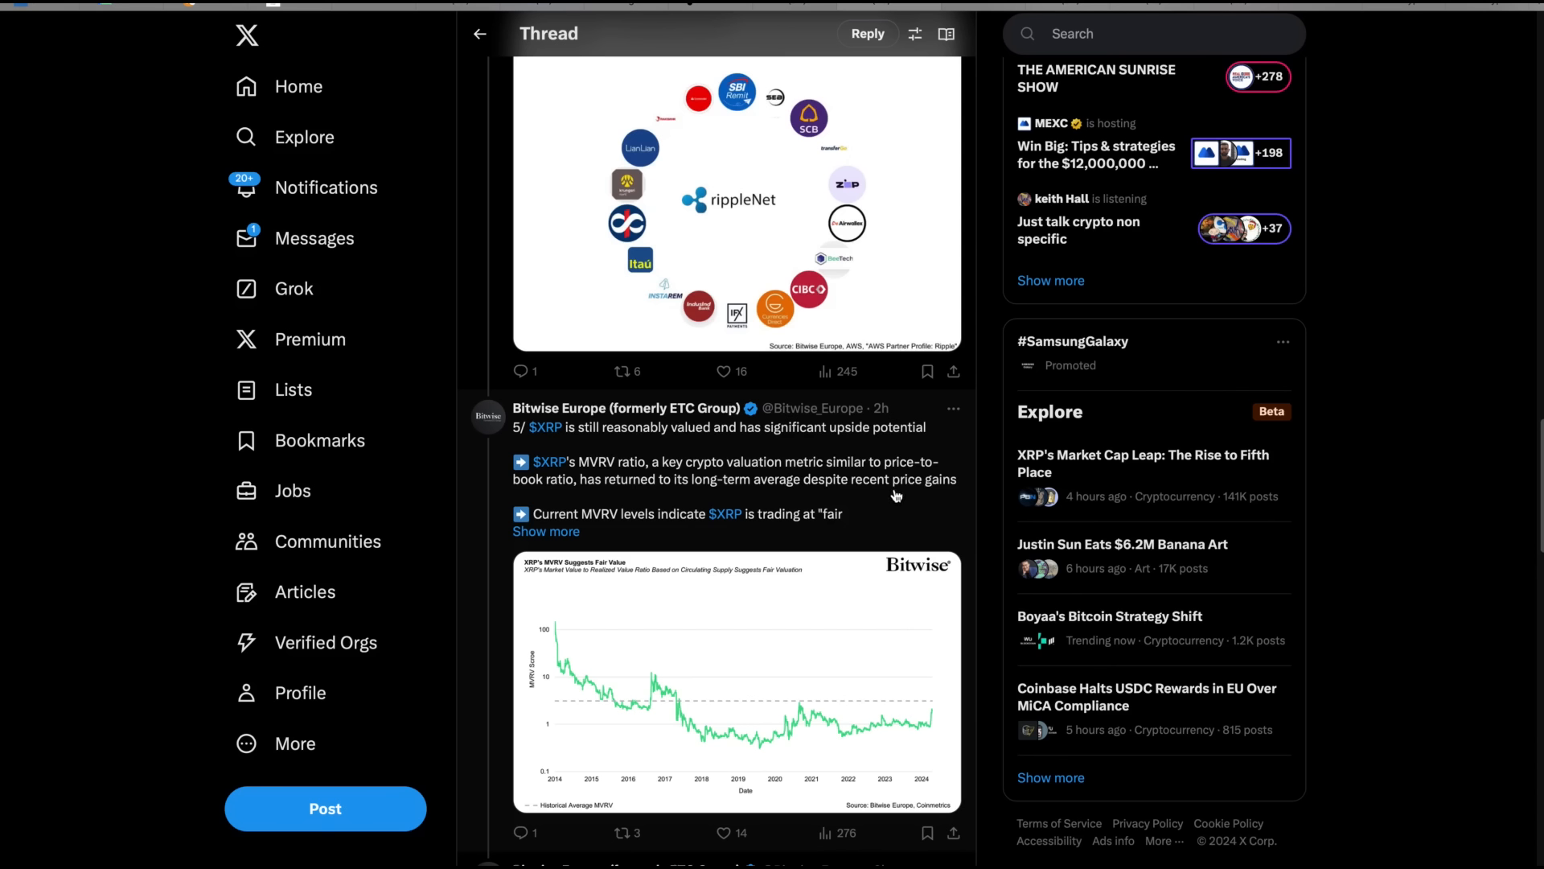
mouse_move(896, 522)
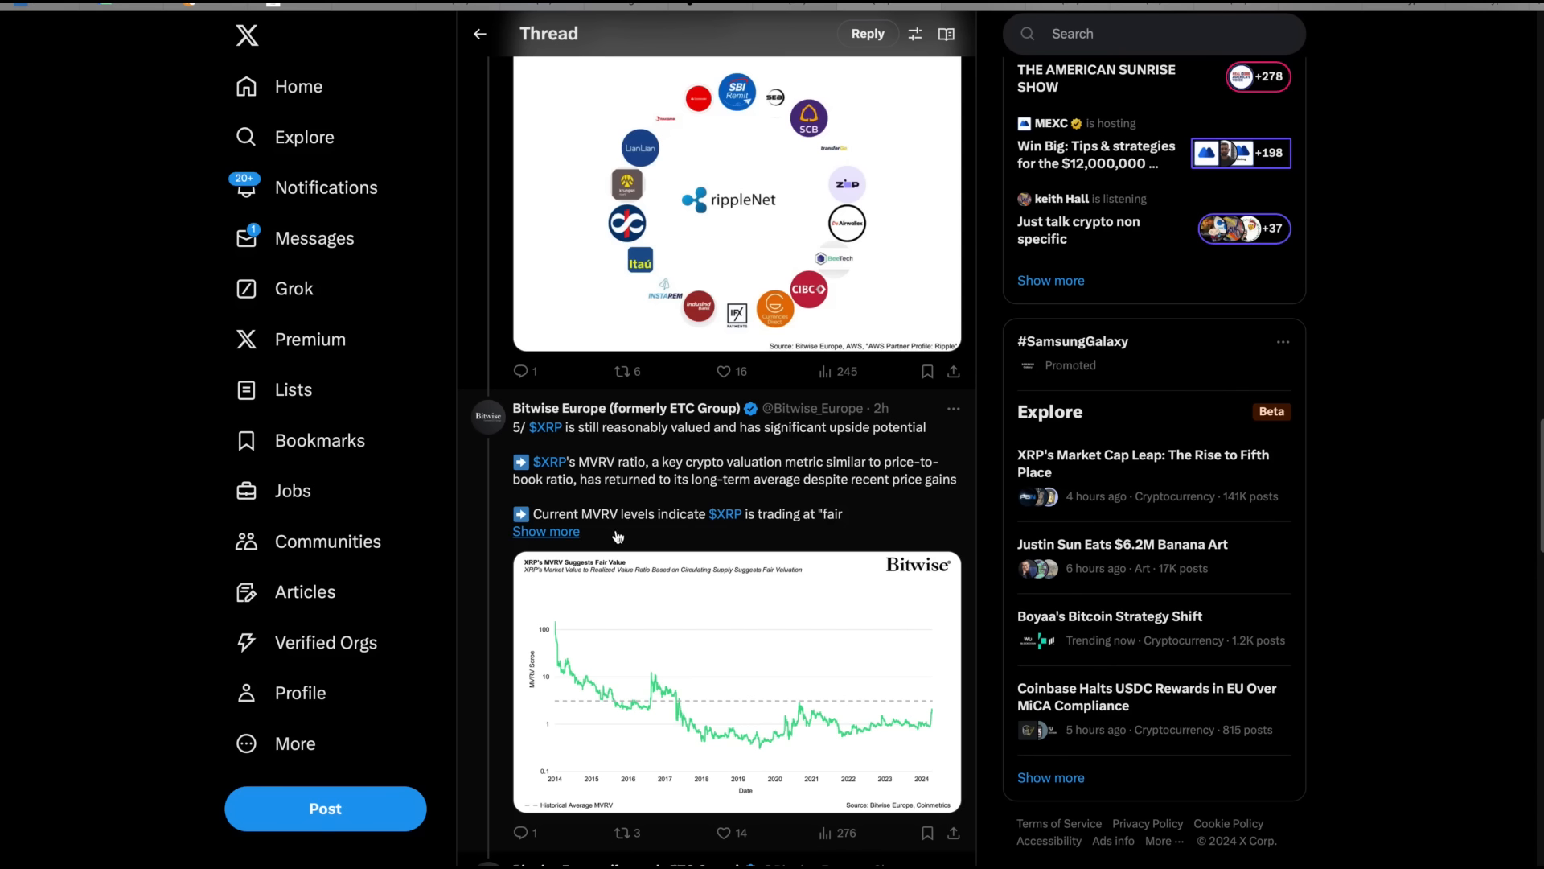
mouse_move(904, 542)
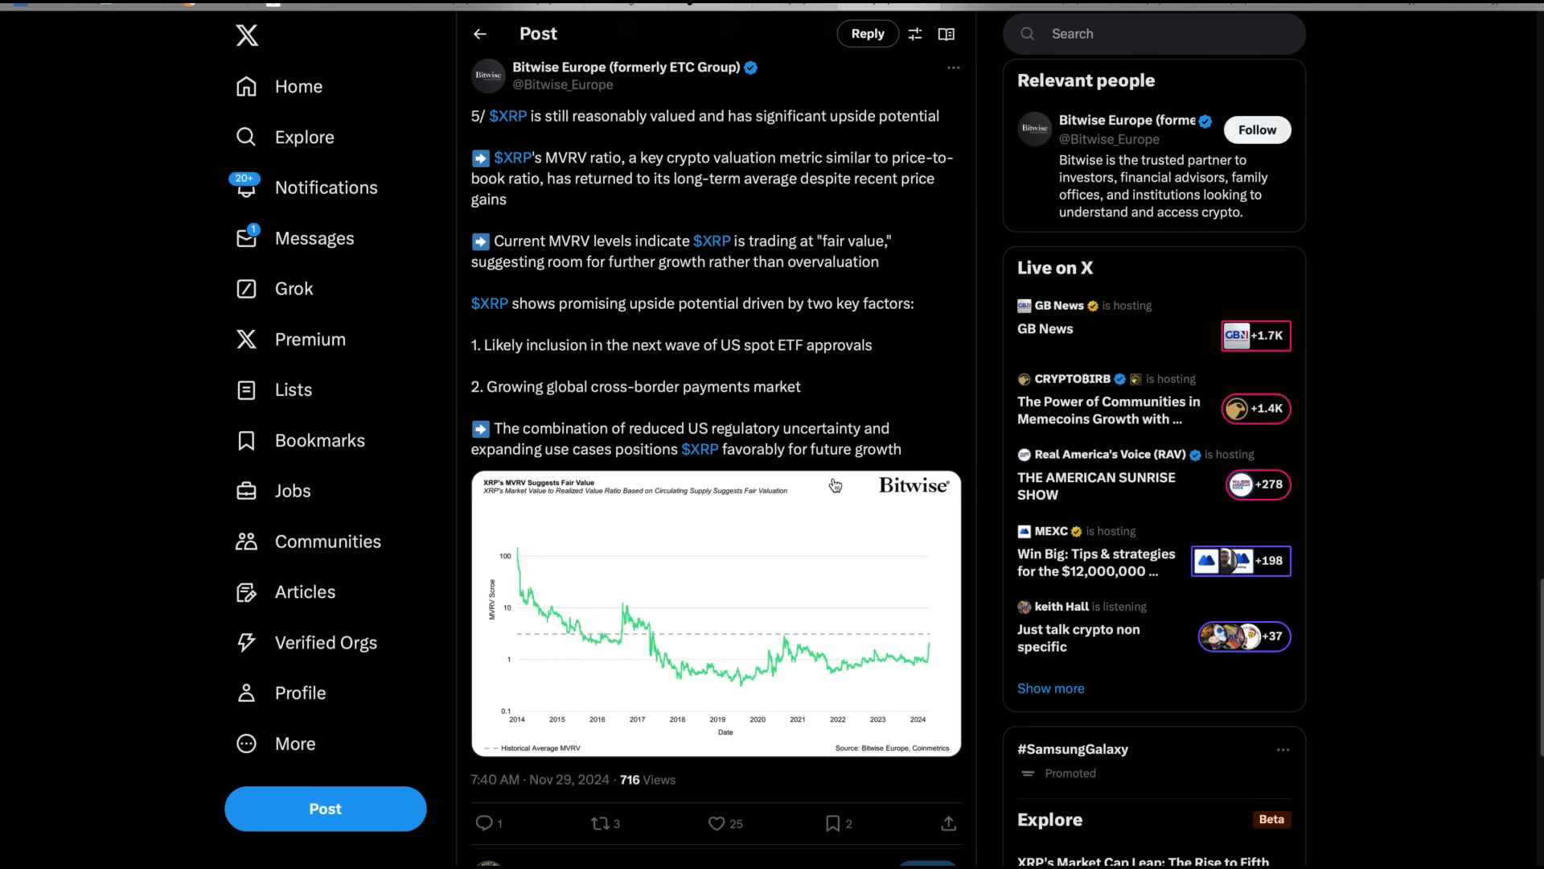
Step: Read post 5/'s MVRV fair-value chart, then scroll back up to the thread's top
scroll("down", 3)
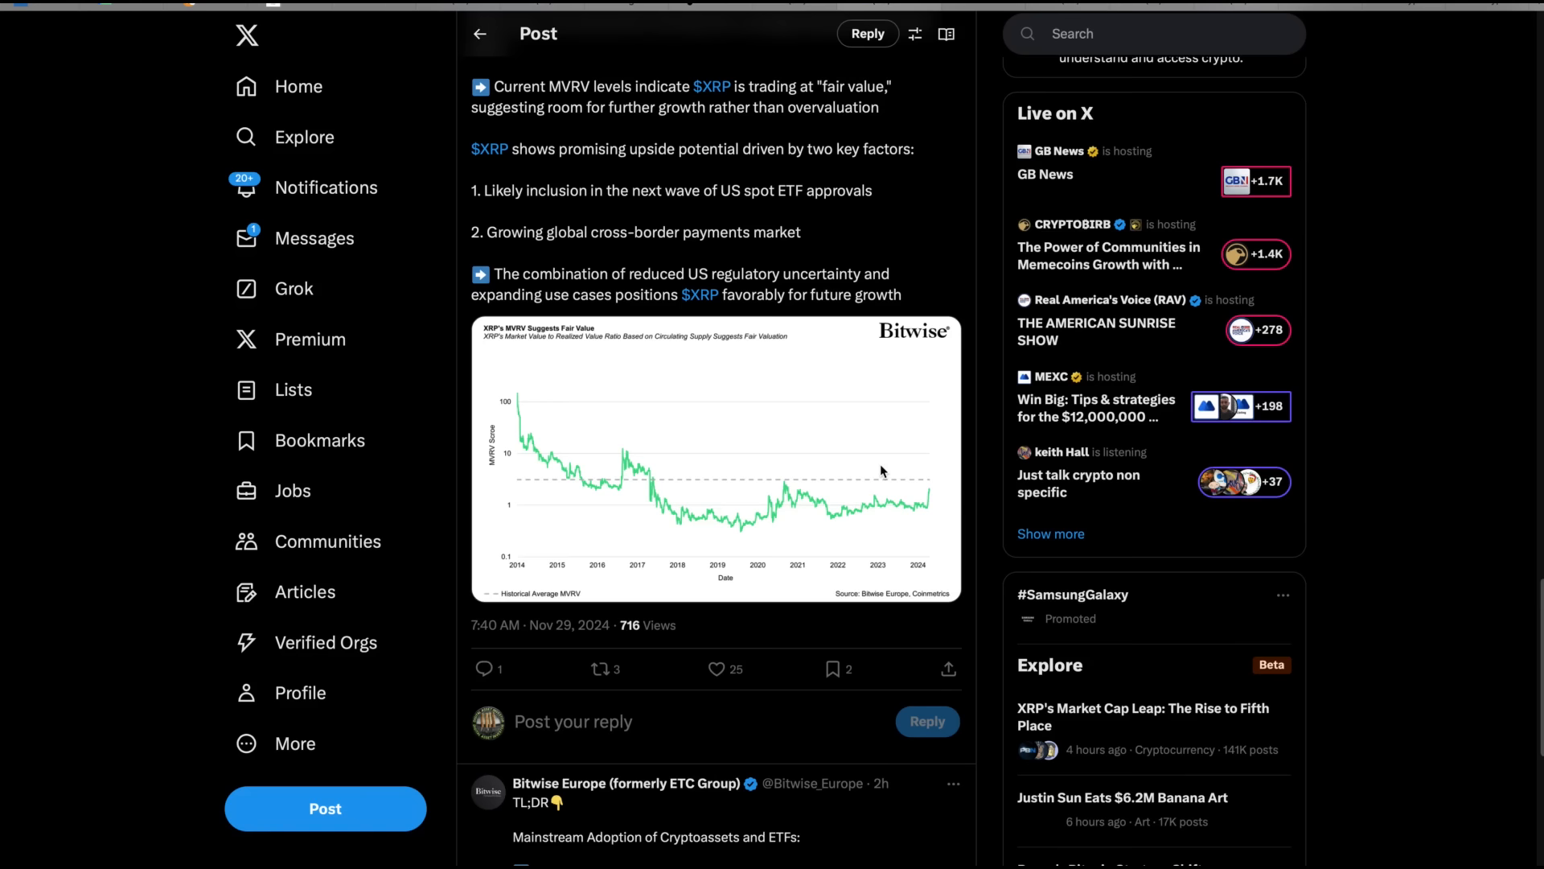
scroll("up", 3)
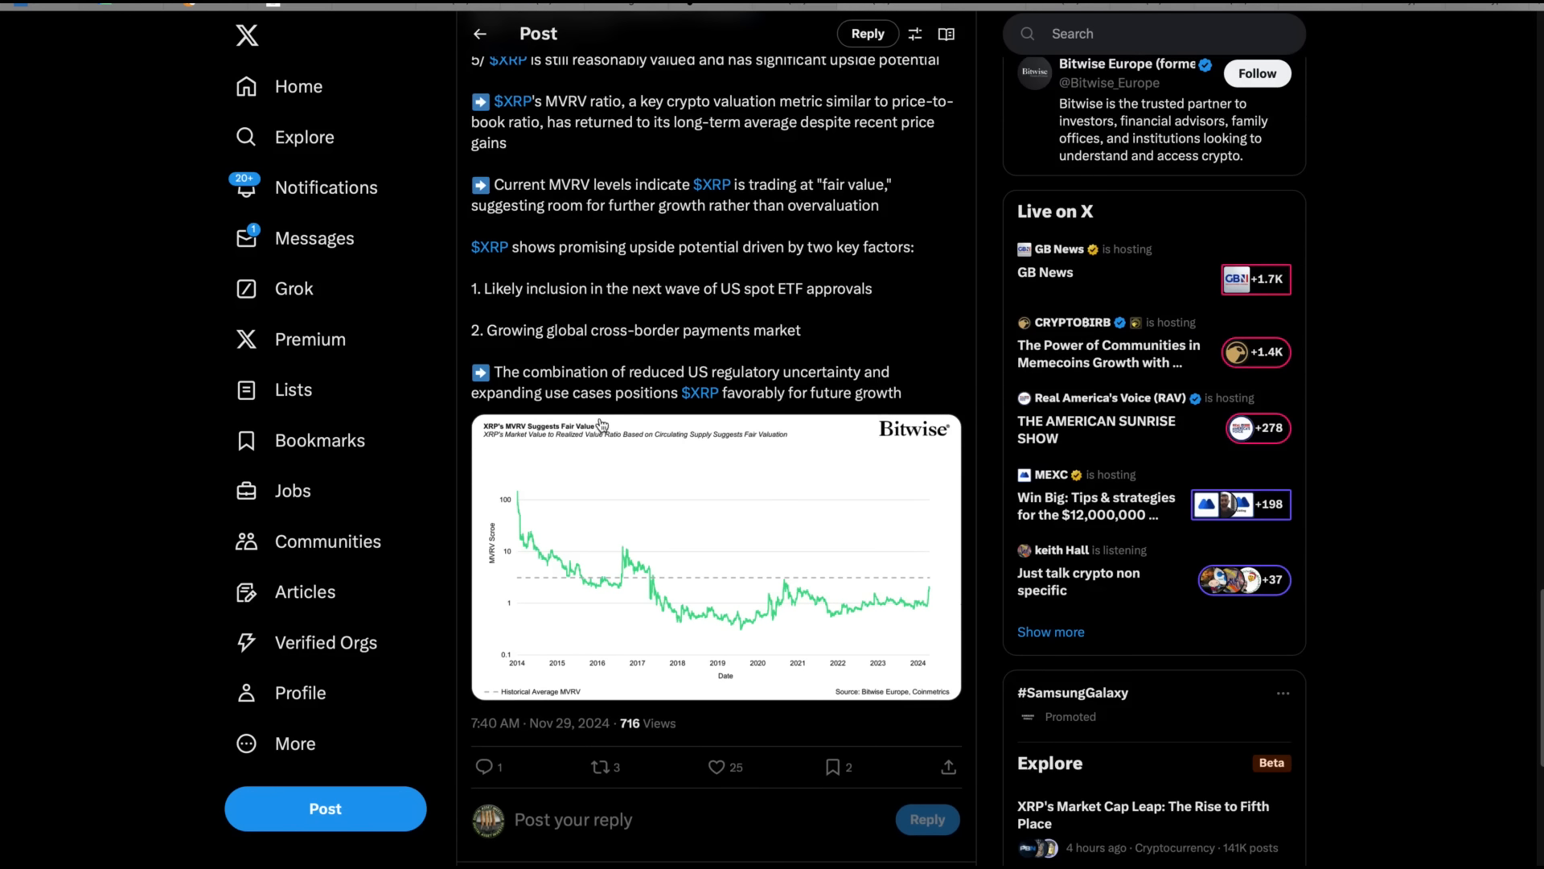
mouse_move(883, 408)
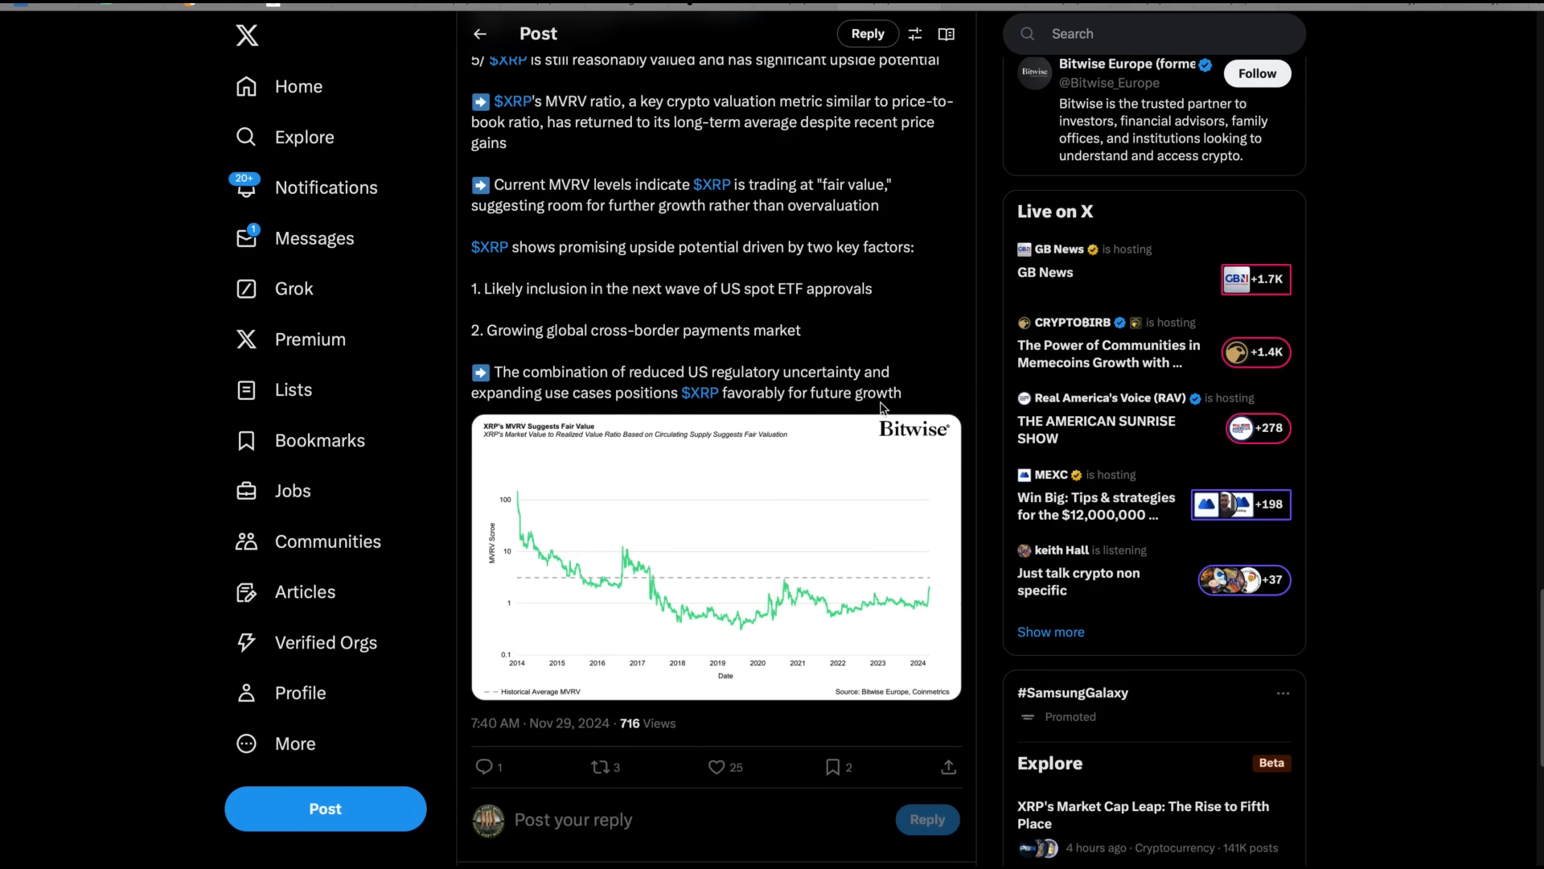
mouse_move(650, 282)
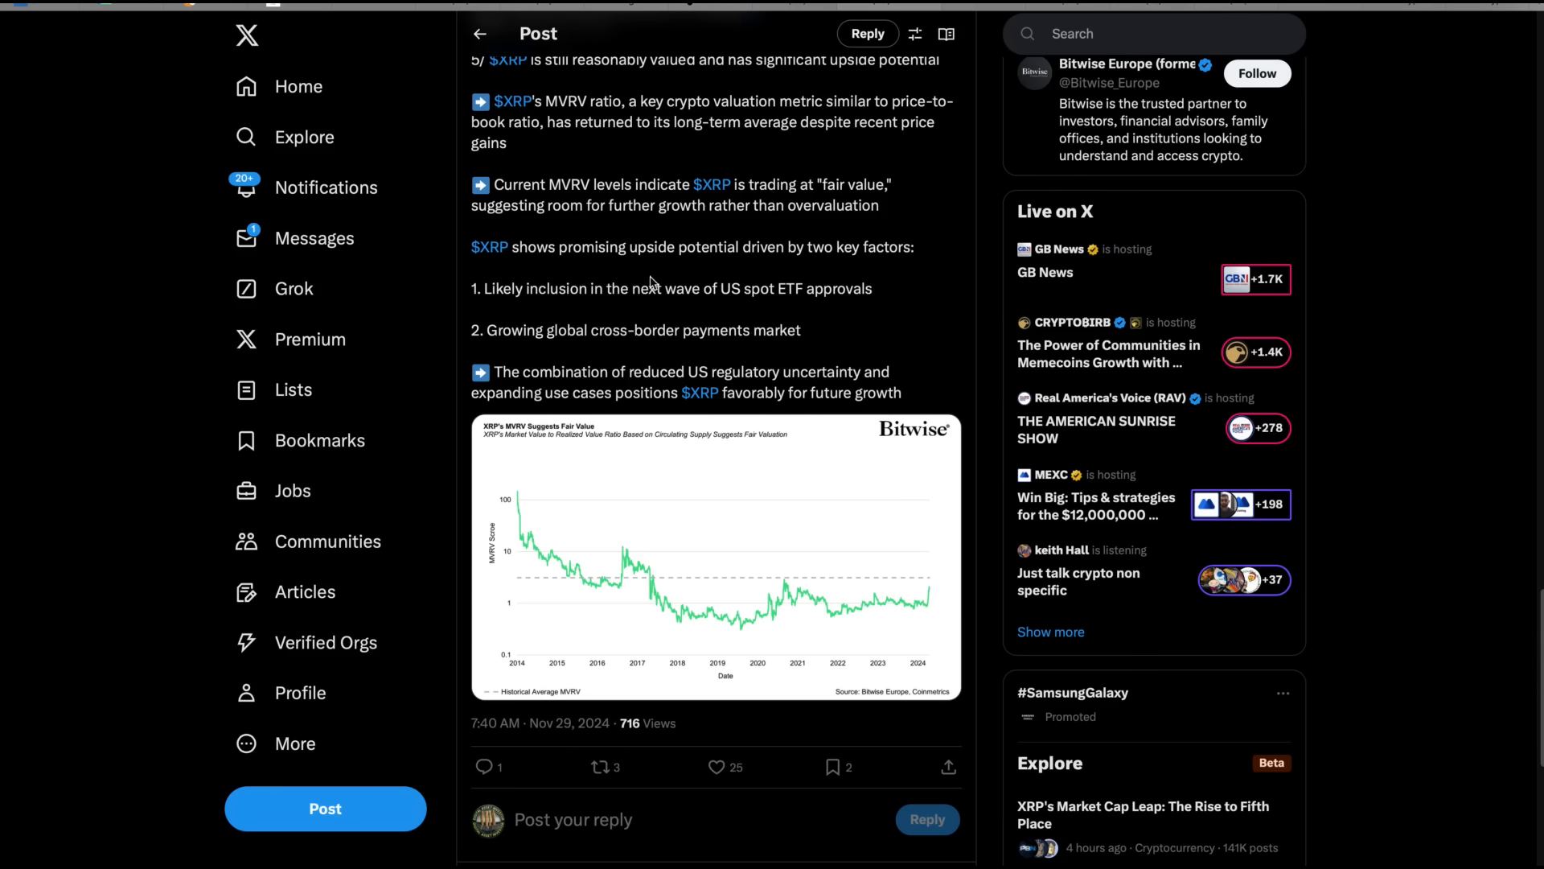
mouse_move(804, 267)
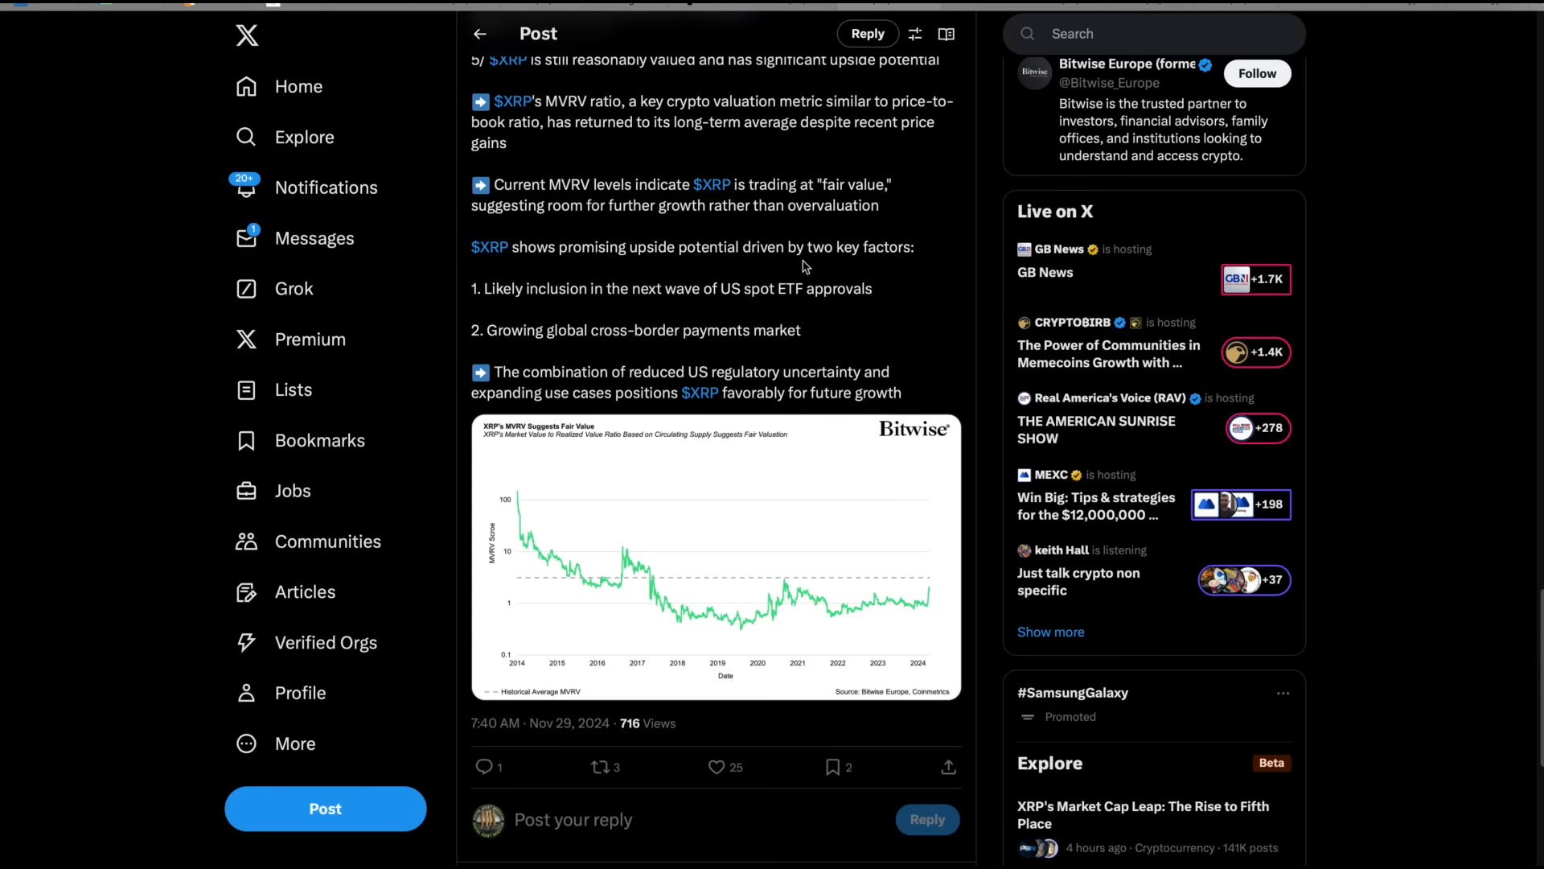
mouse_move(869, 369)
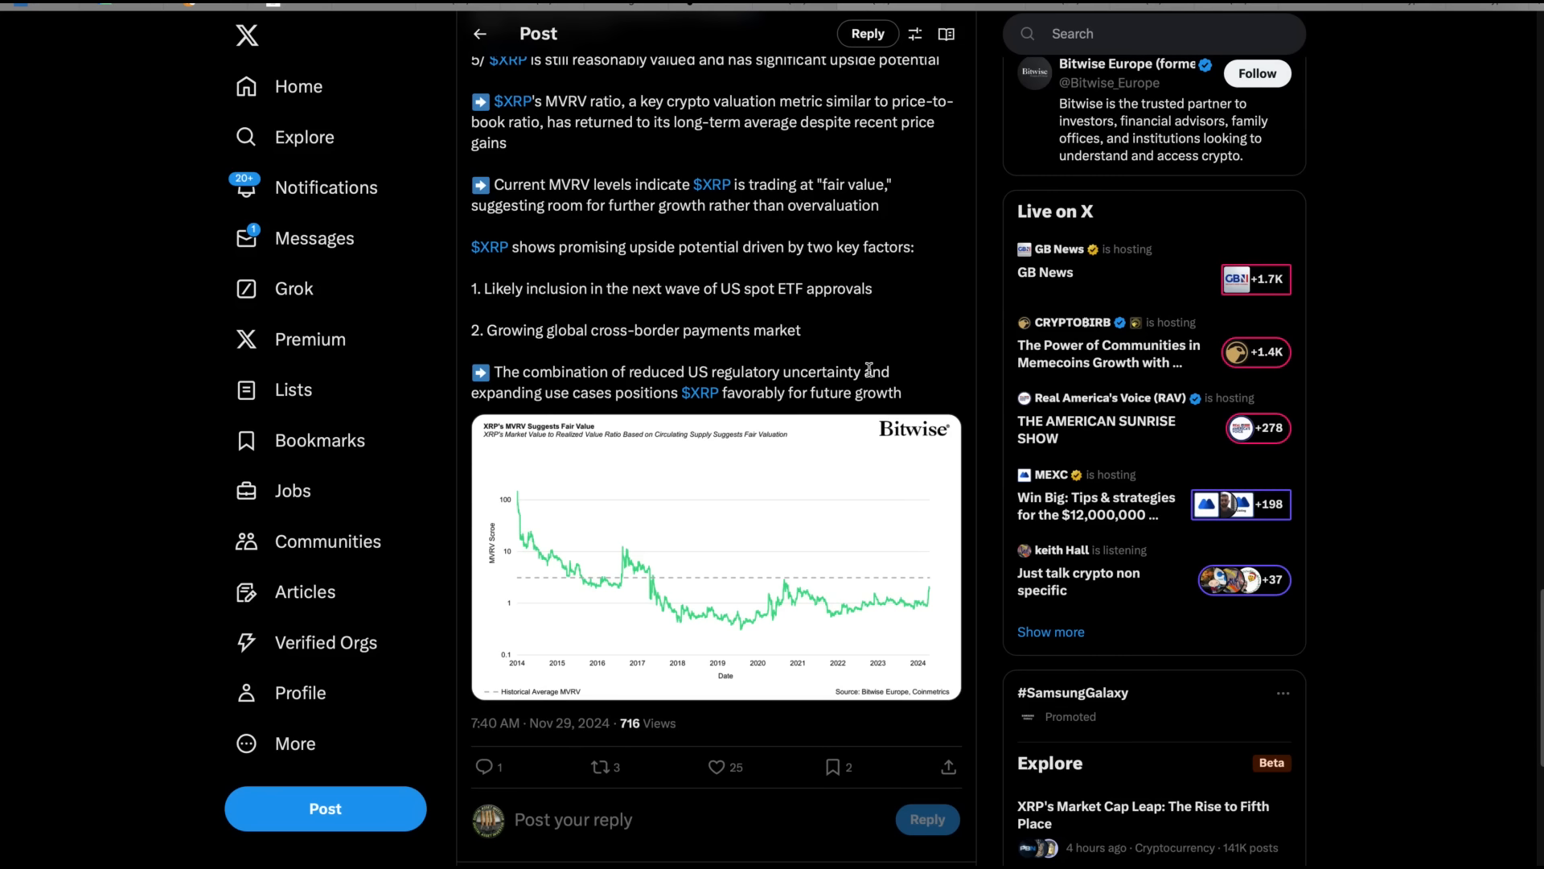
scroll("up", 3)
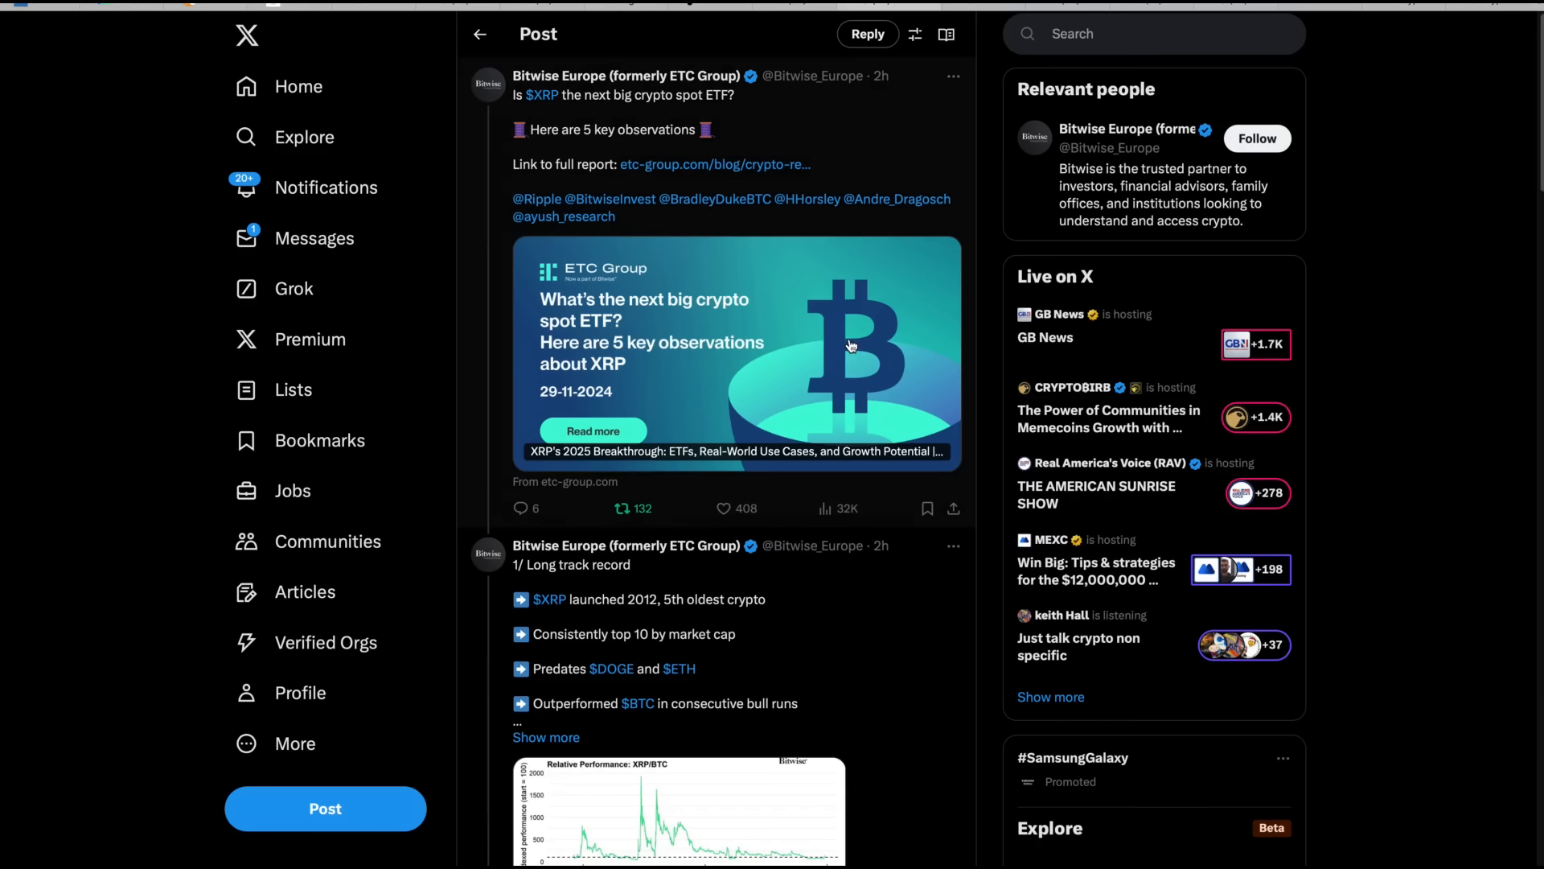
mouse_move(868, 34)
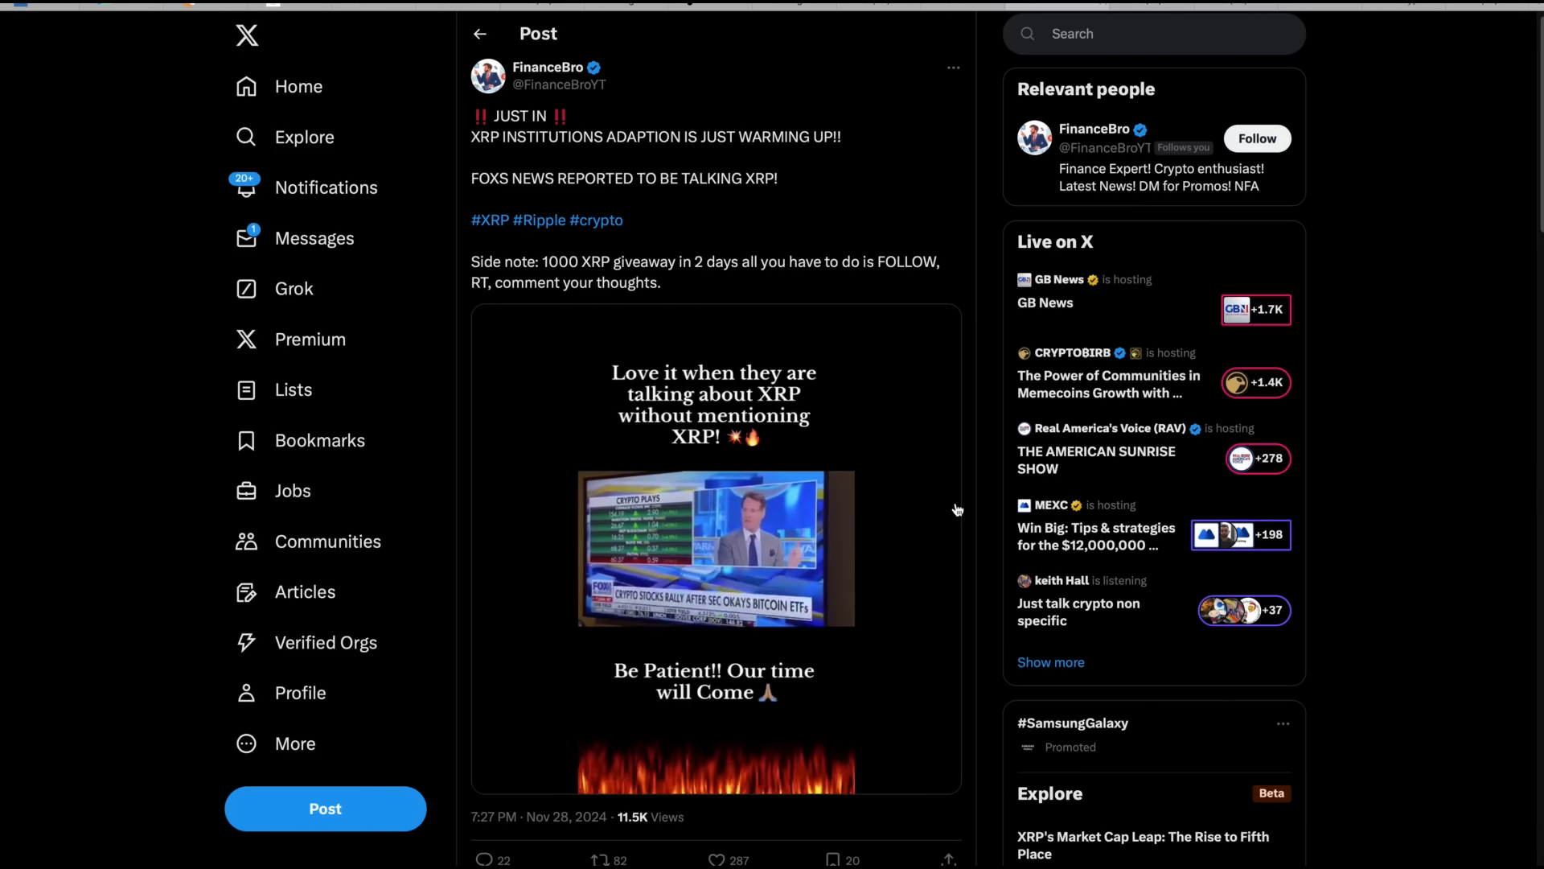
Step: Play the post's news clip and stop it near its end
left_click(714, 549)
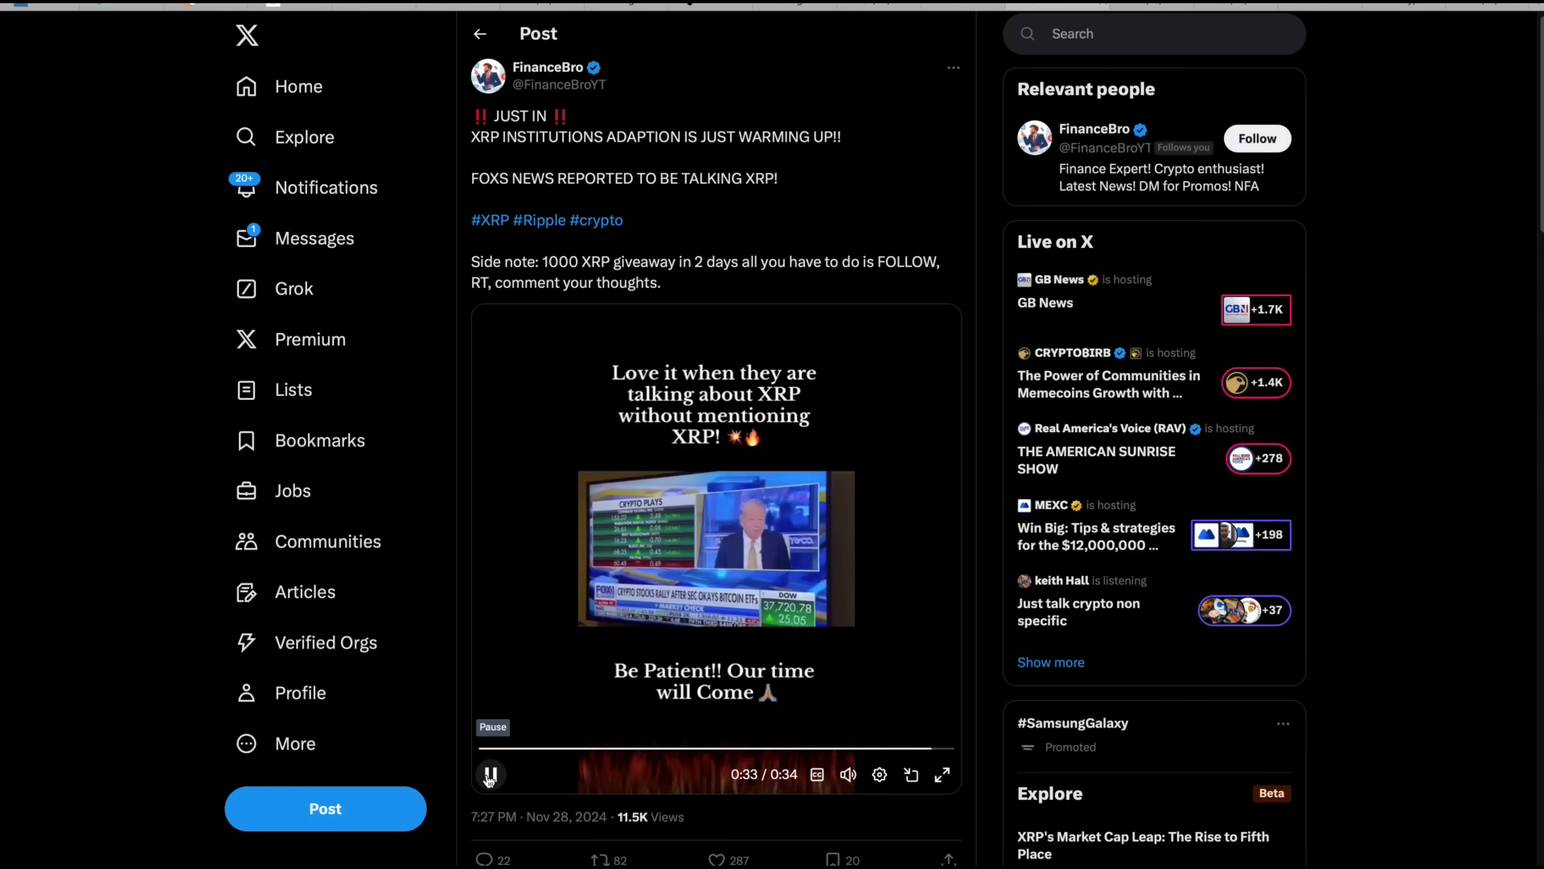
left_click(490, 774)
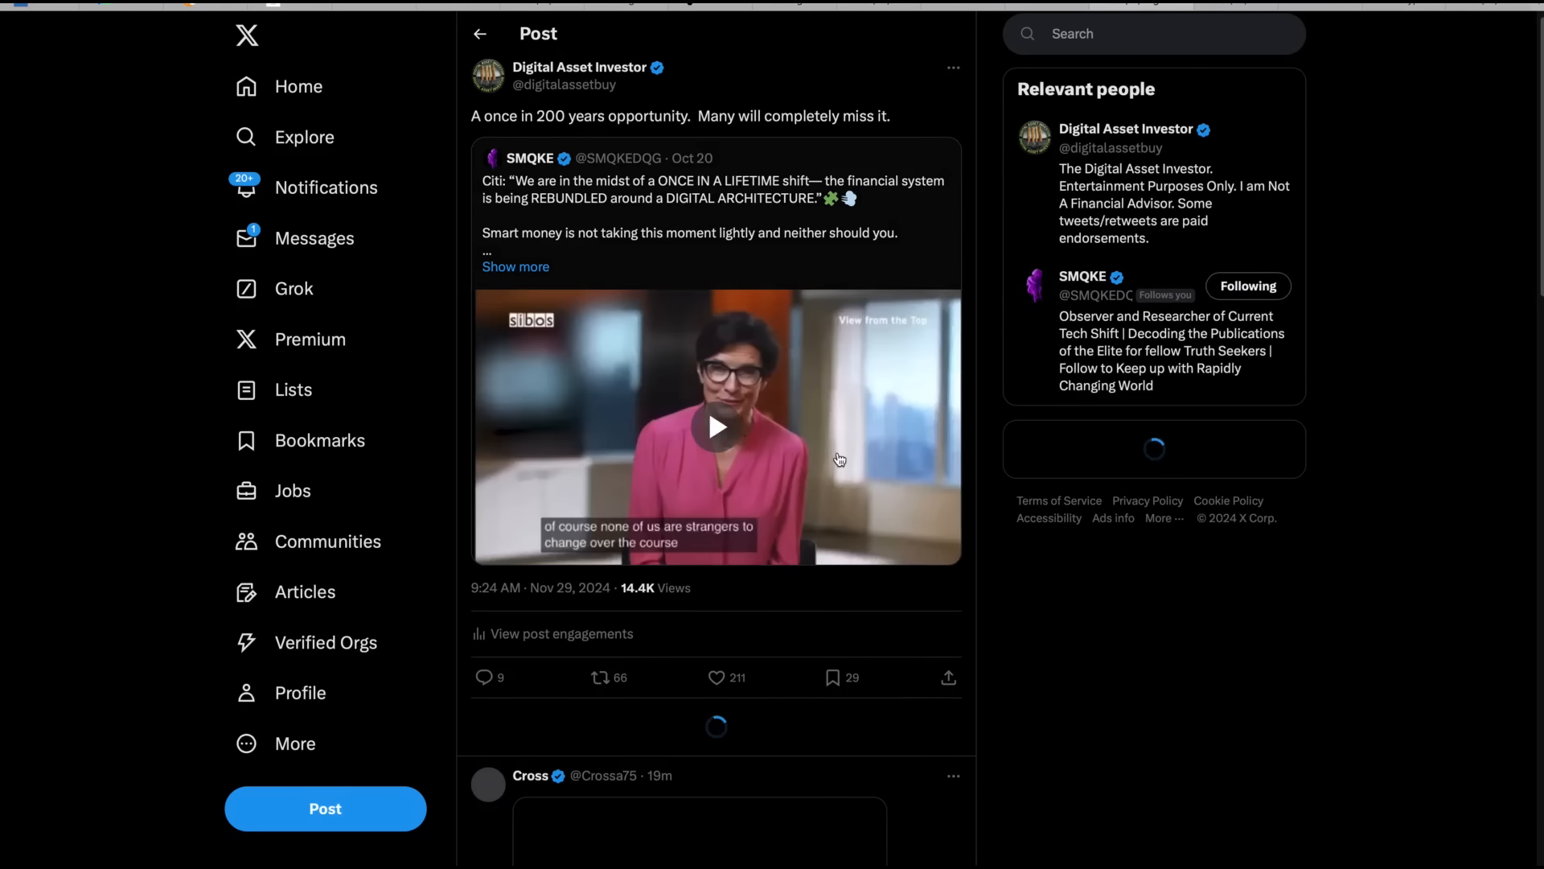
Step: Play the Citi interview in Digital Asset Investor's quoted post and pause it at the end
left_click(716, 426)
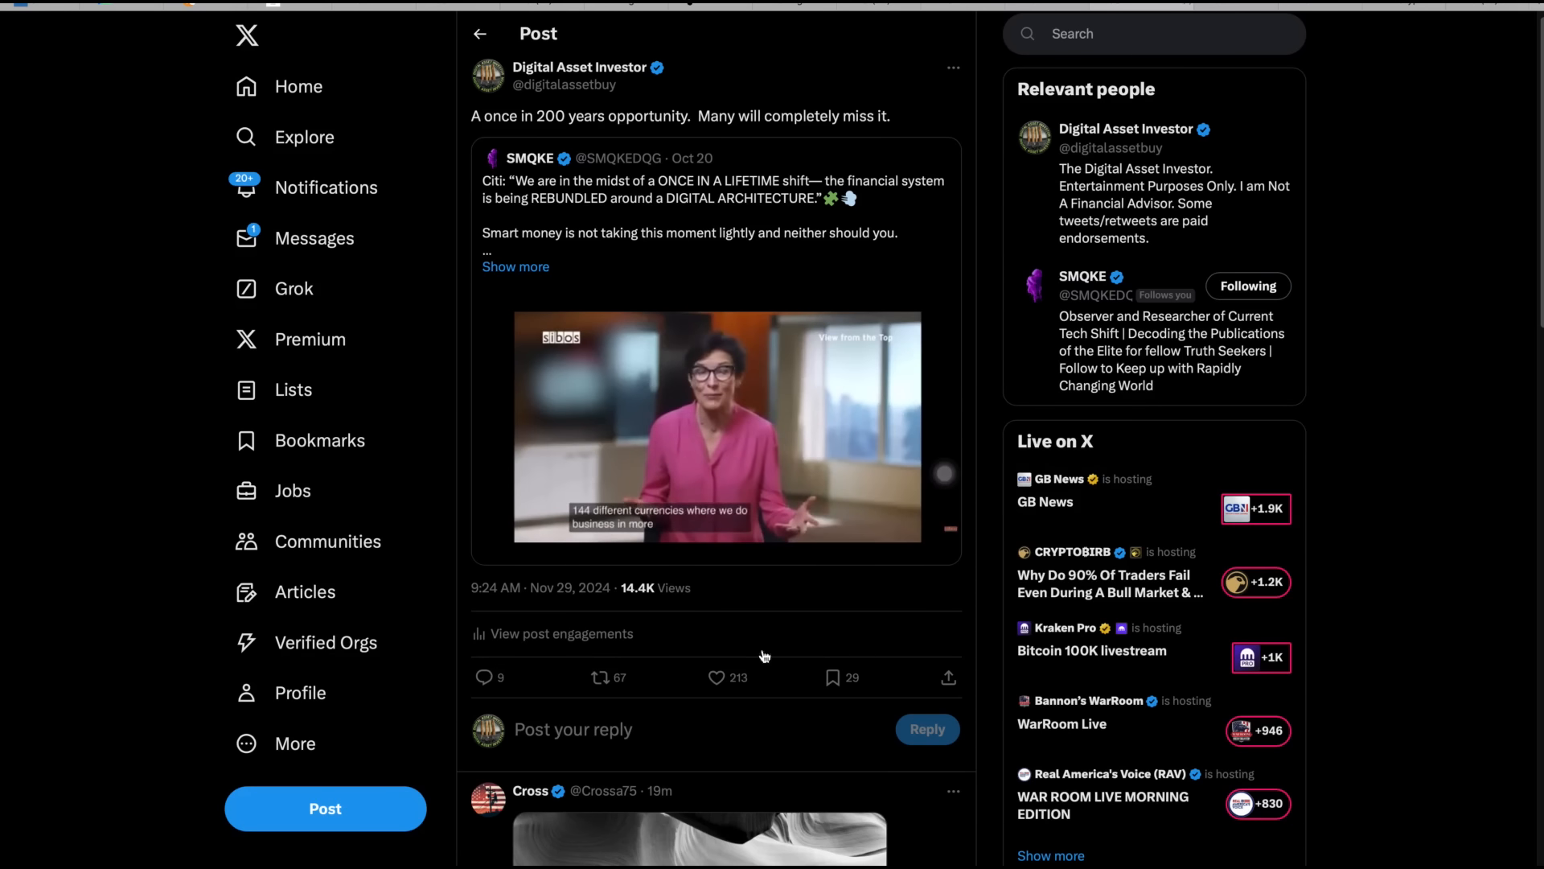
left_click(716, 427)
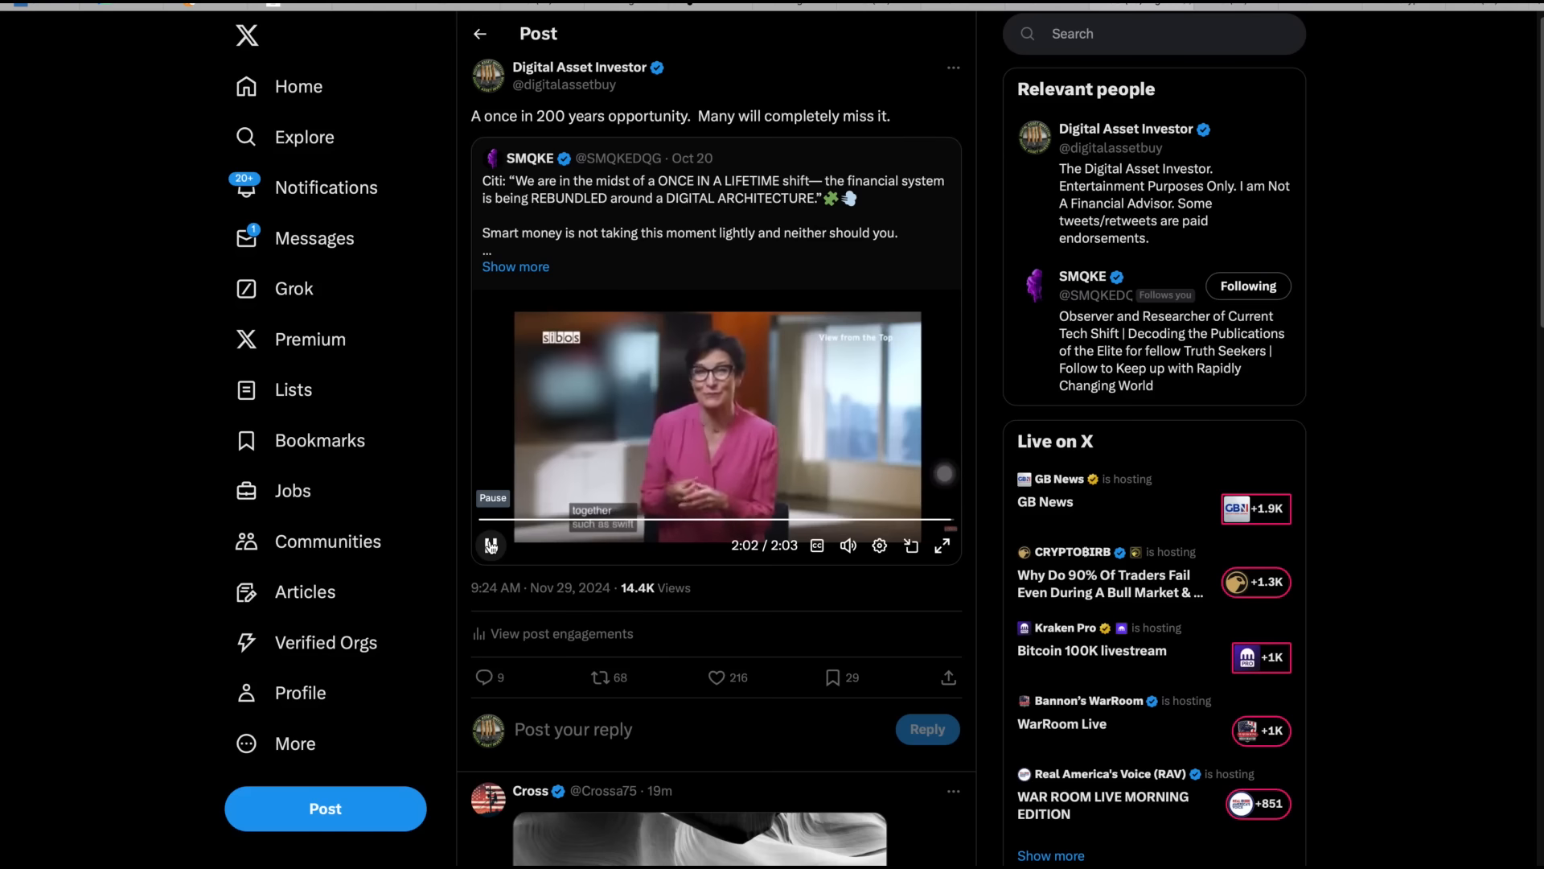
left_click(491, 546)
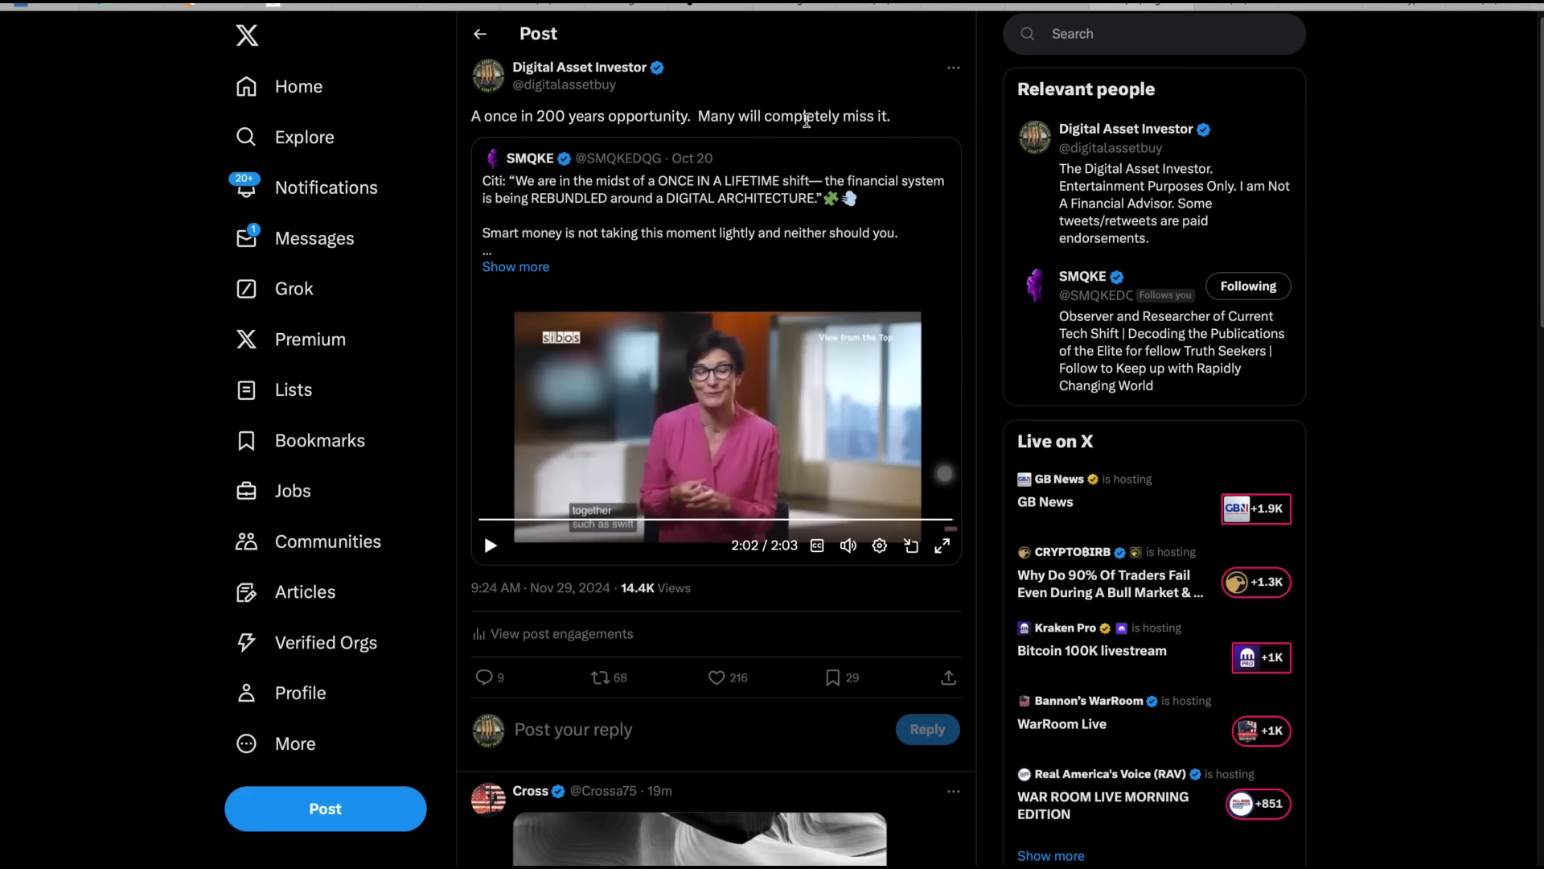
left_click(706, 676)
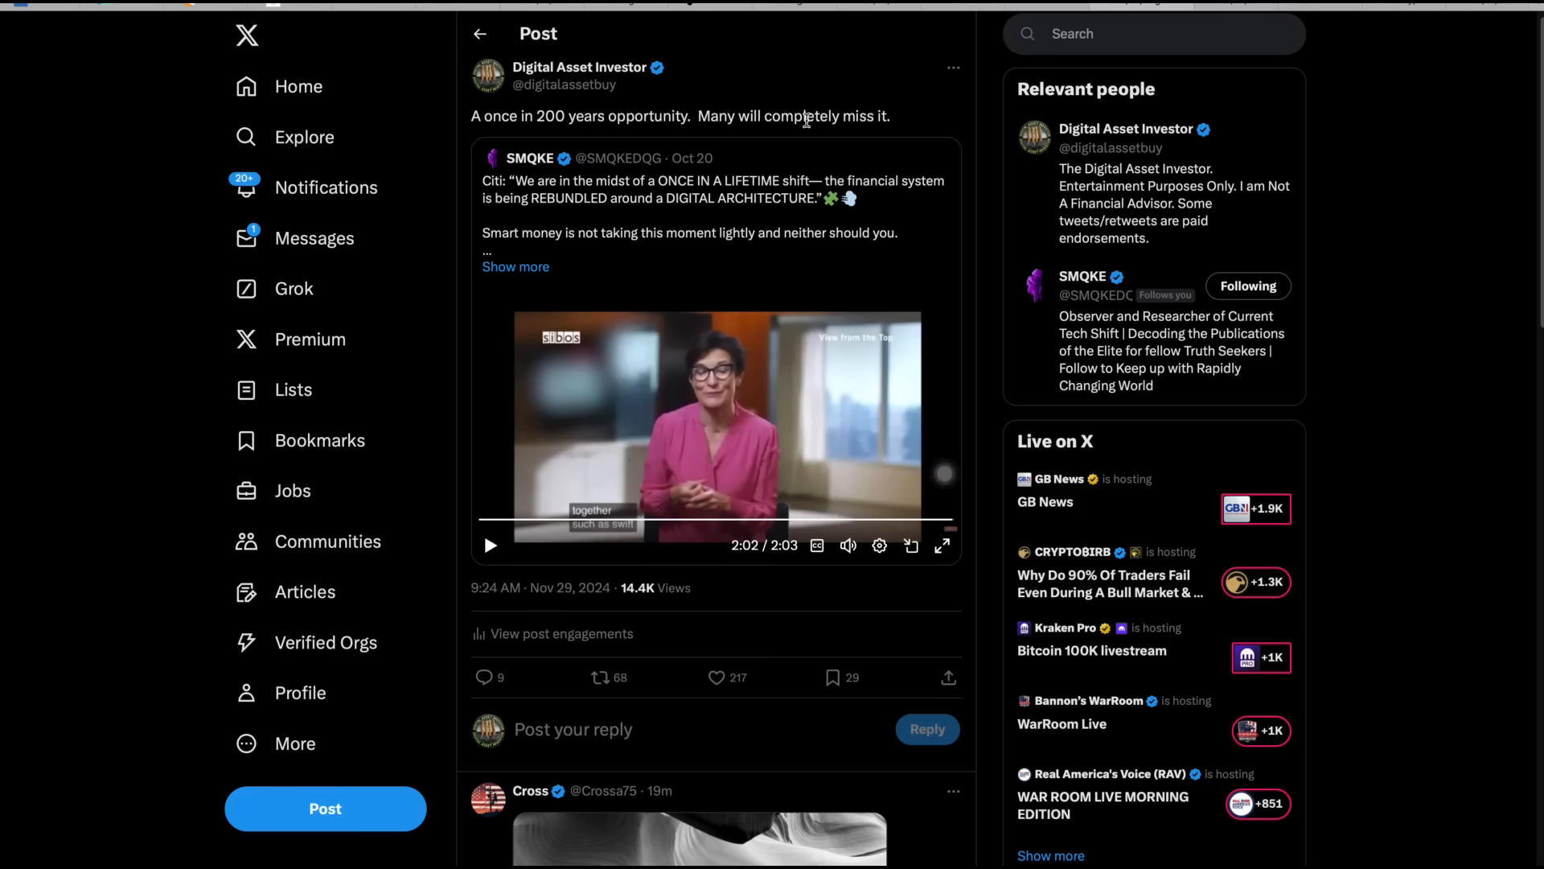
mouse_move(675, 249)
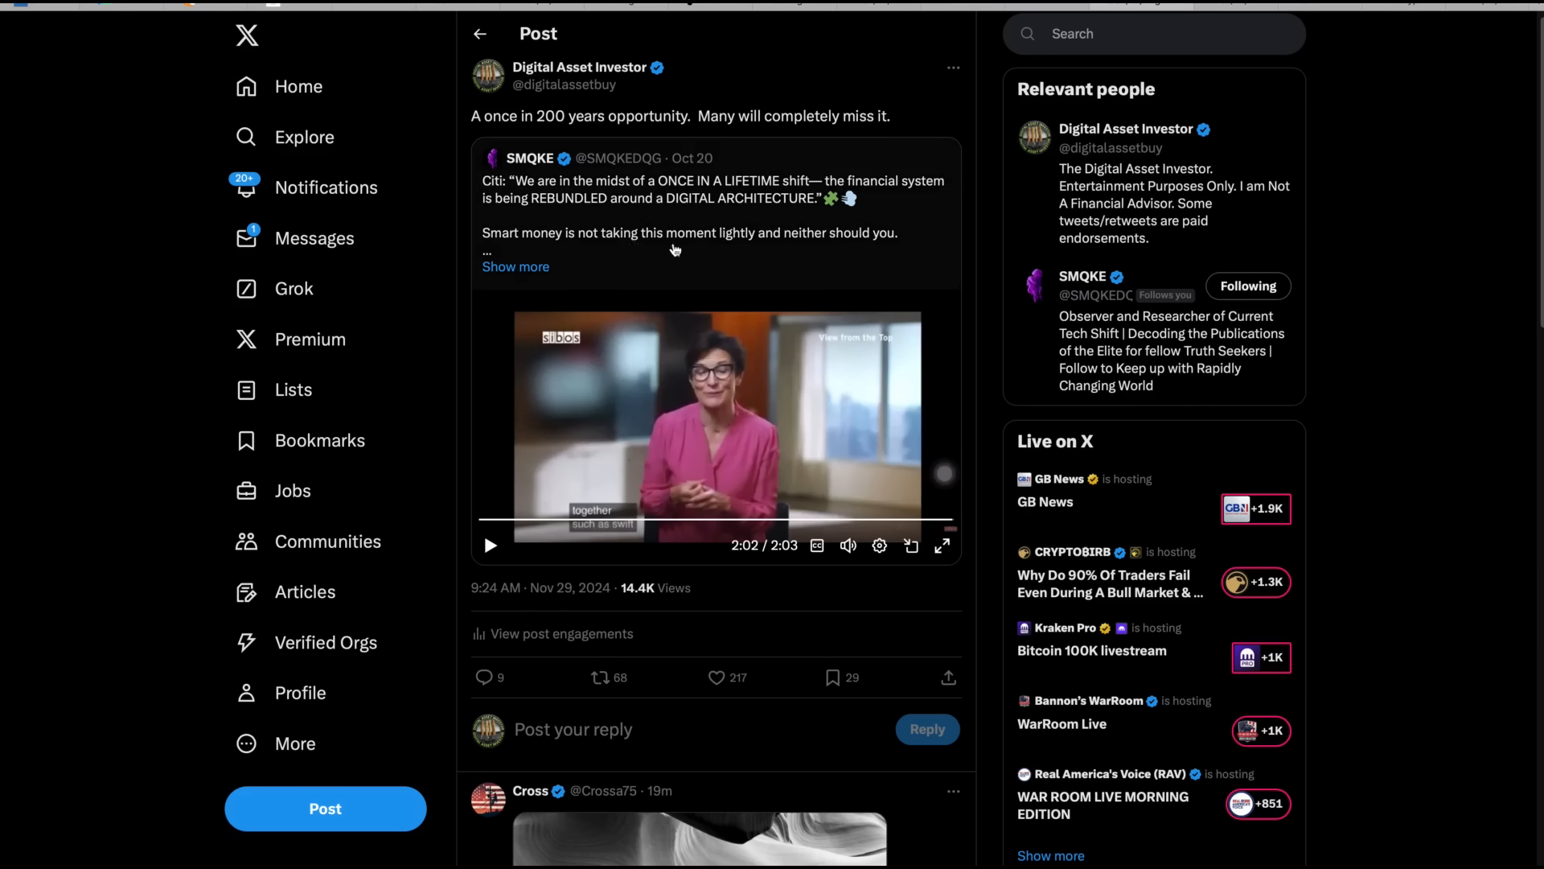
mouse_move(1238, 177)
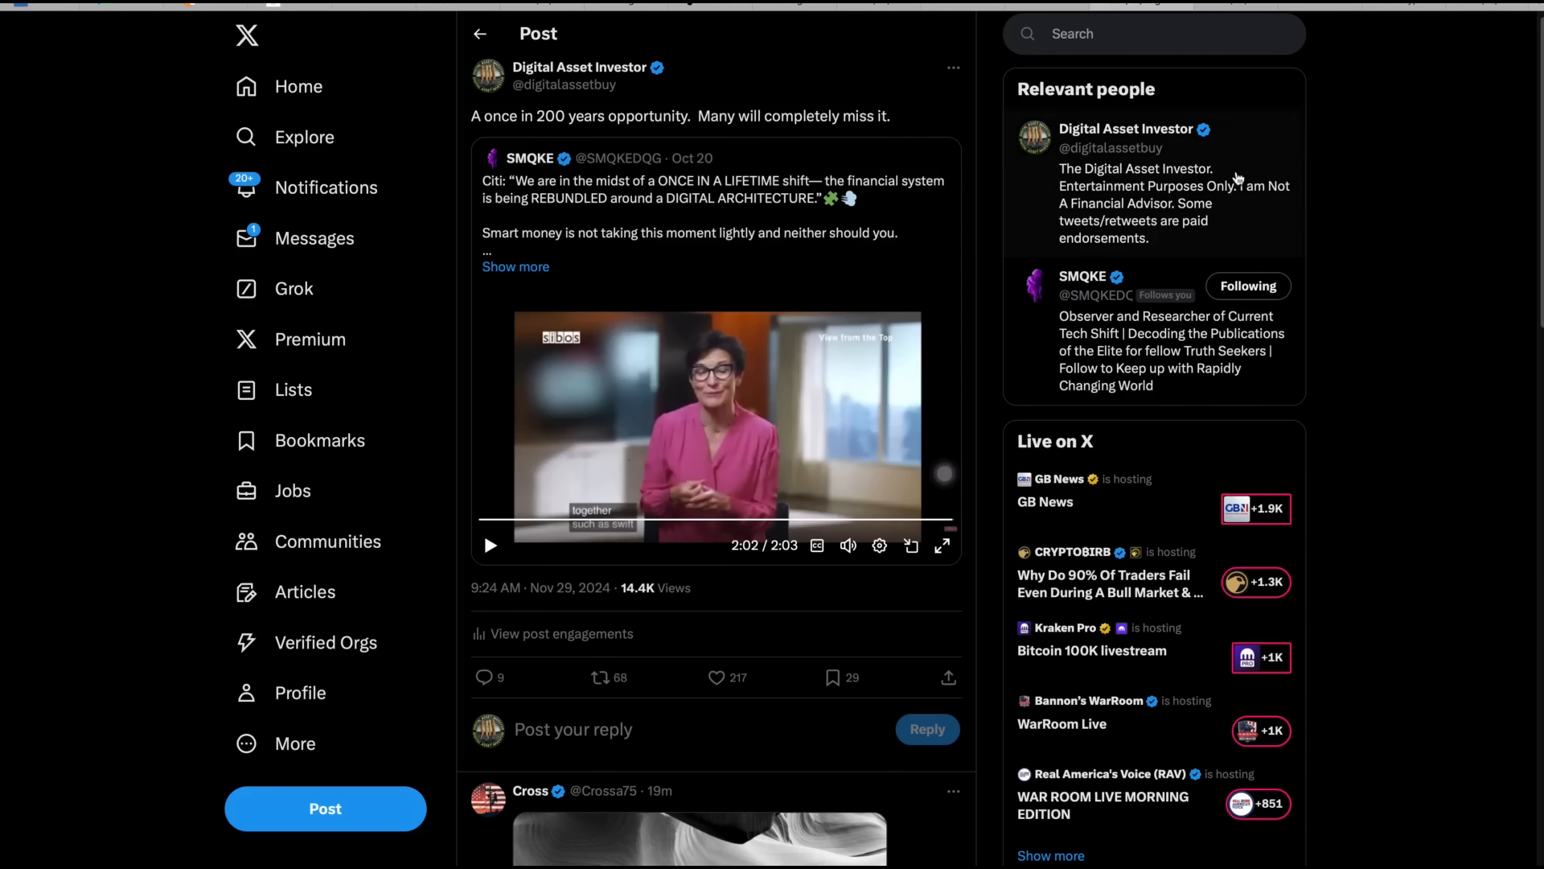
mouse_move(1326, 118)
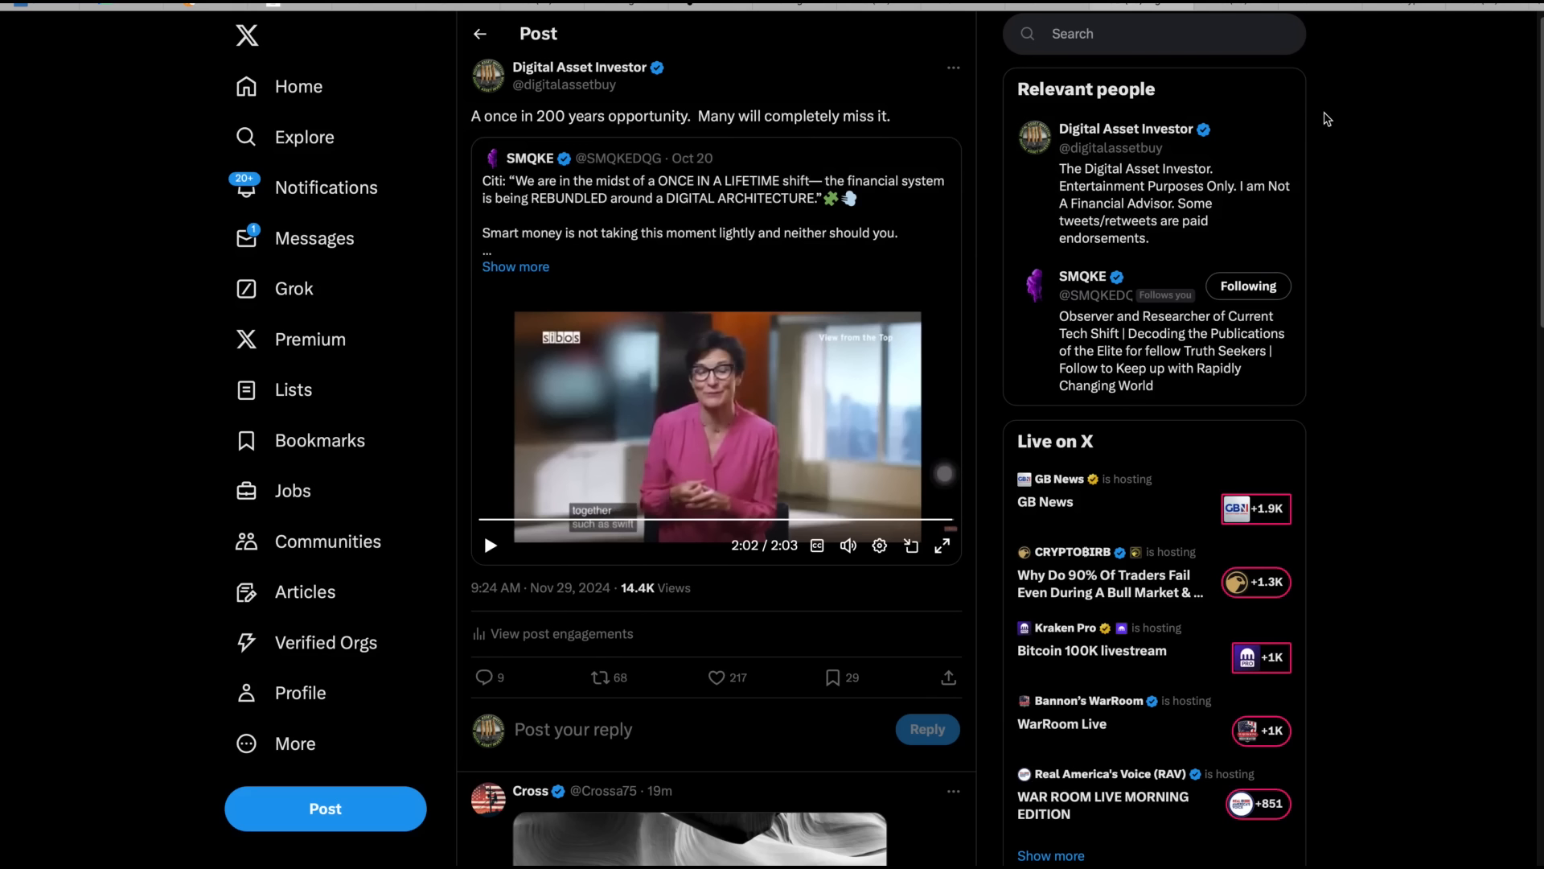
mouse_move(1383, 282)
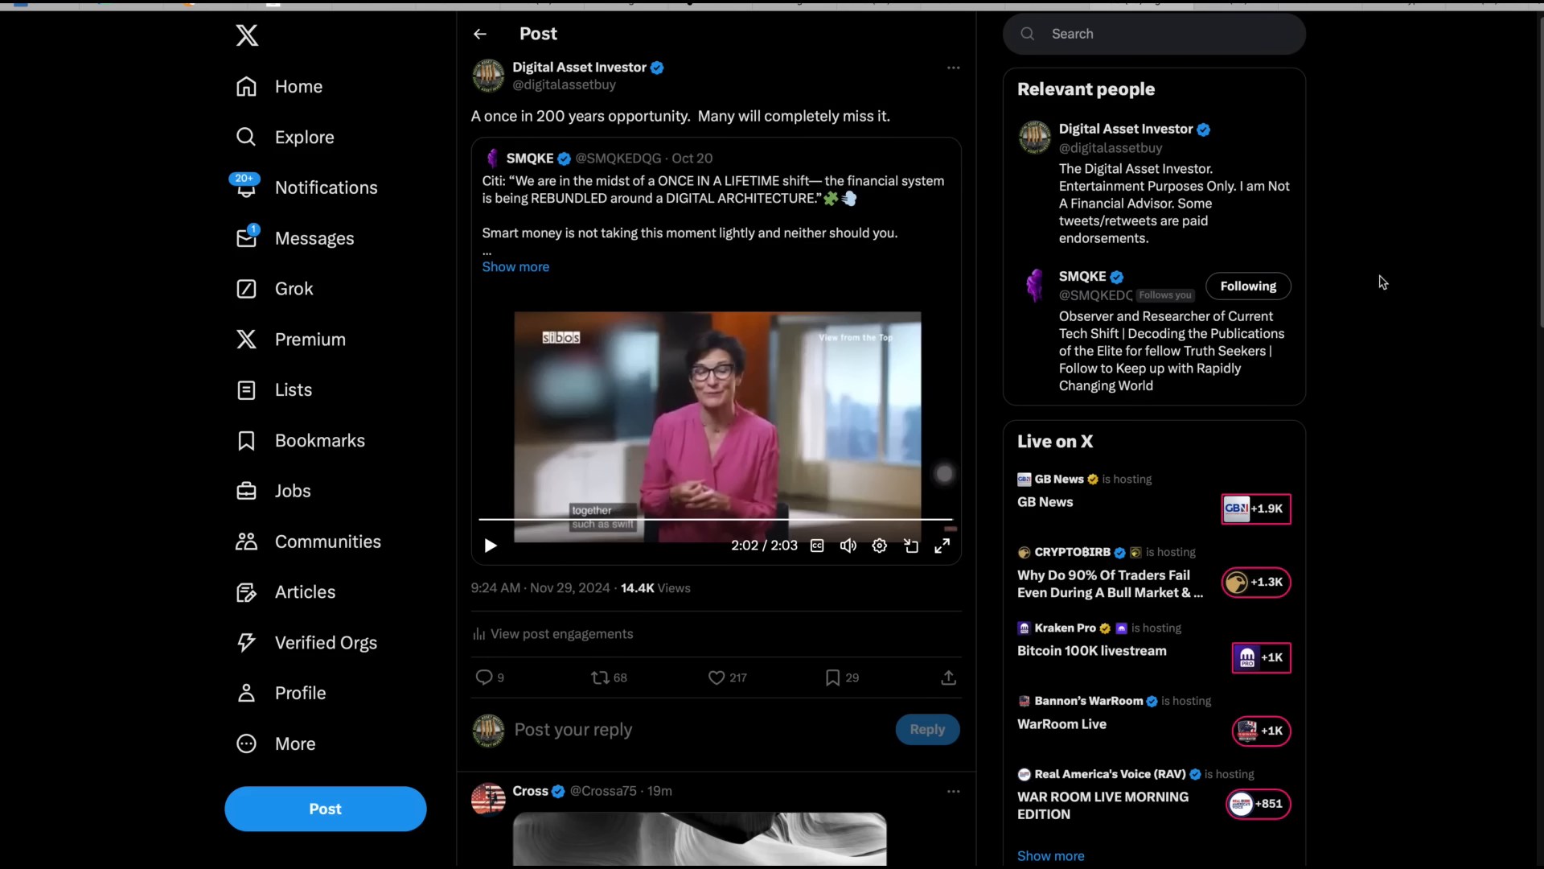
mouse_move(1303, 110)
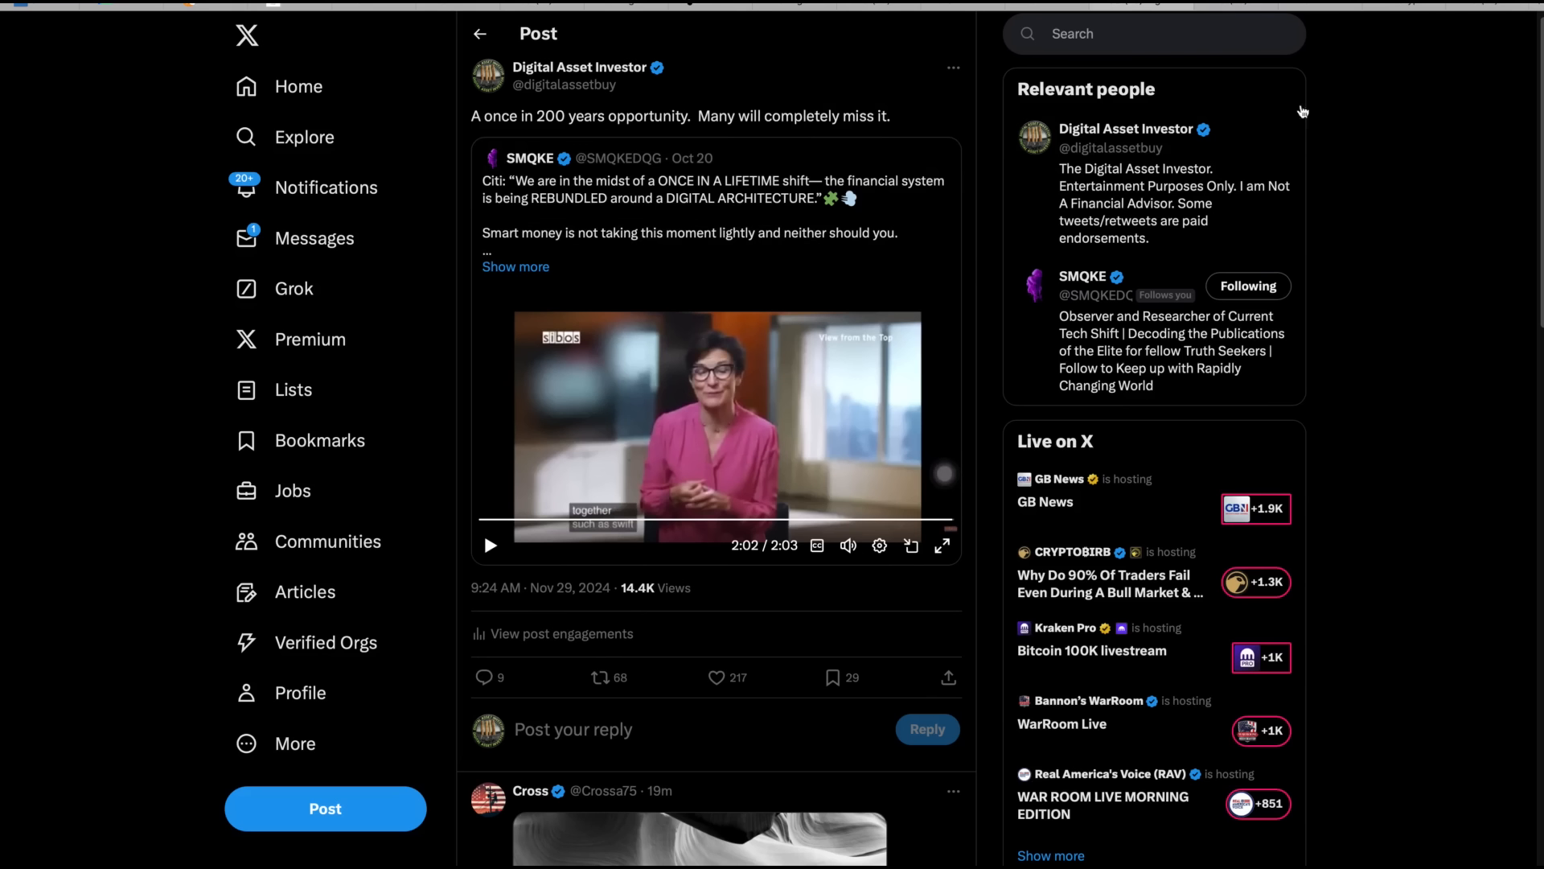